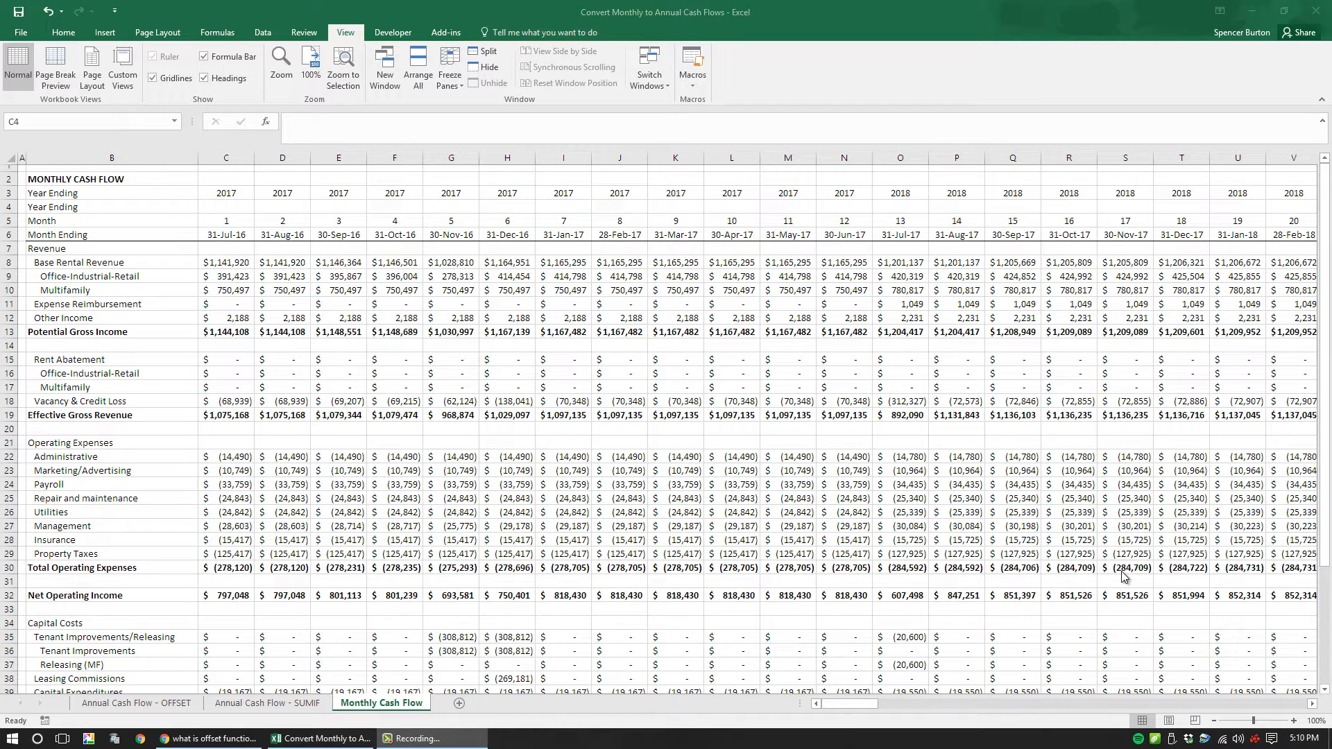
mouse_move(410, 393)
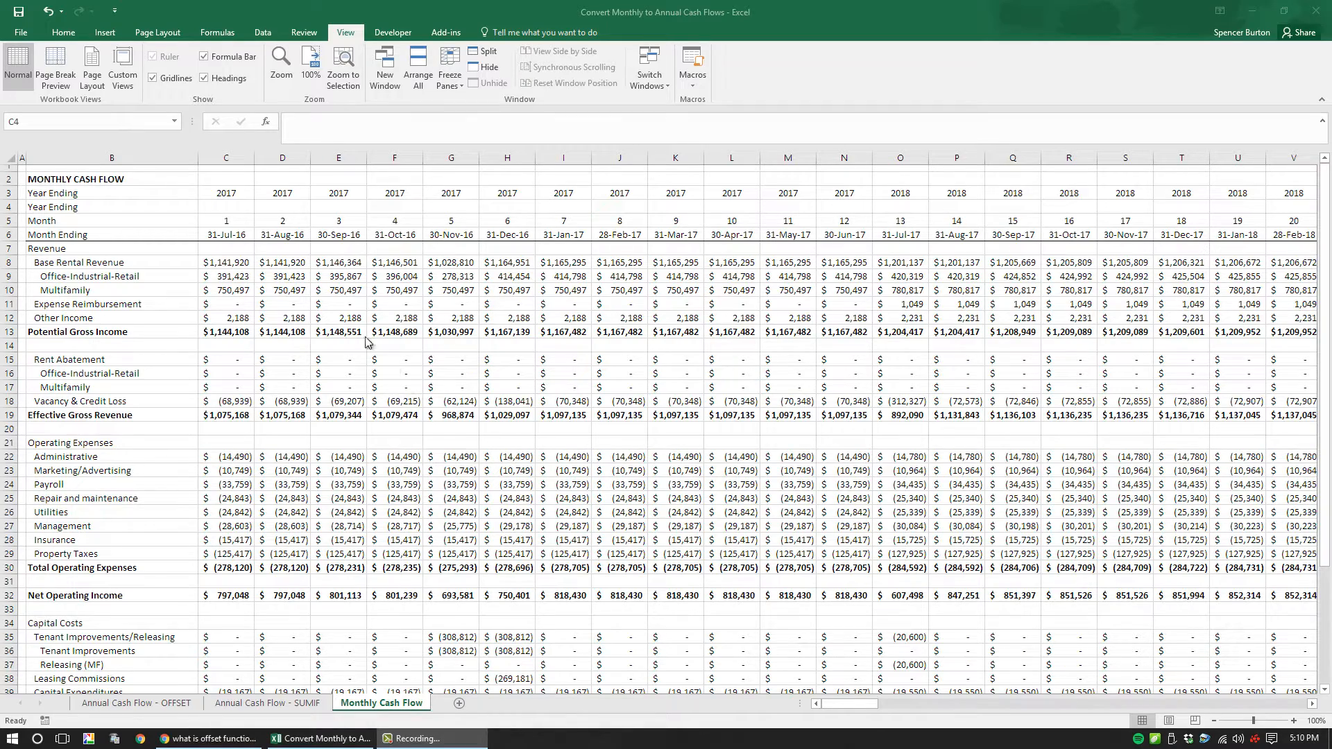
Step: Look over the SUMIF and OFFSET annual sheets, then return to Monthly Cash Flow
left_click(226, 262)
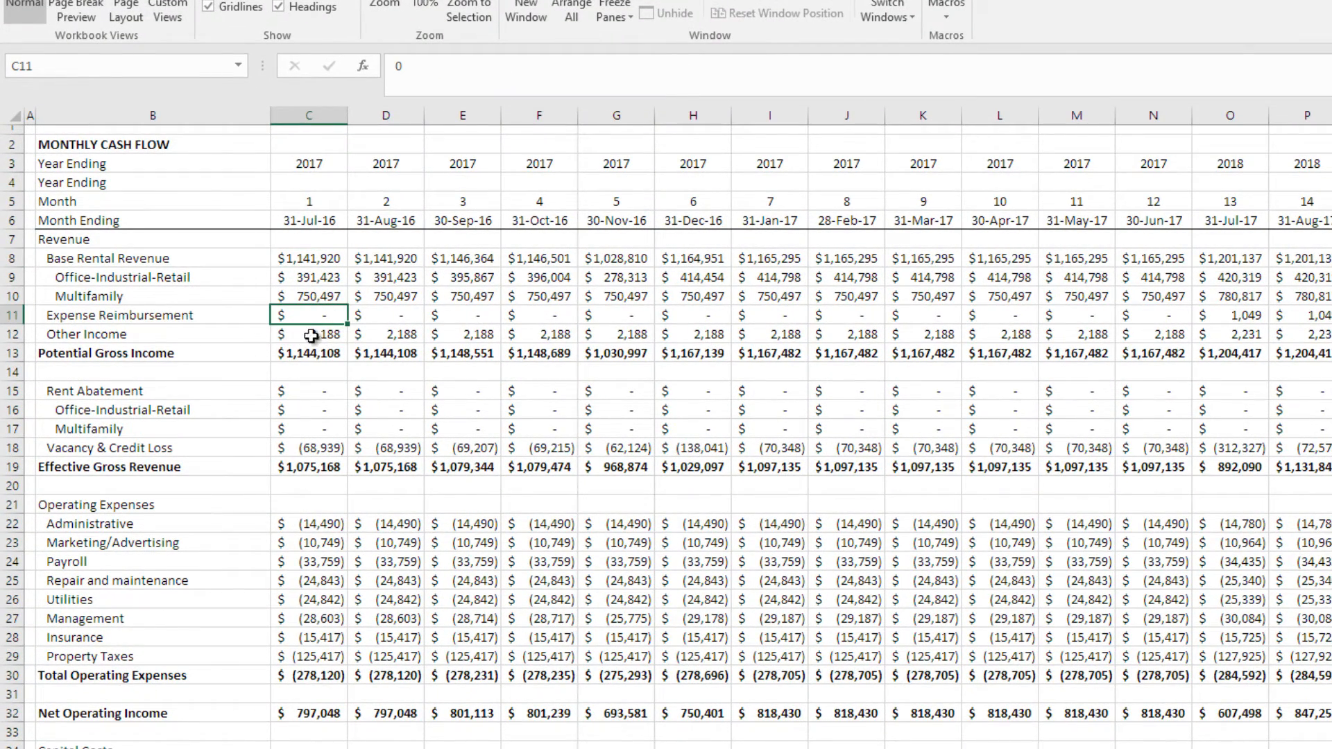
left_click(308, 258)
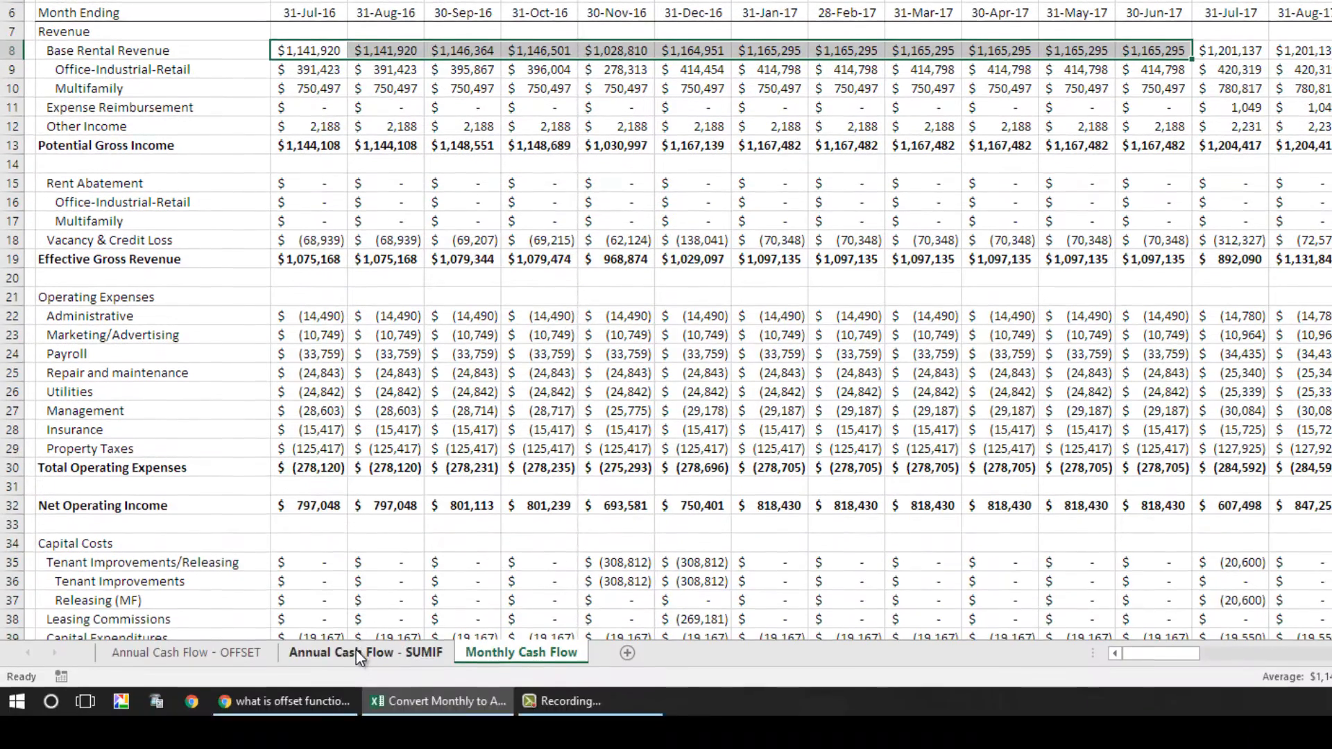
left_click(364, 652)
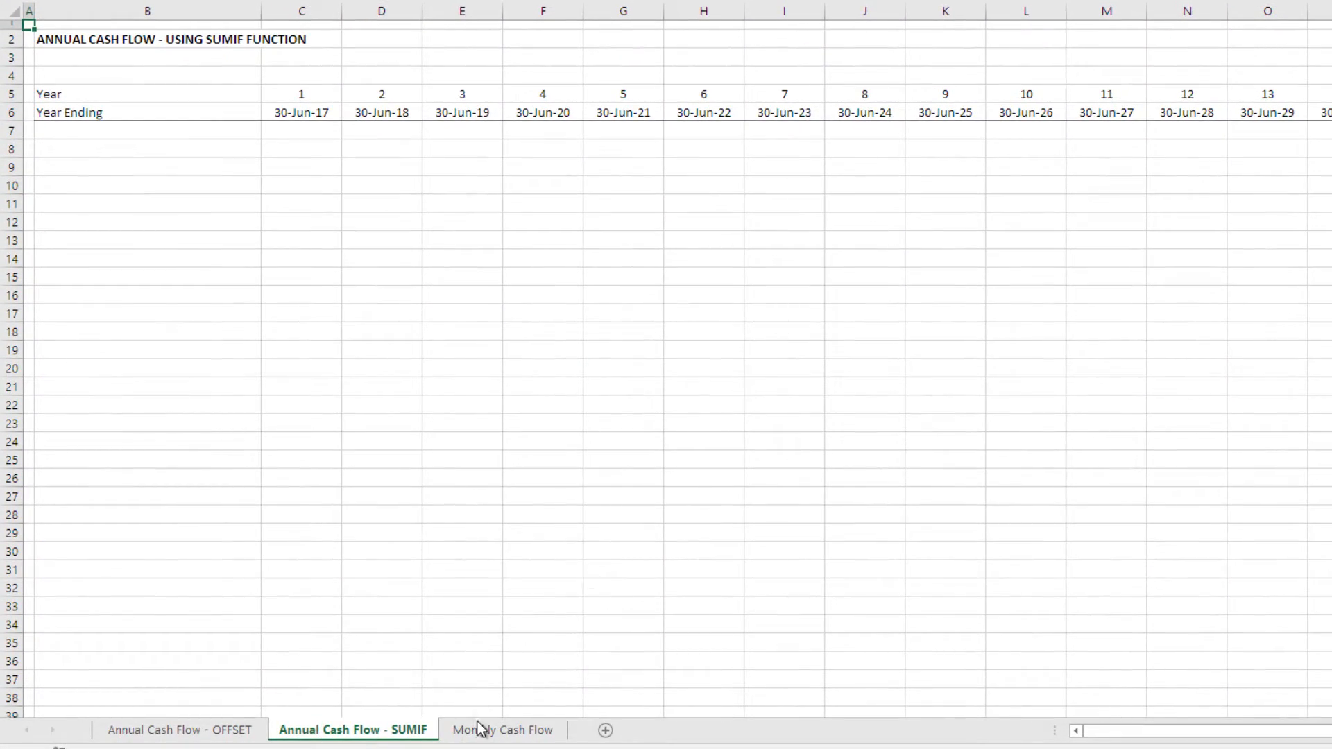
left_click(502, 729)
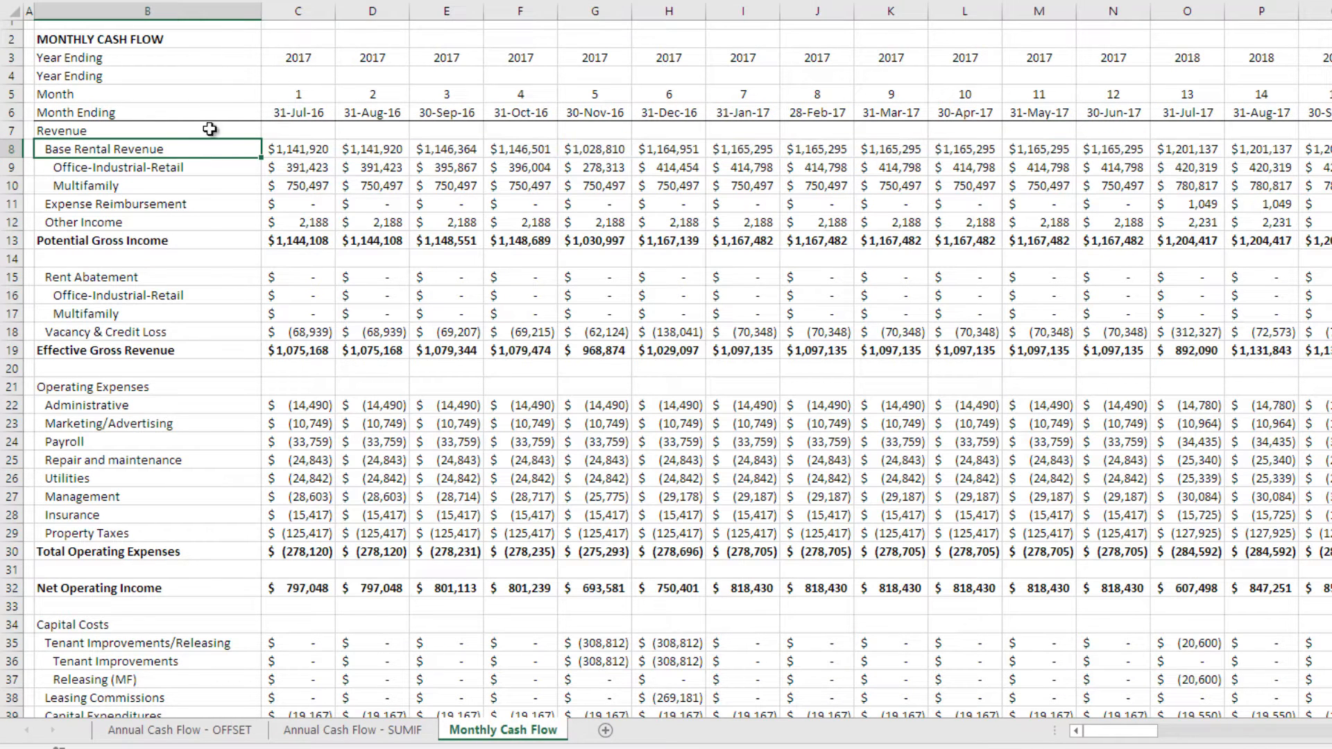
left_click(352, 729)
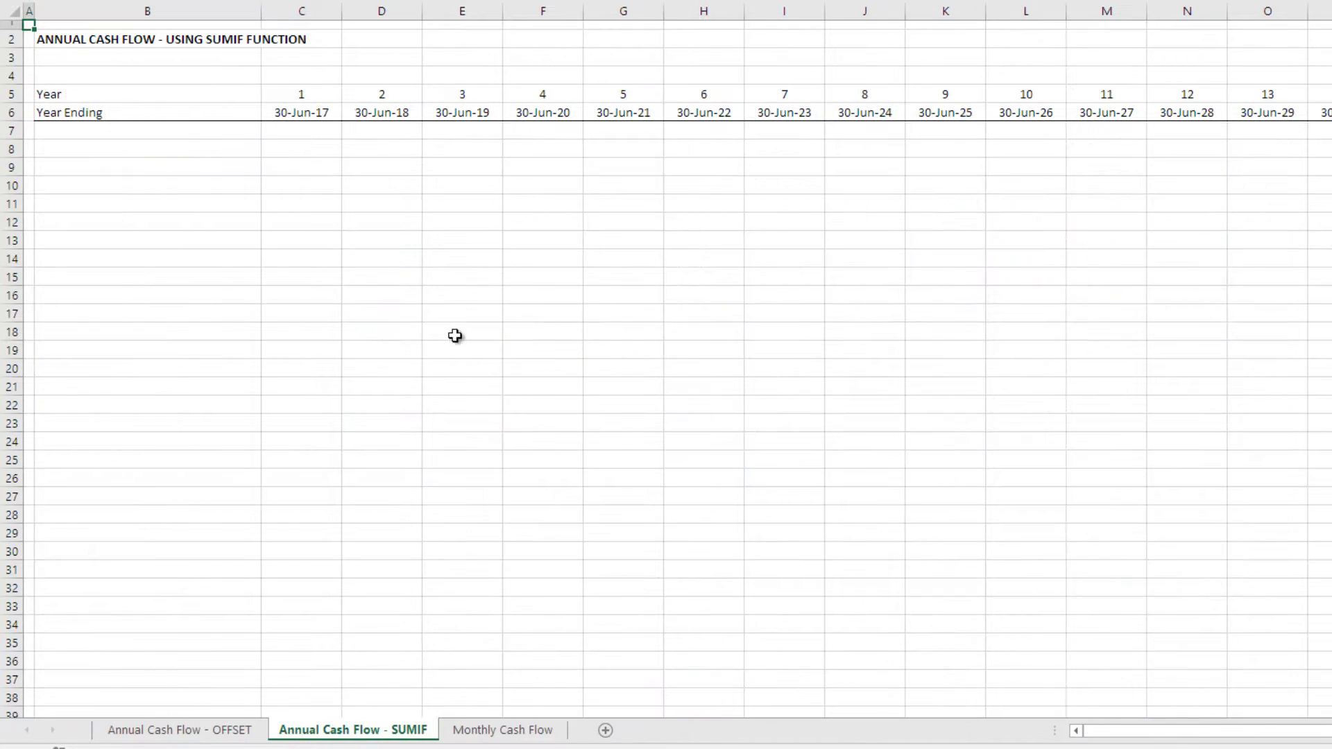
mouse_move(306, 237)
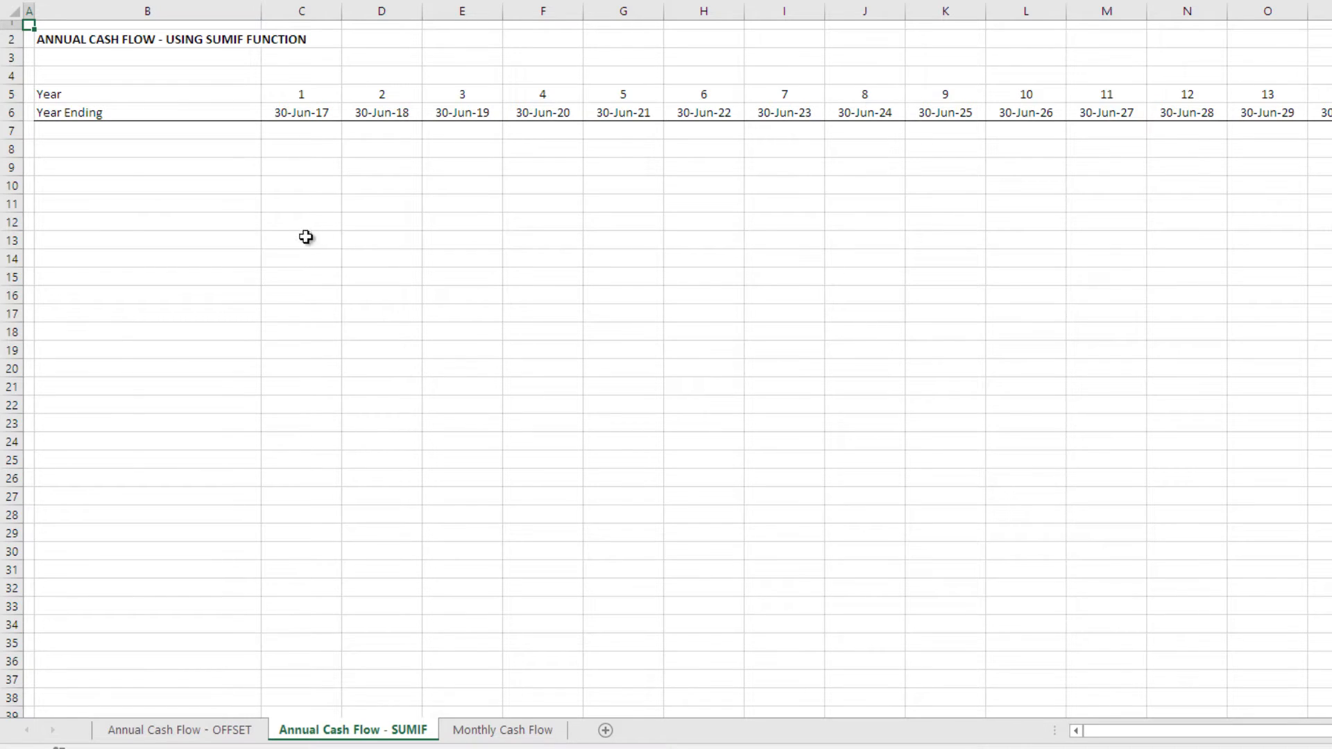
left_click(178, 730)
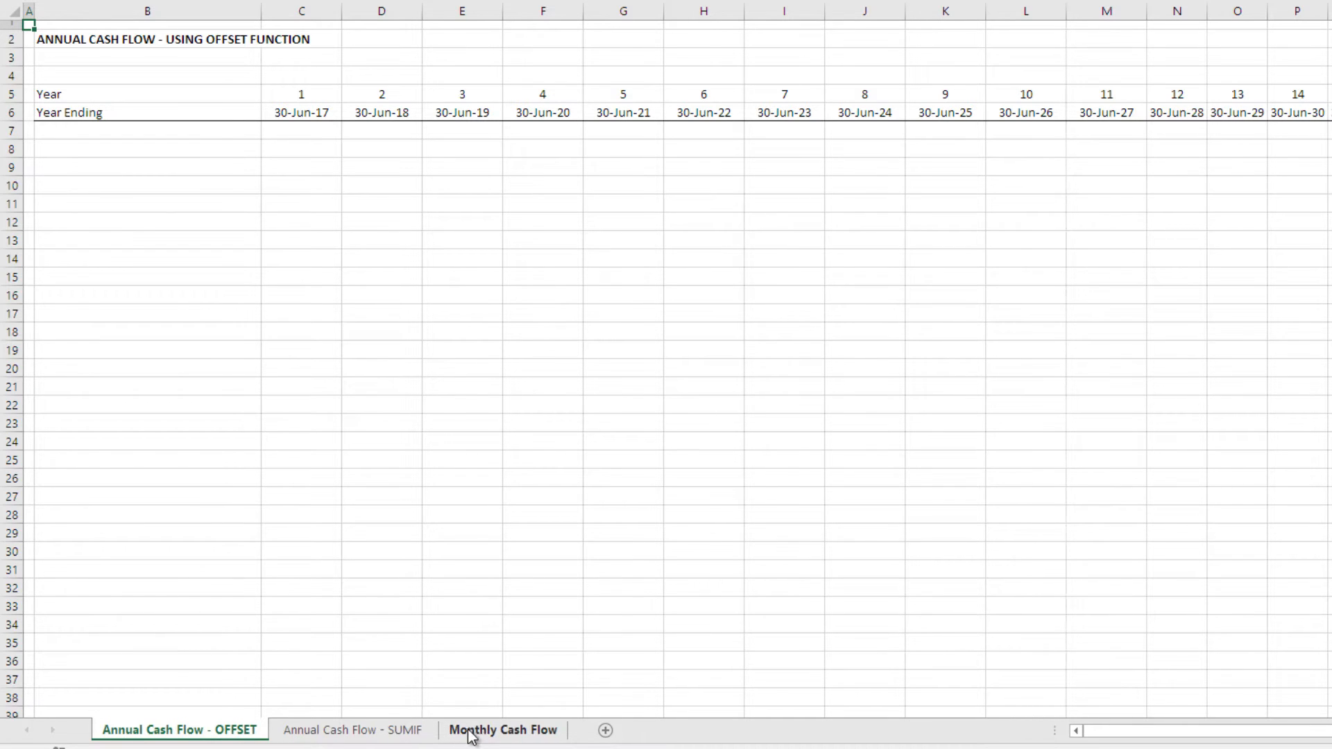
left_click(502, 729)
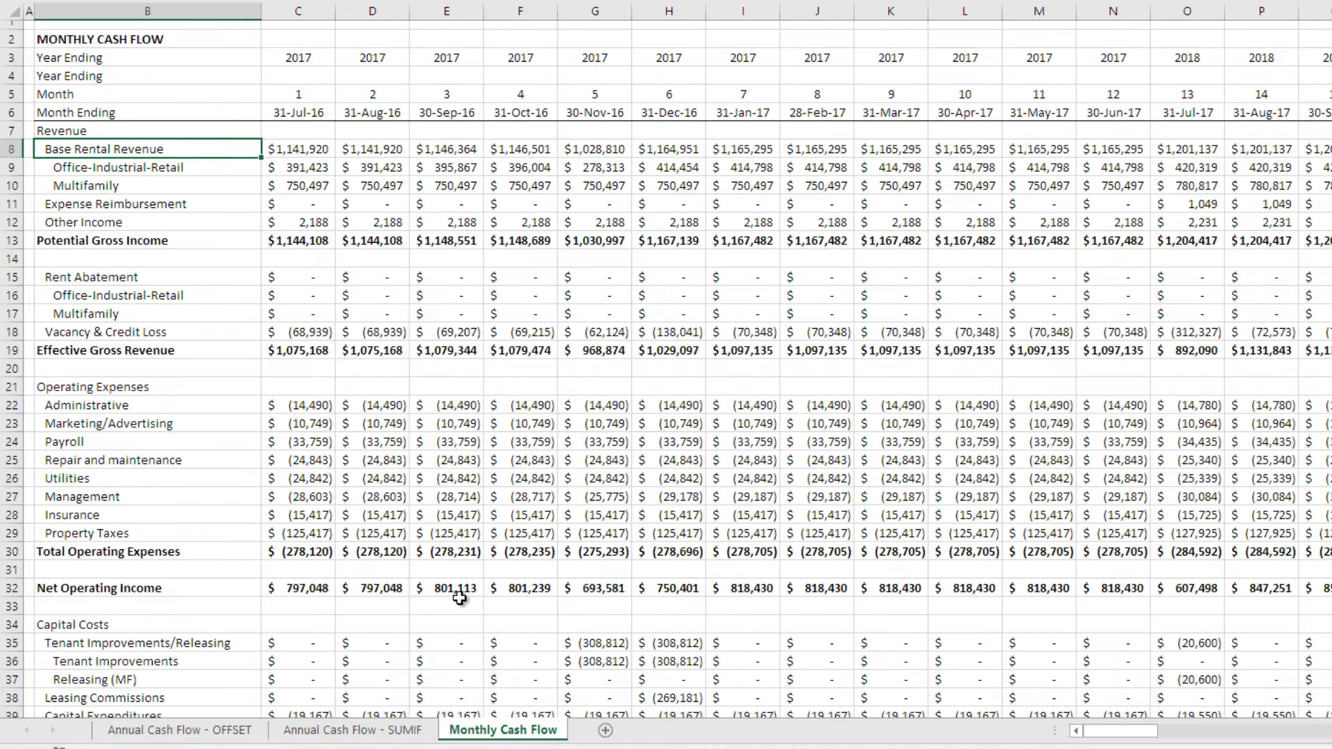
mouse_move(451, 511)
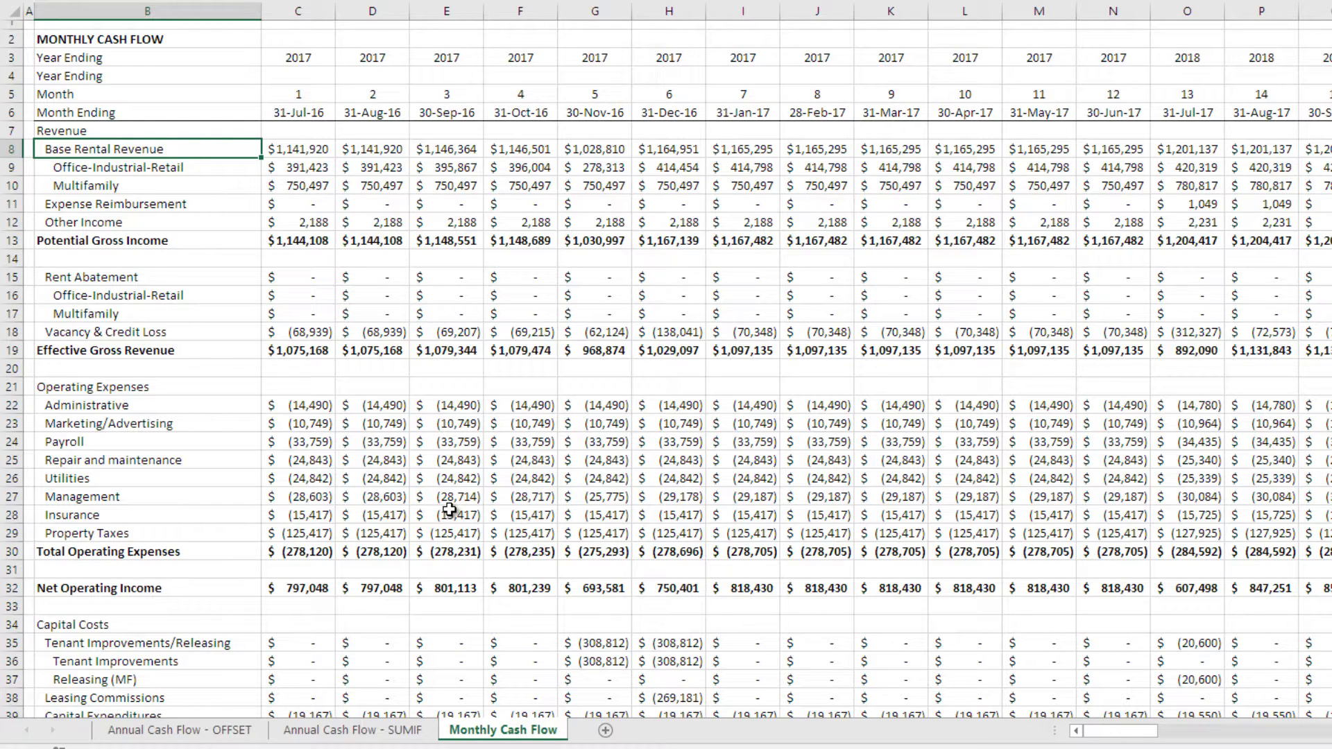
mouse_move(395, 331)
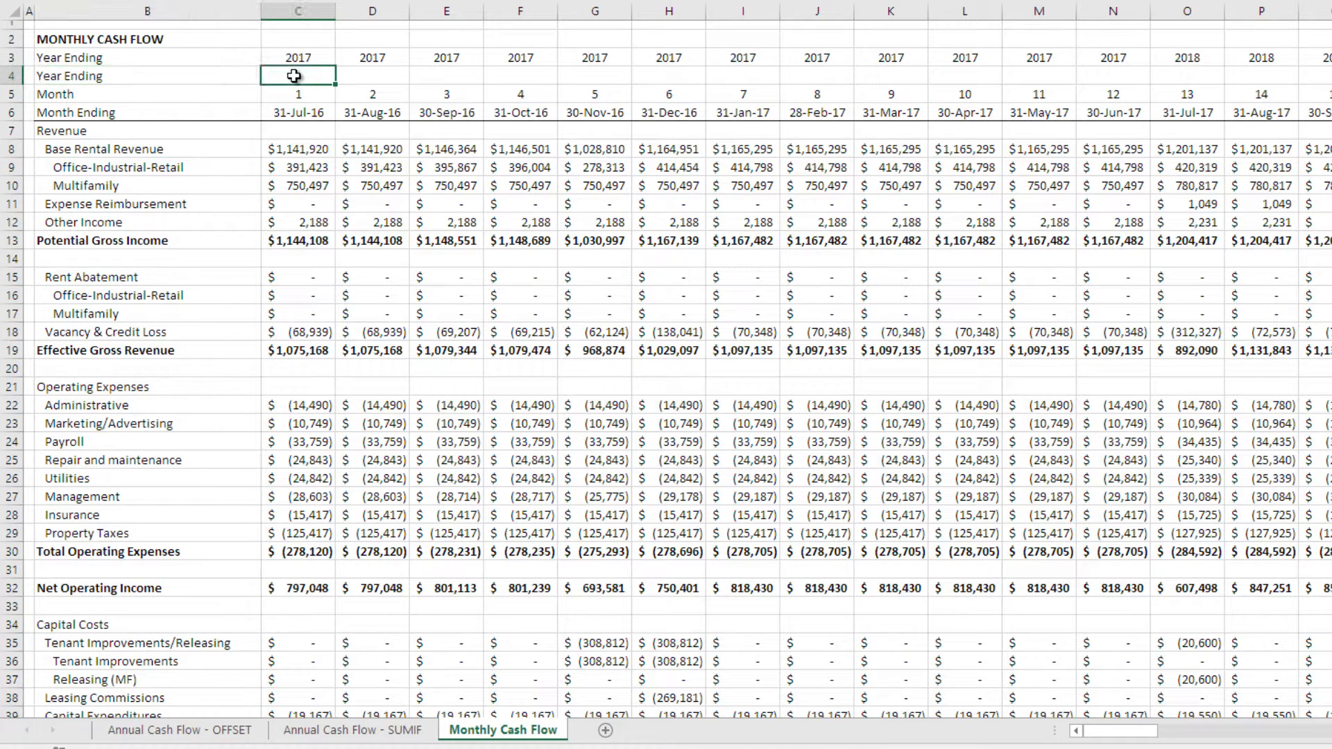
Step: Enter =ROUNDUP(C5/12,0) in C4 so month 1 shows year 1
left_click(298, 148)
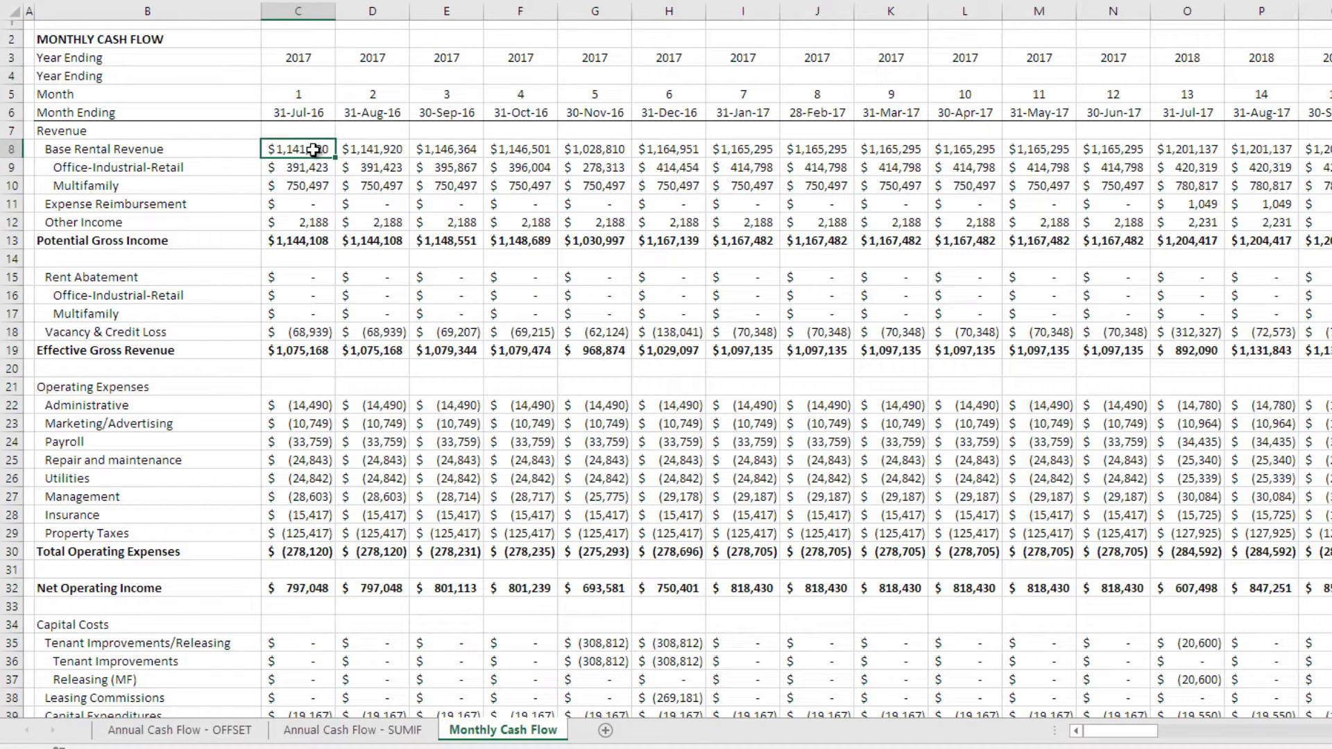
left_click(299, 76)
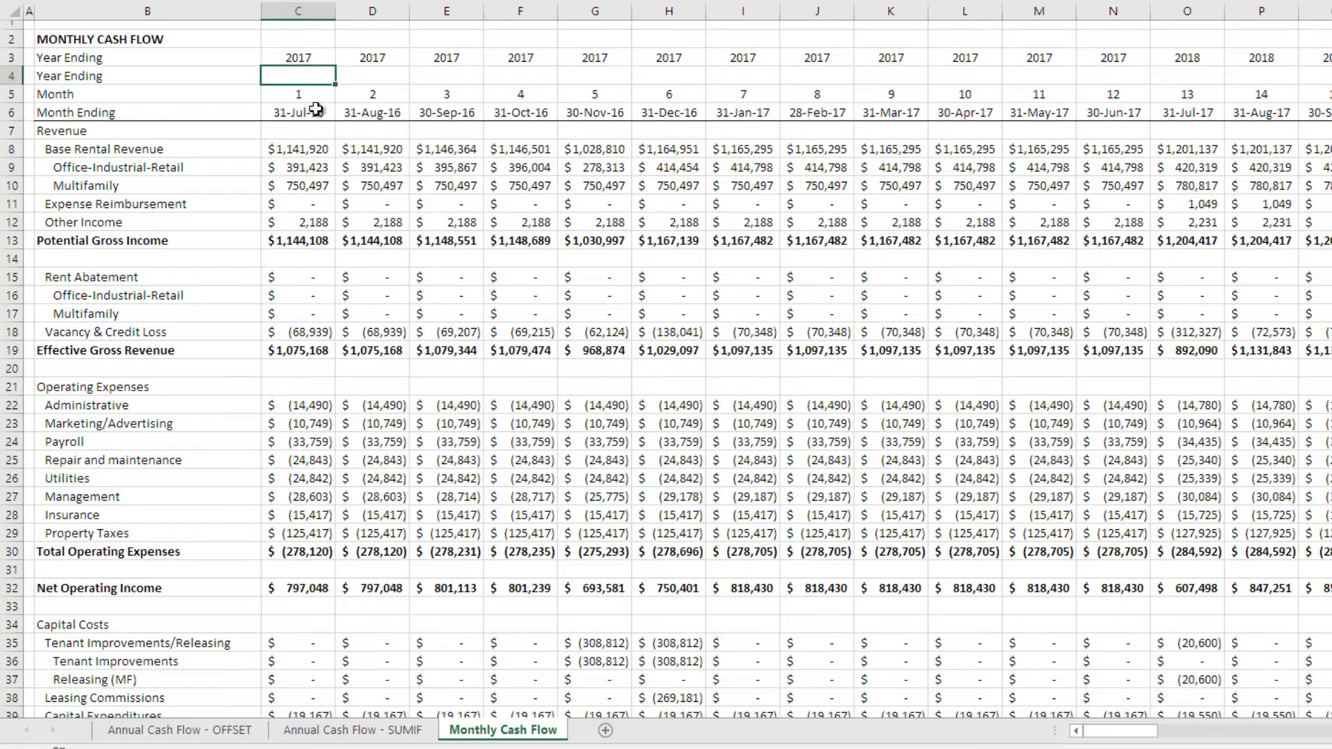
left_click(445, 94)
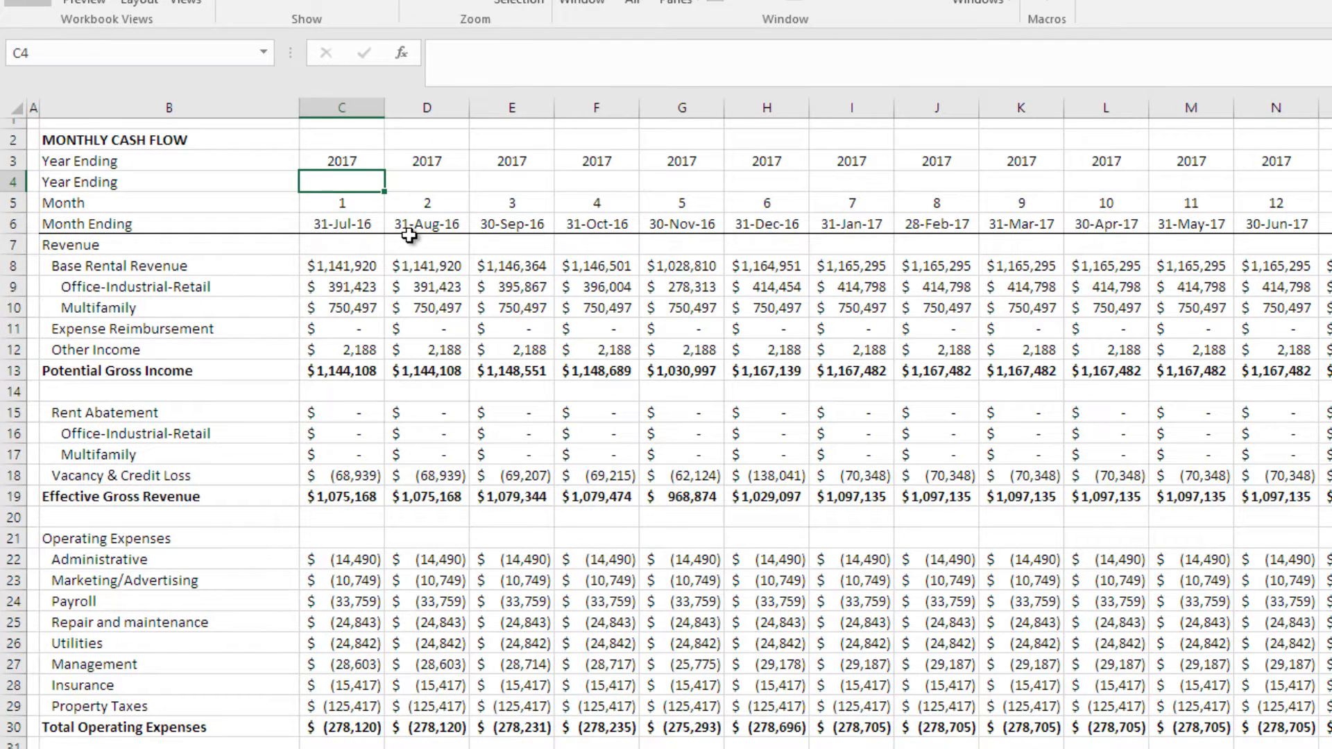
type("=ro")
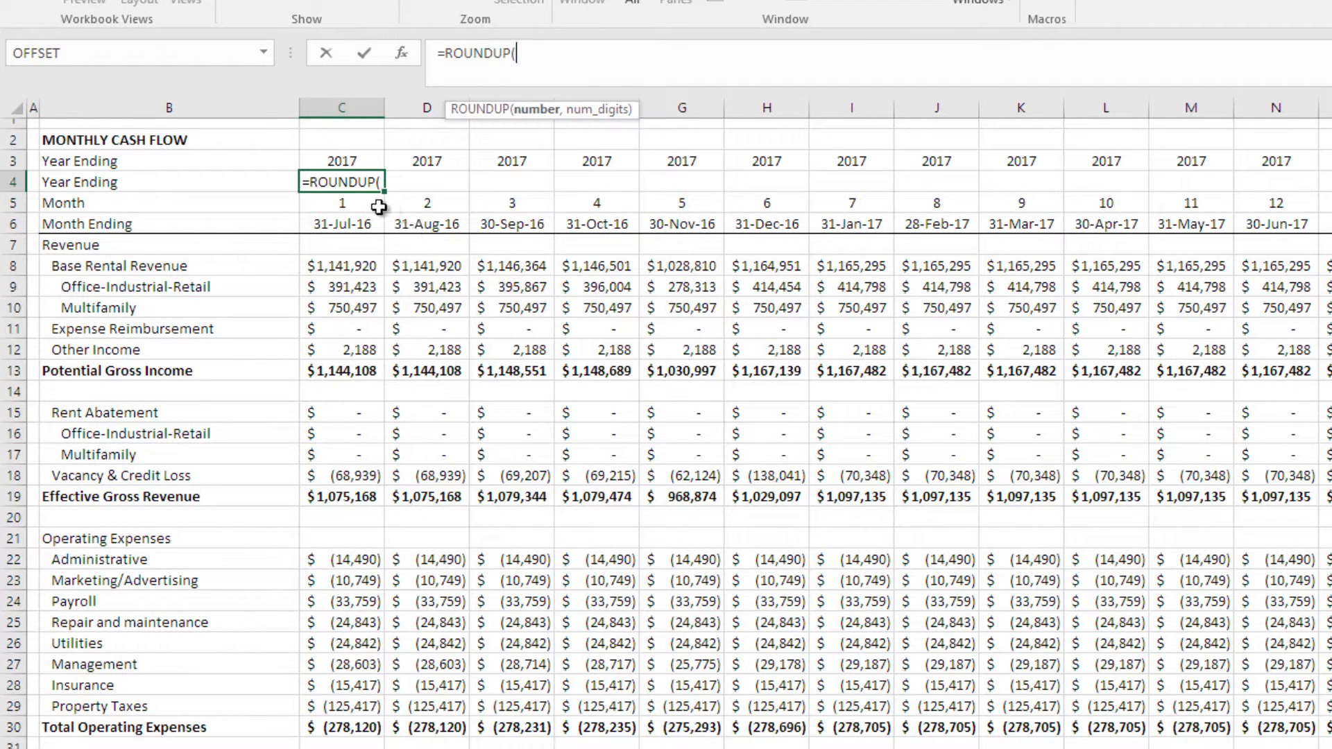
left_click(341, 202)
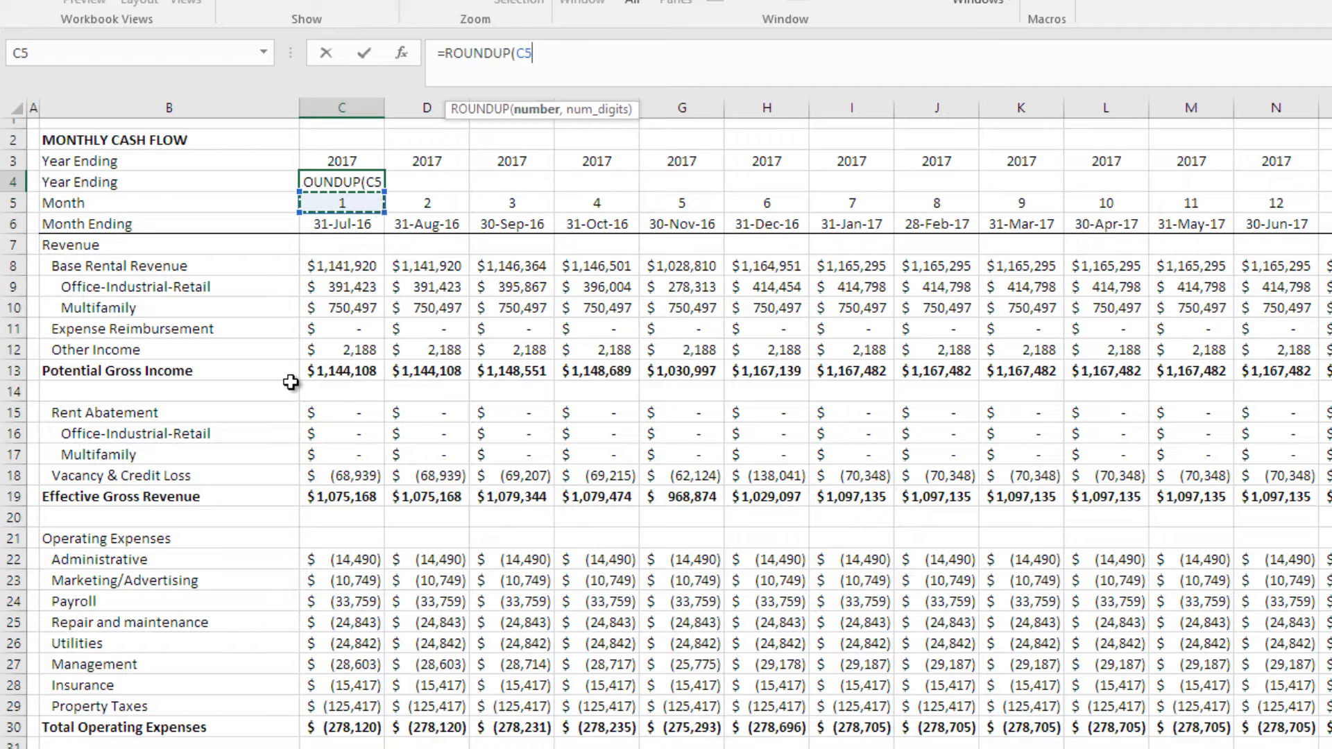
type("/12,")
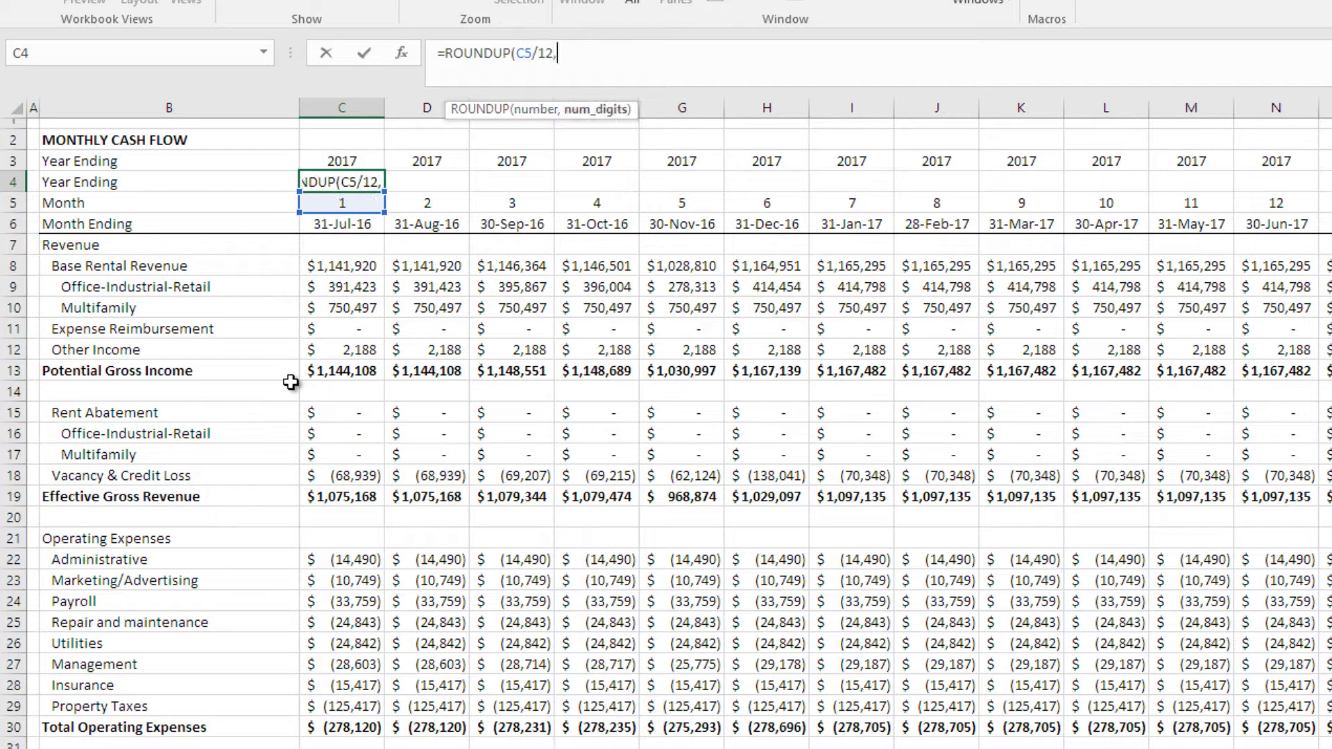
type("0")
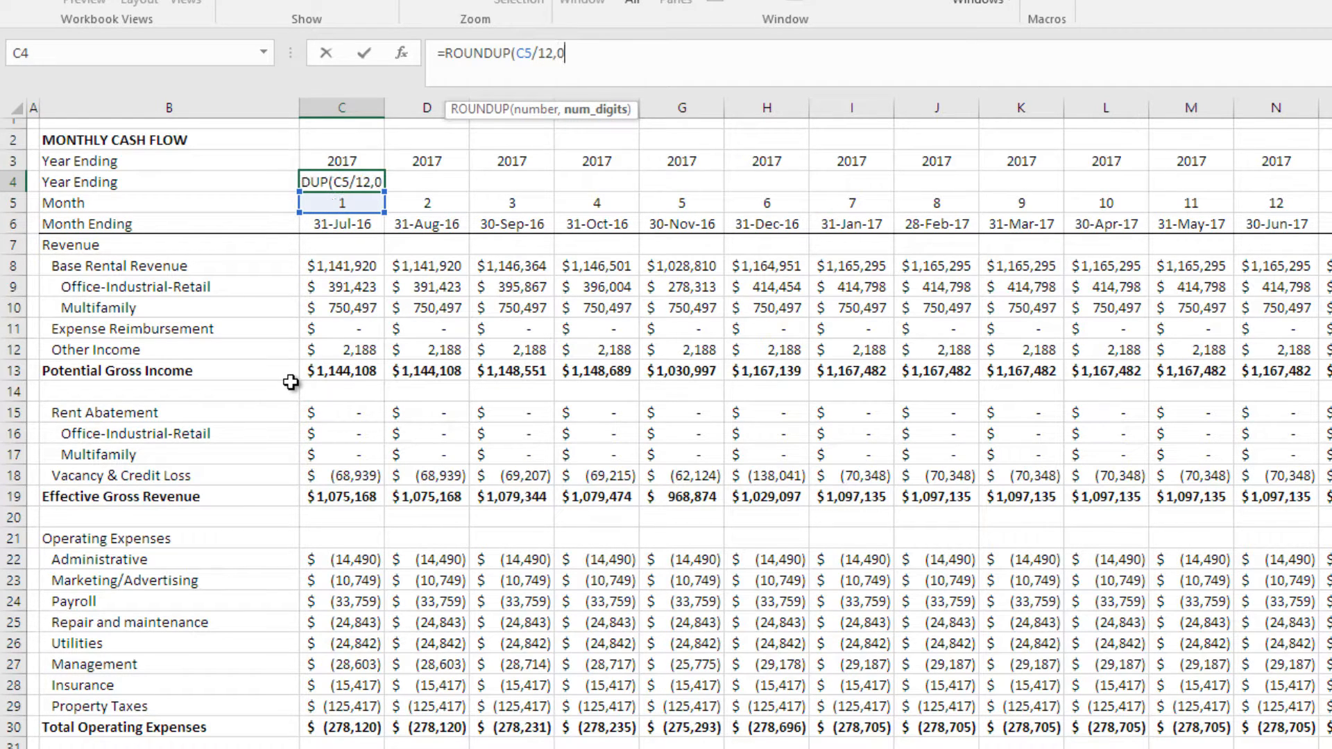
key("Enter")
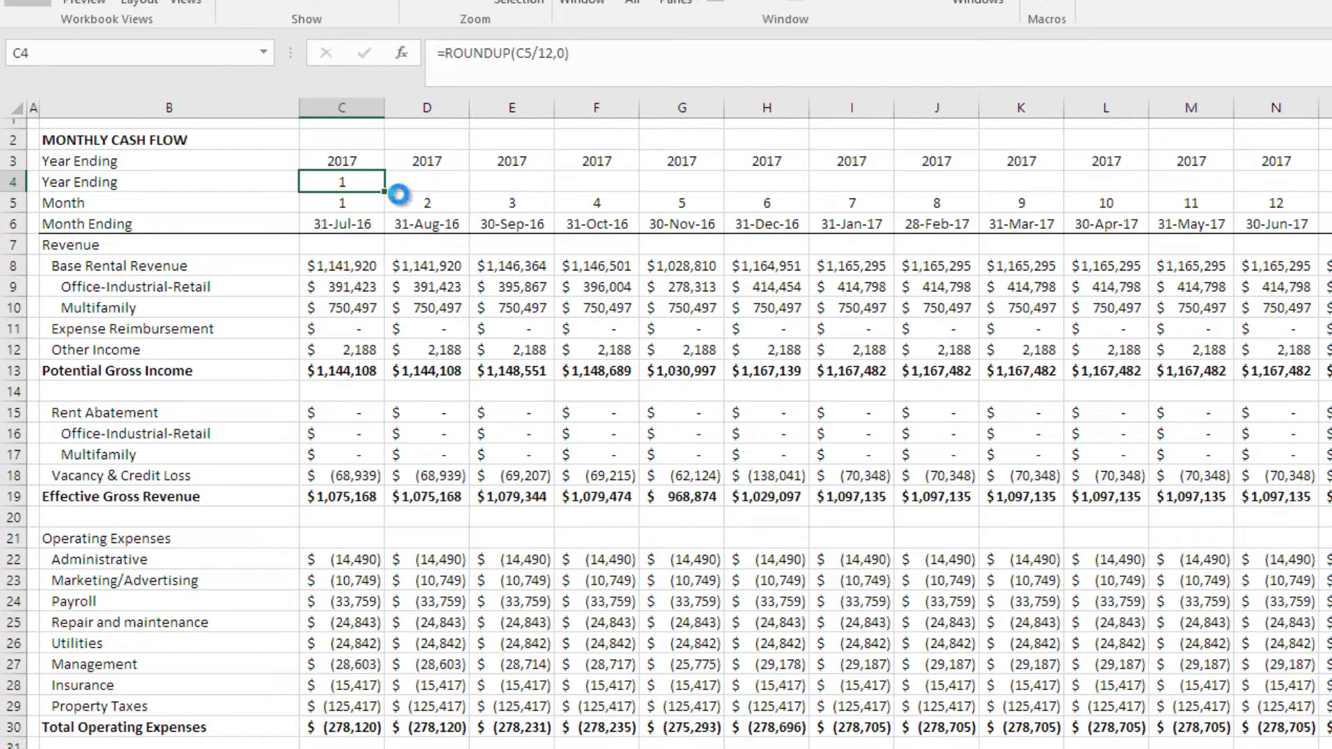
Step: Check the filled Year Ending row out to cell GA4, then scroll back left
scroll("right", 3)
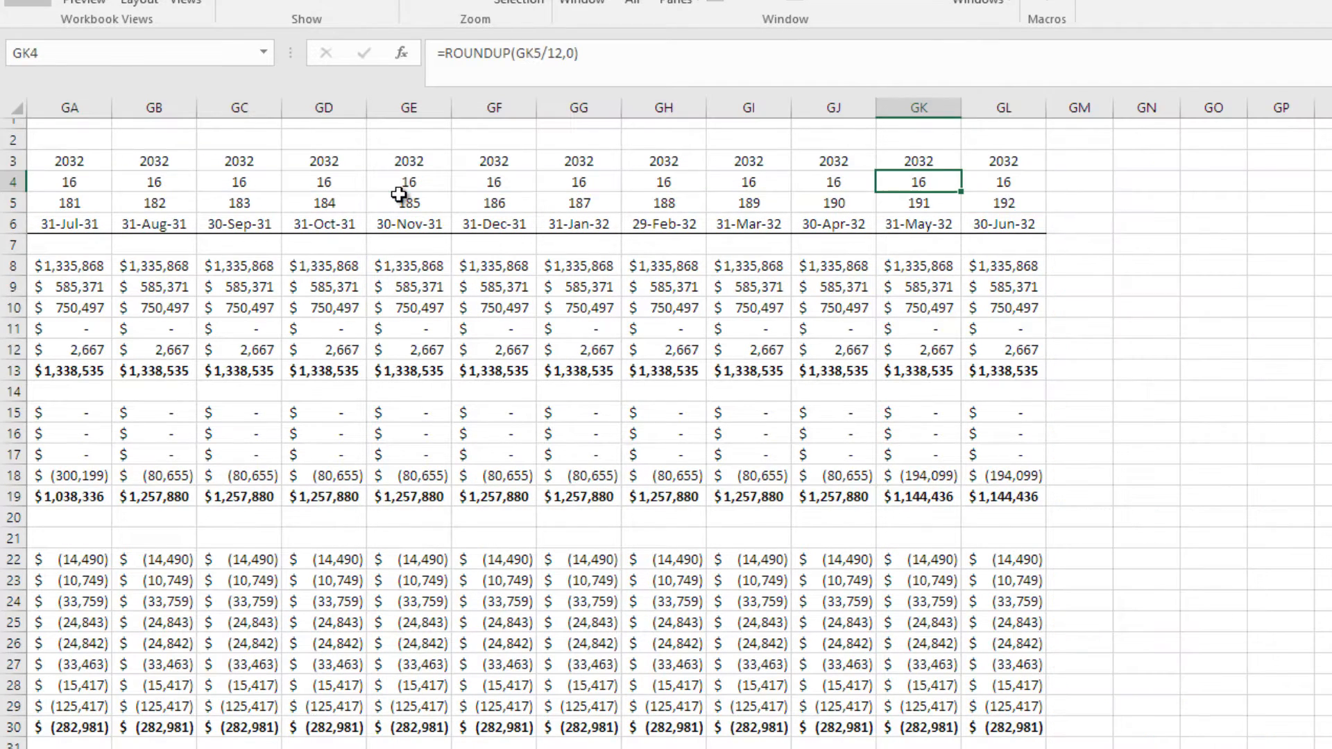
left_click(70, 181)
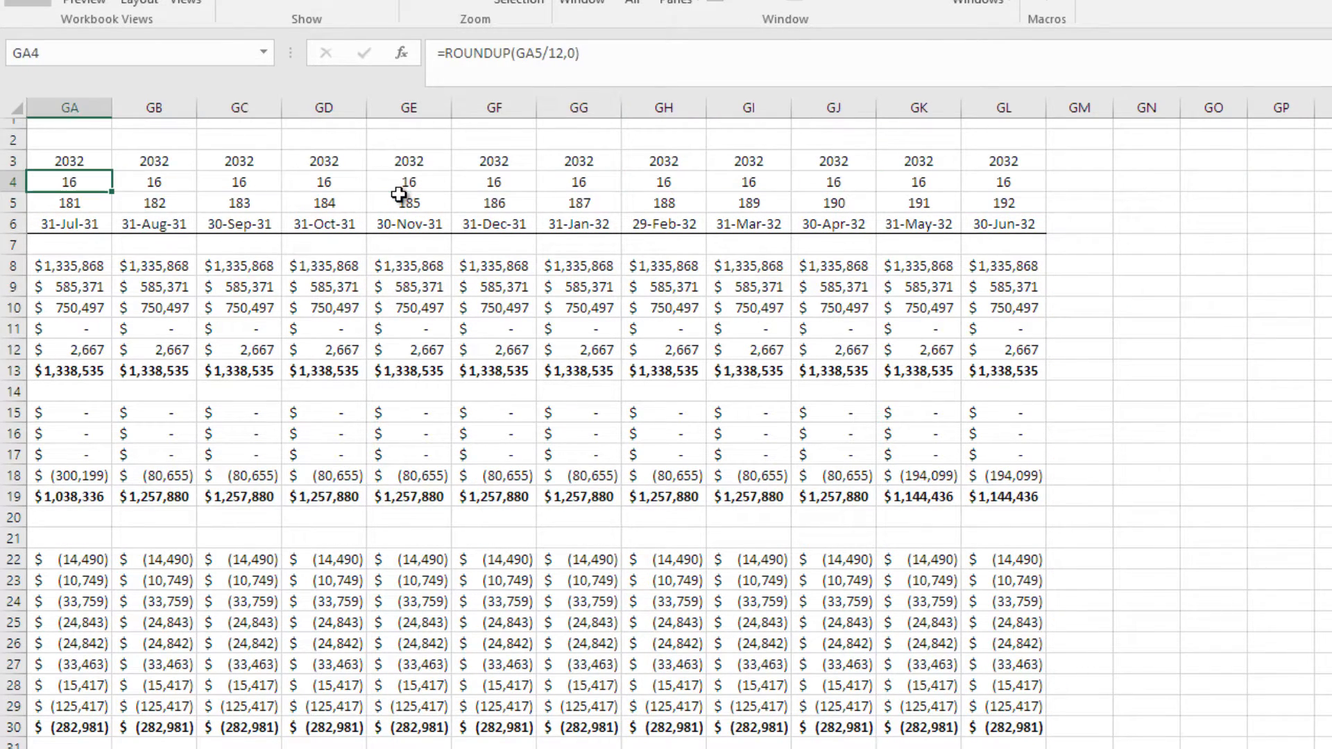
scroll("left", 3)
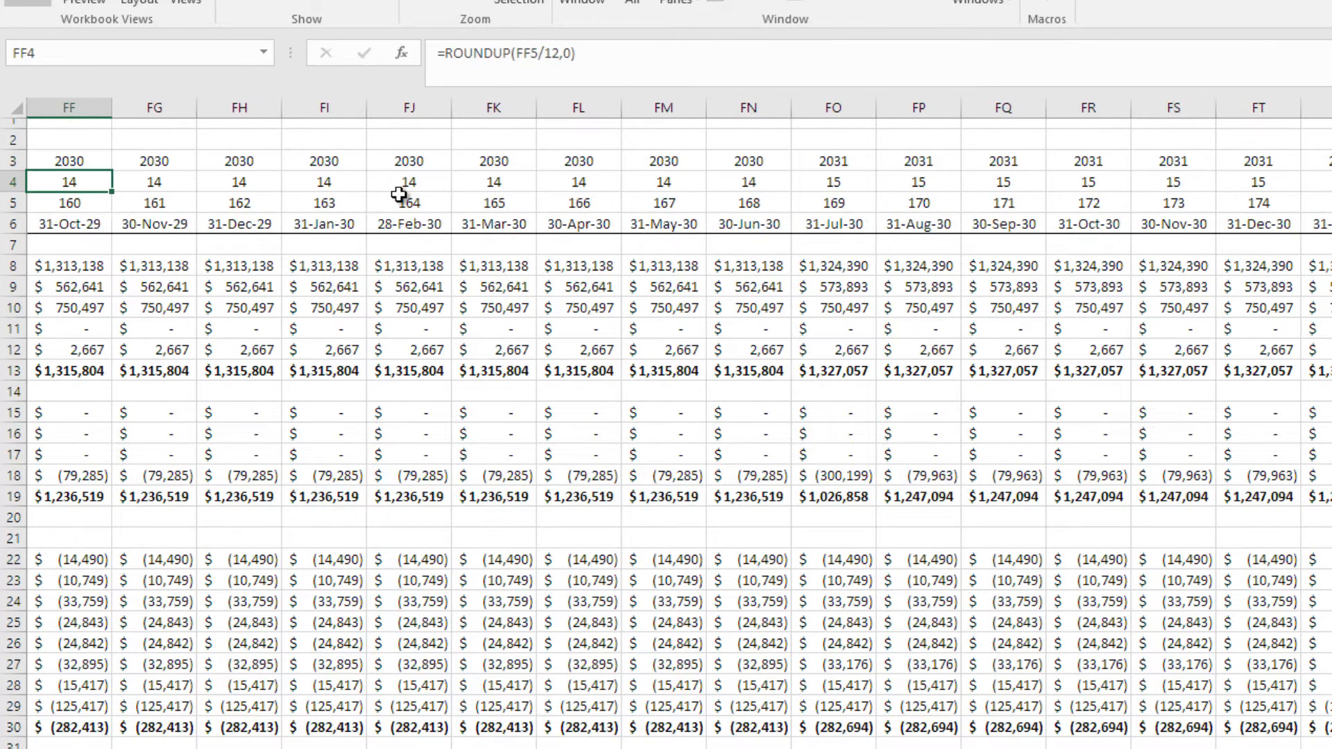
scroll("left", 3)
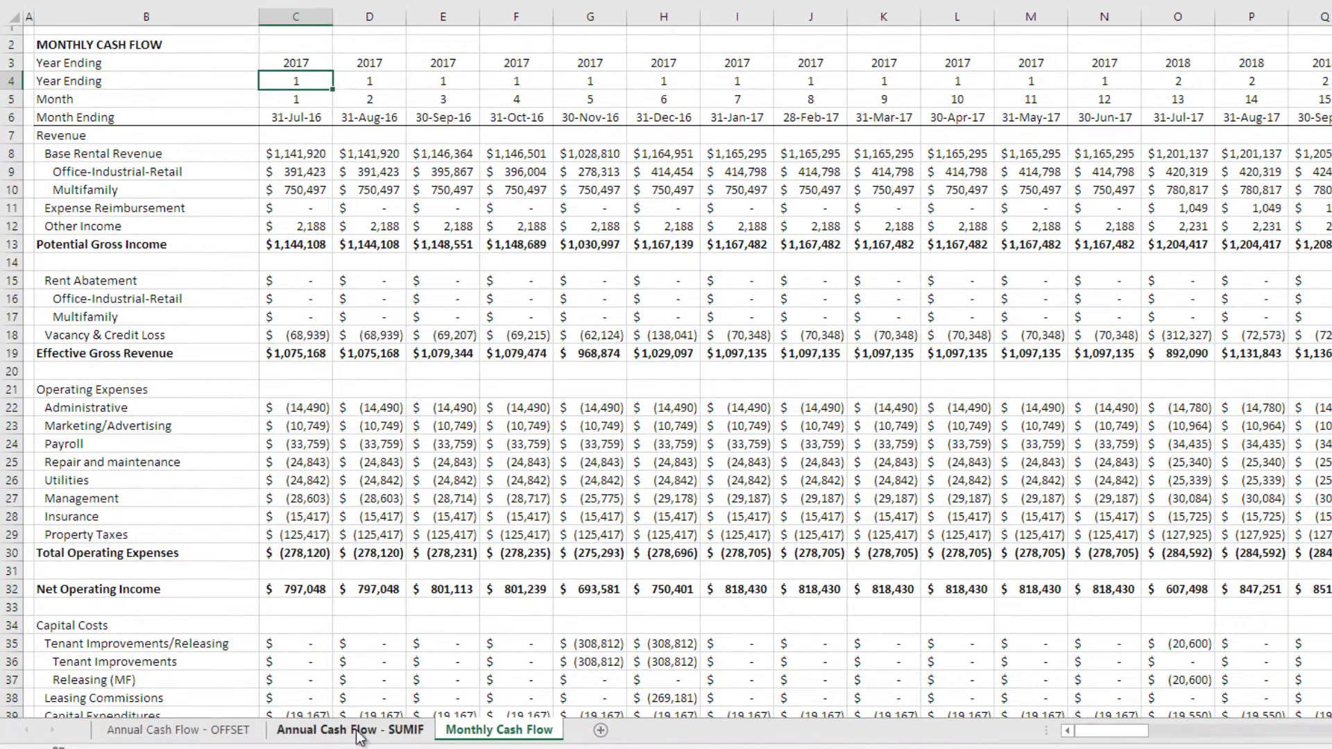
Step: Paste the labels Revenue through Capital Costs into column B of the SUMIF sheet
left_click(349, 729)
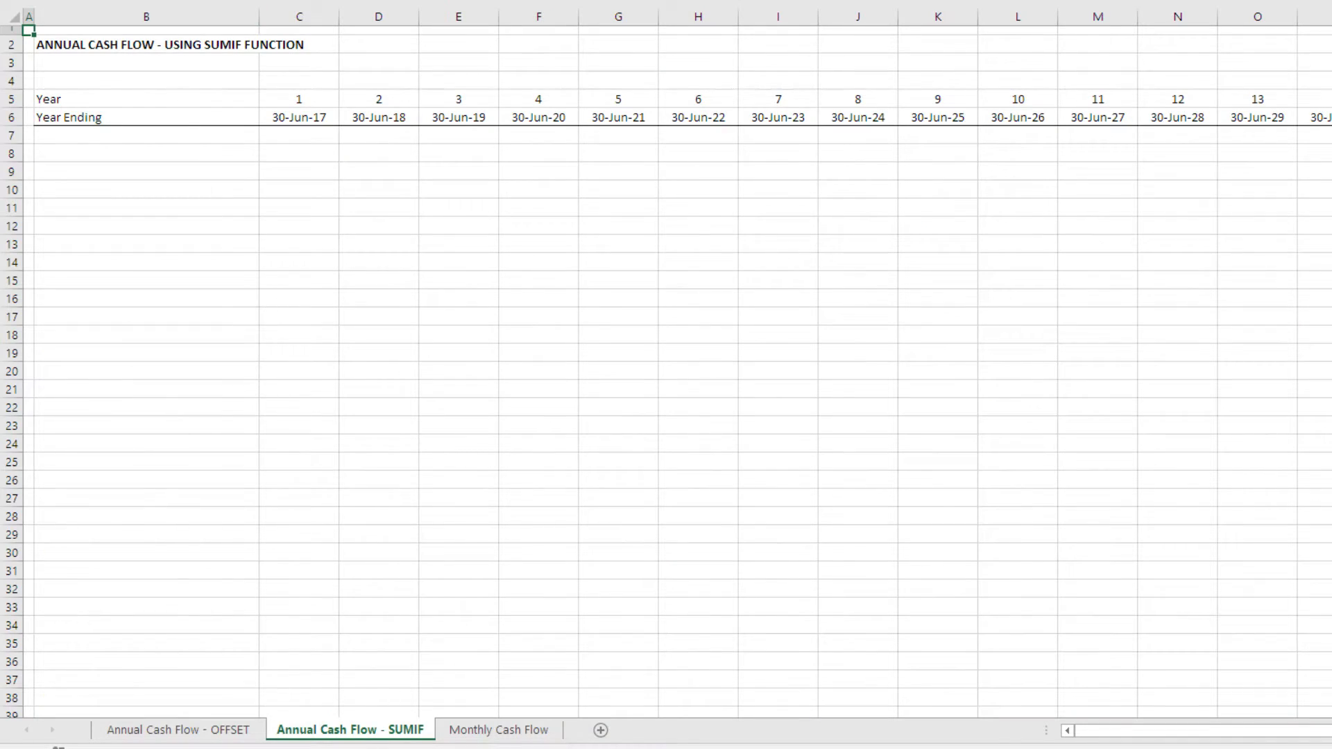
left_click(499, 730)
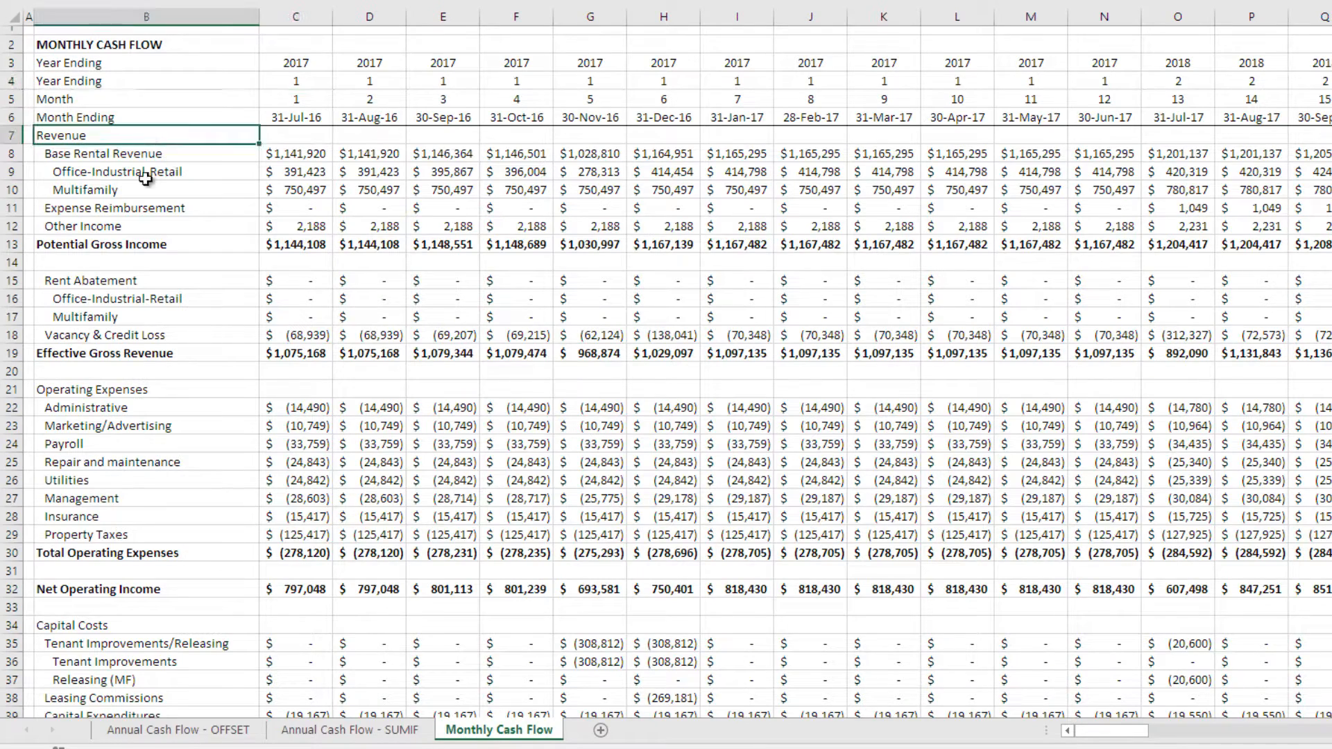
scroll("down", 3)
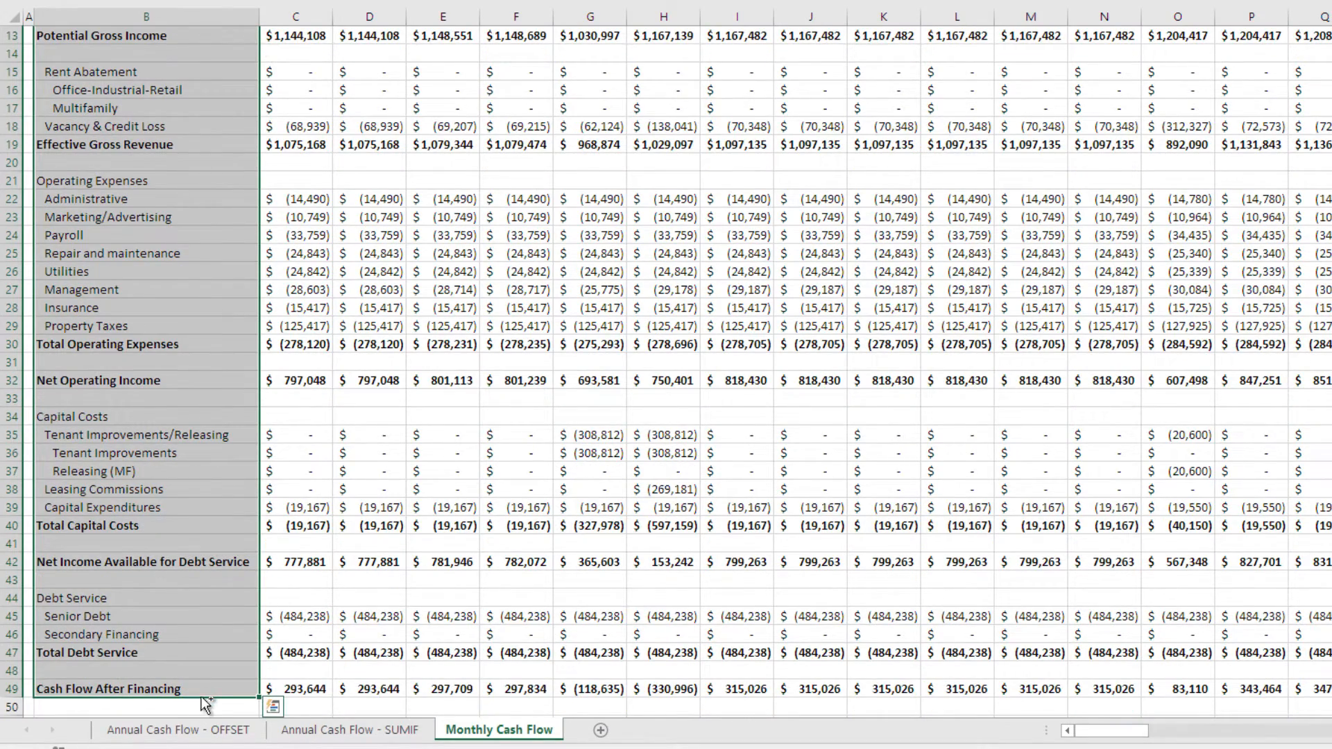
scroll("up", 3)
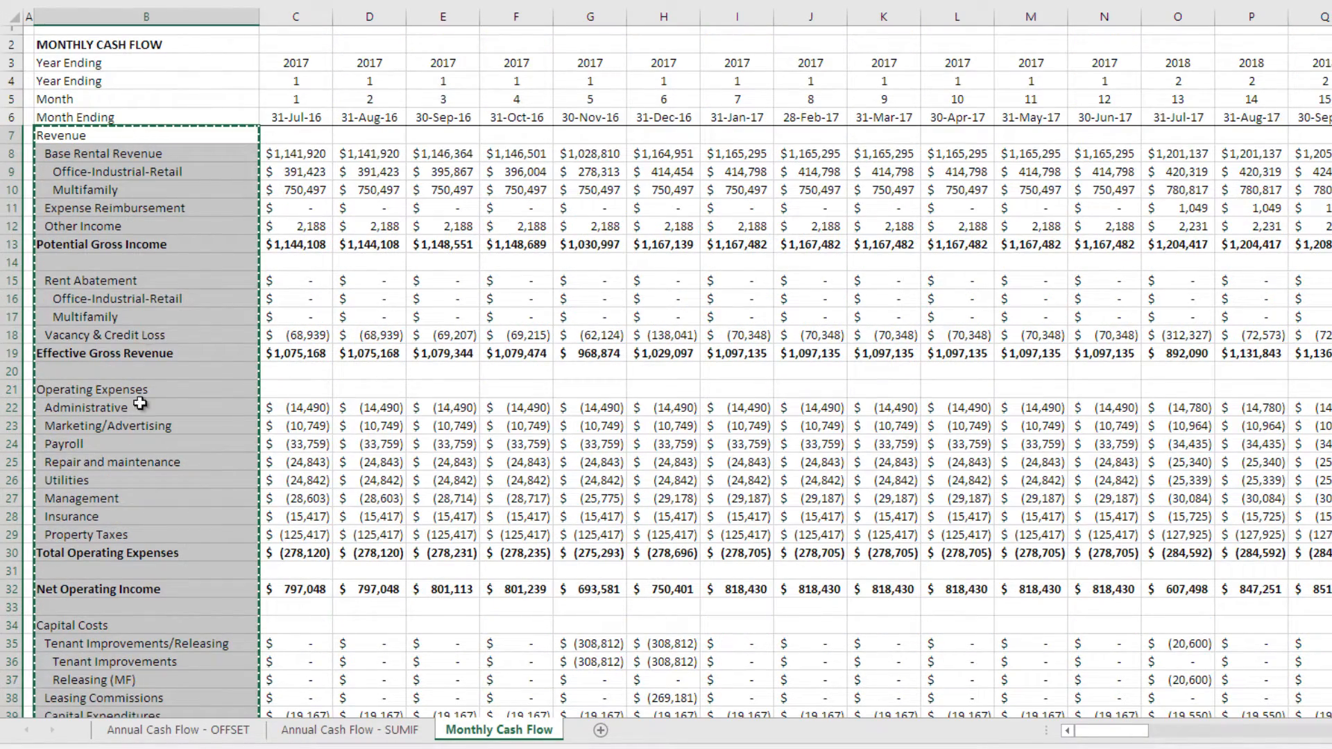
mouse_move(146, 280)
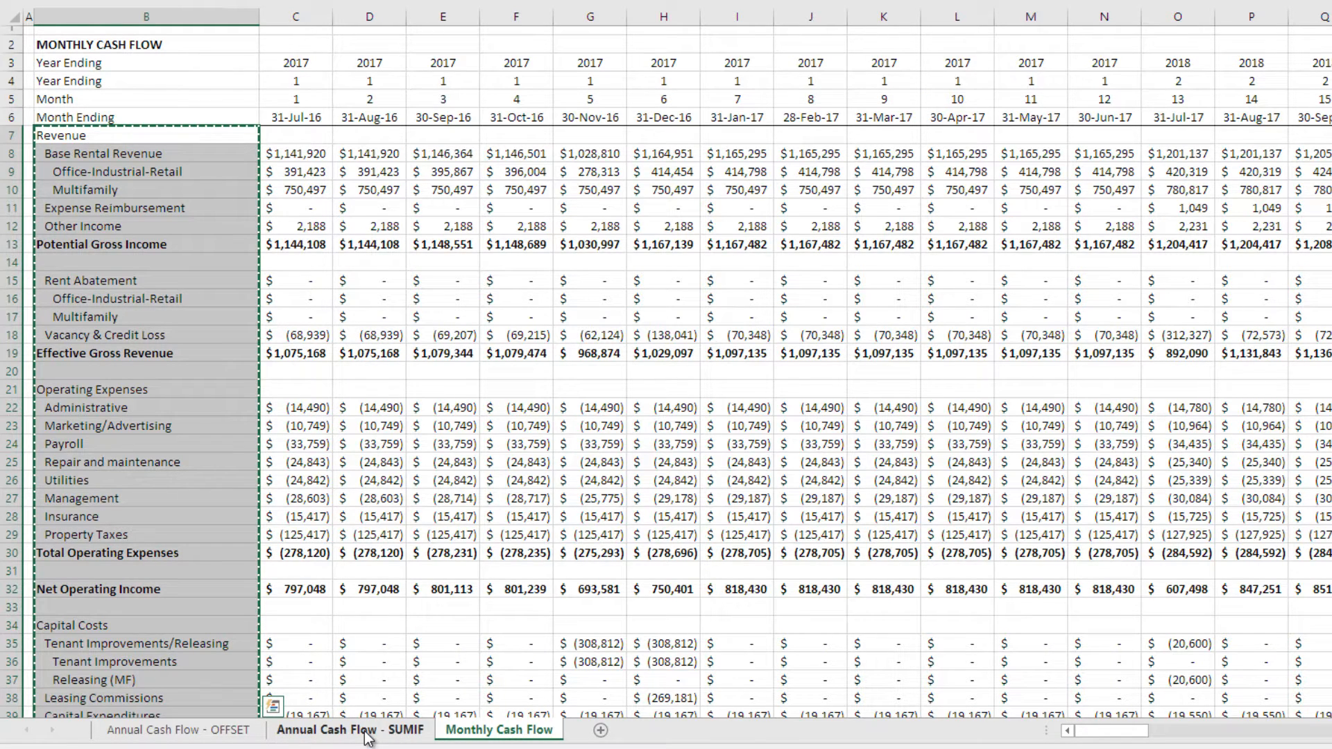
left_click(349, 730)
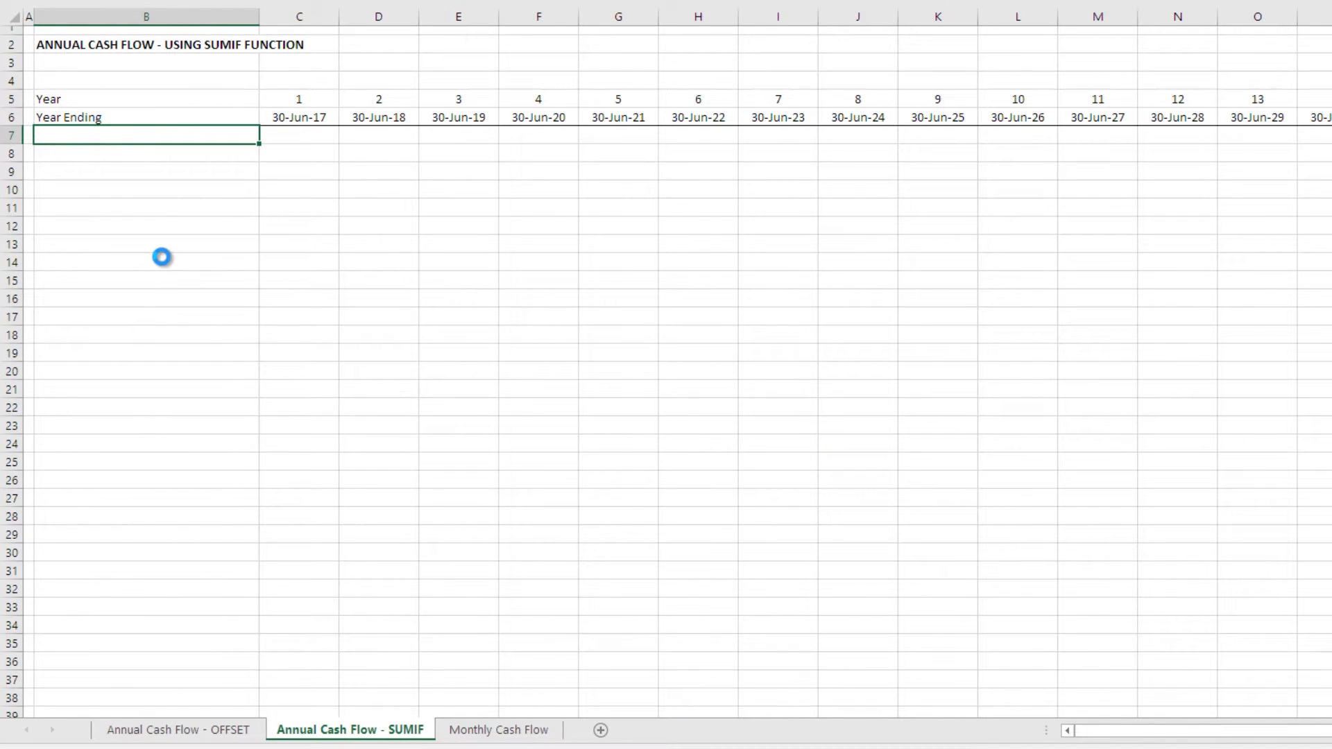
key("ctrl+v")
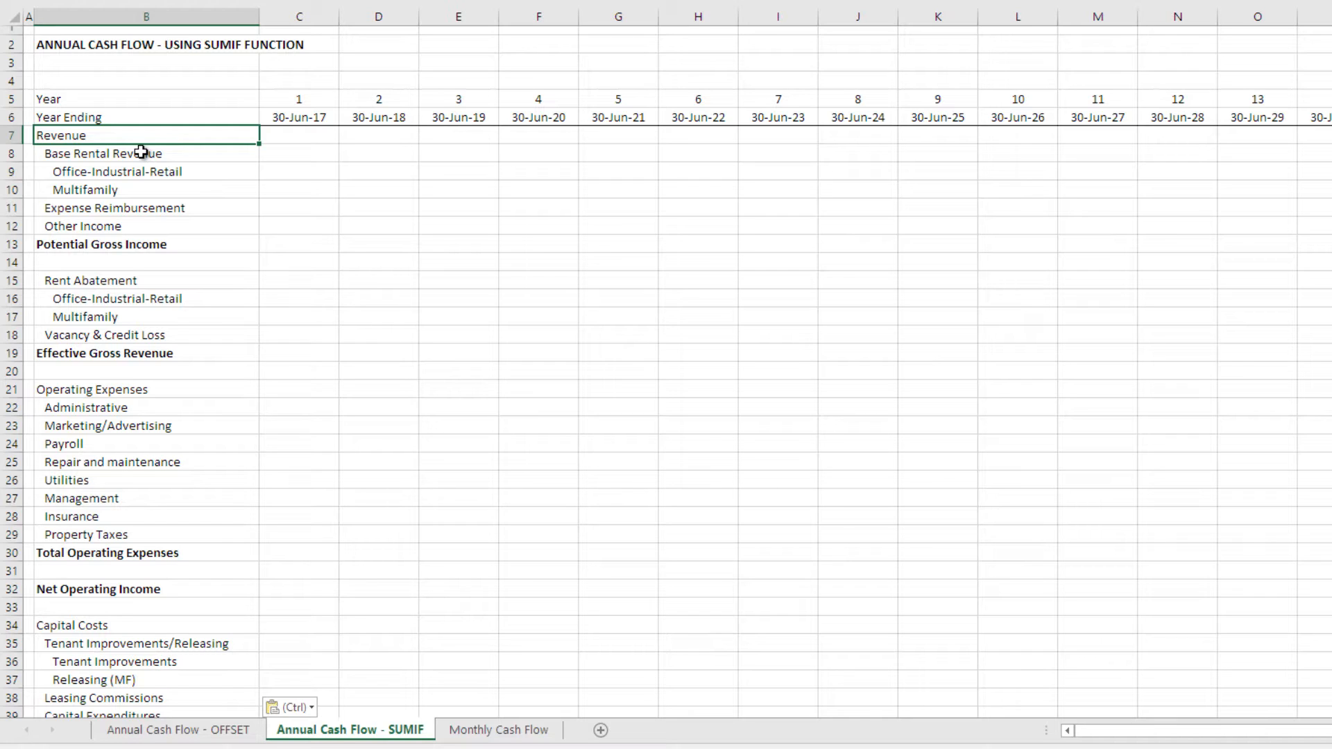
left_click(298, 135)
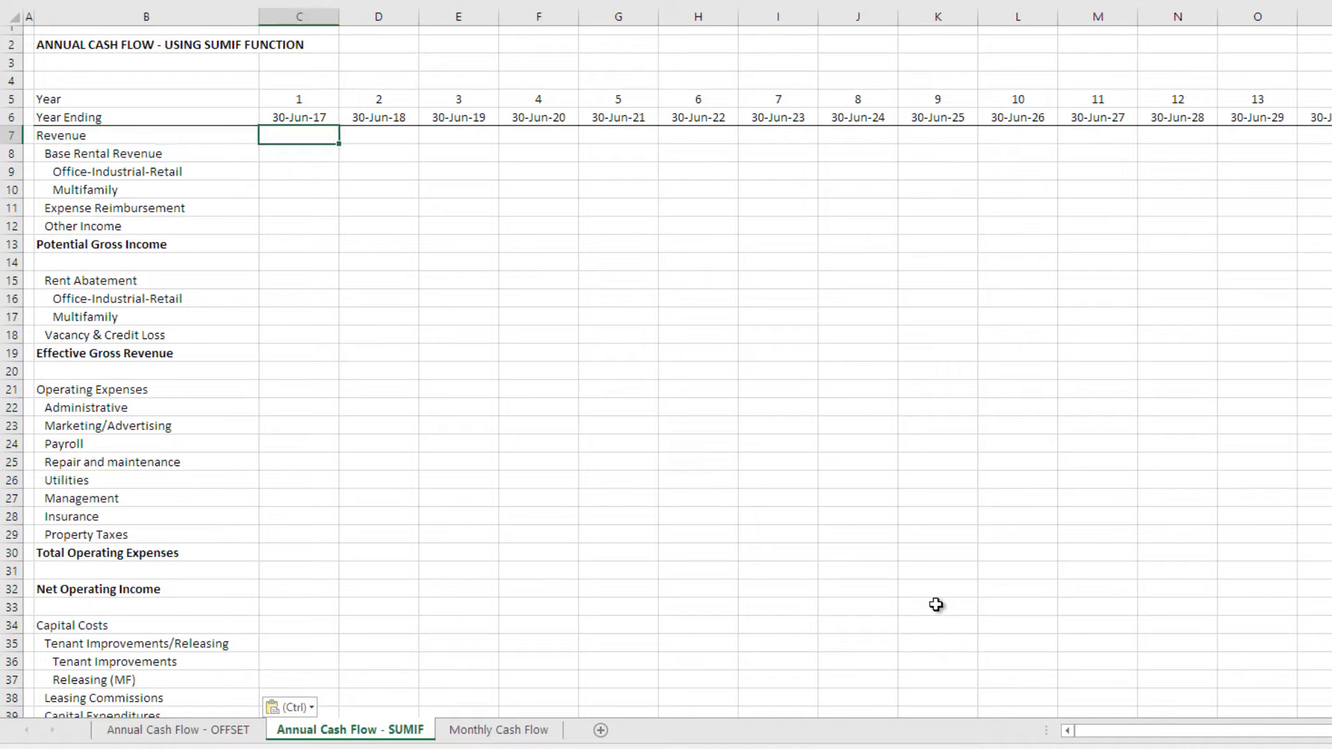
mouse_move(916, 592)
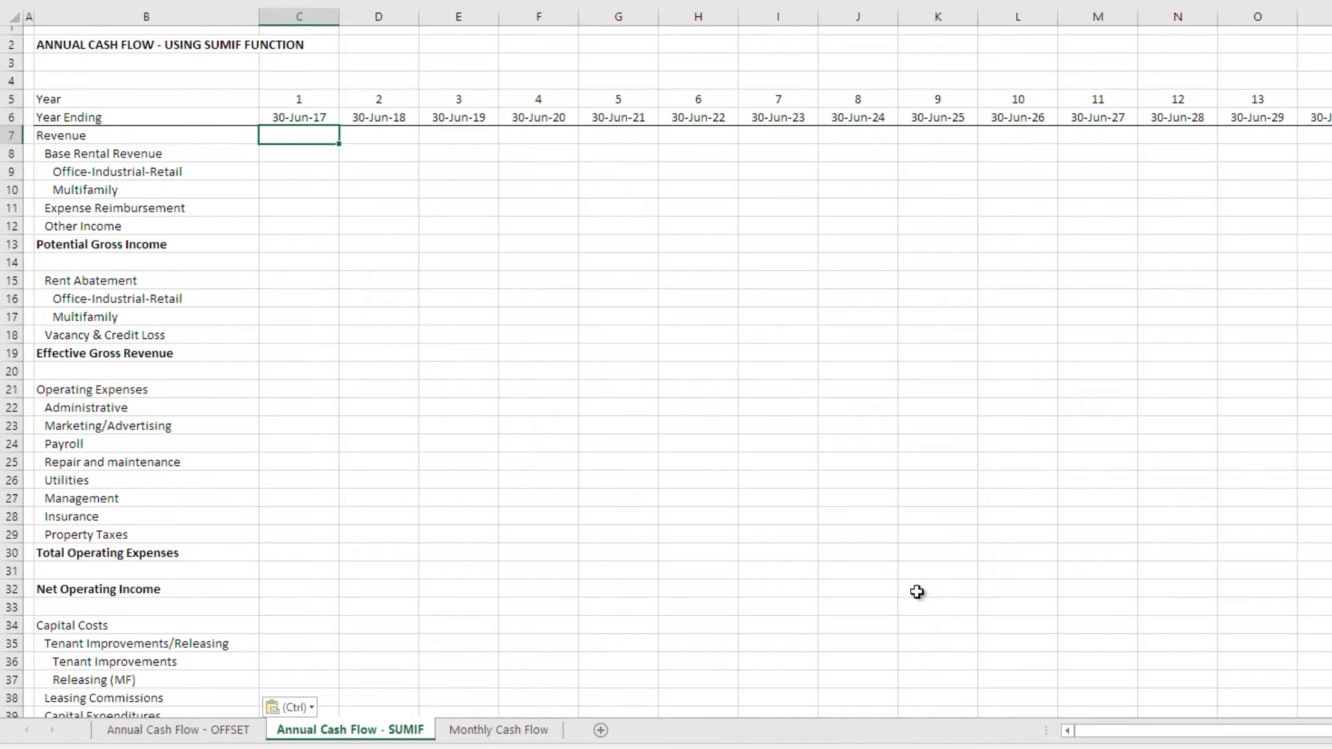
mouse_move(813, 528)
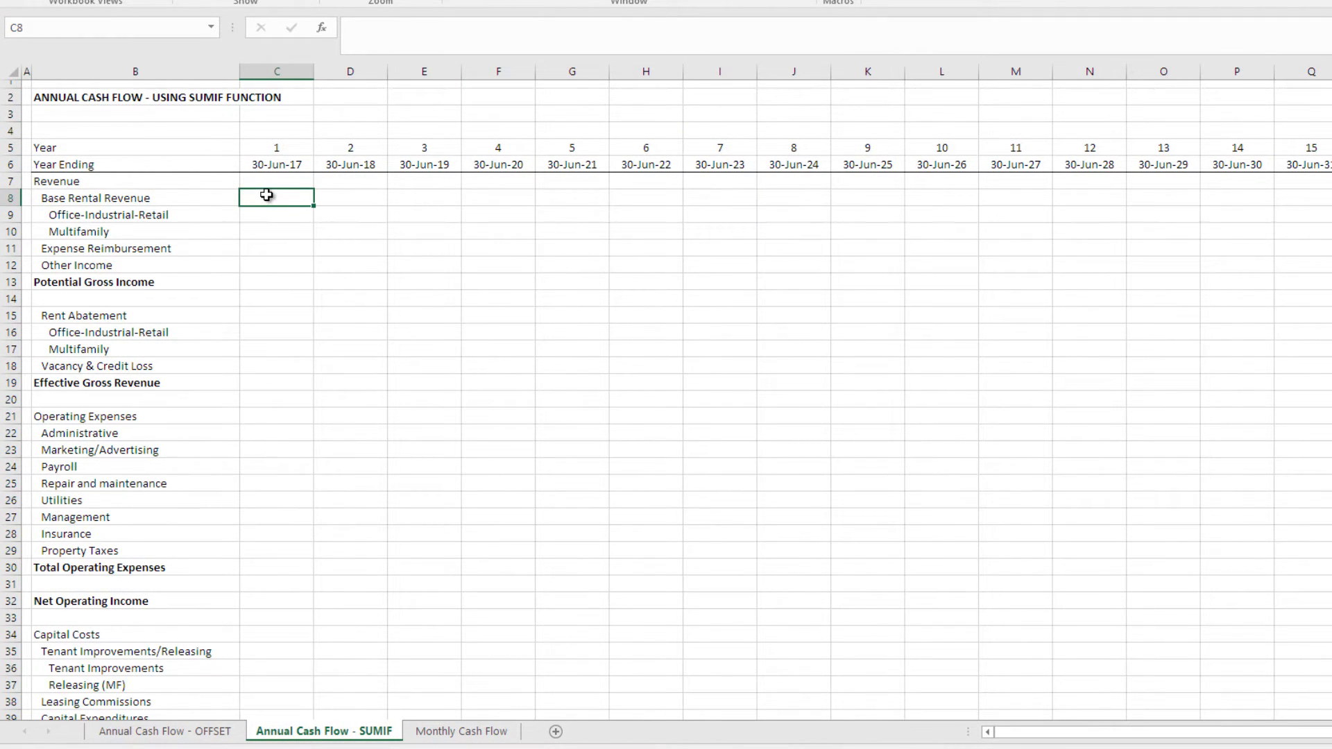
Step: Start =SUMIF( in C8 using Monthly Cash Flow's locked year row C4:GL4 as range
type("=SUMIF(")
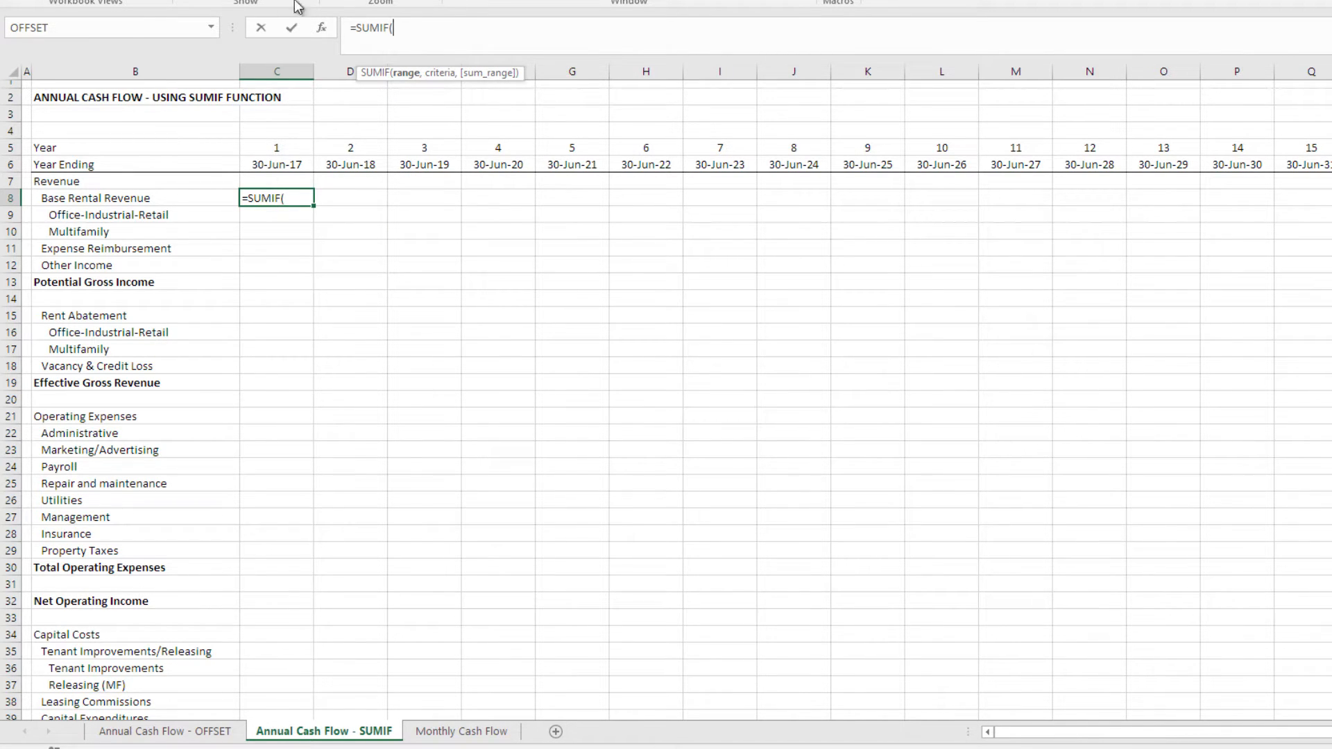
mouse_move(406, 204)
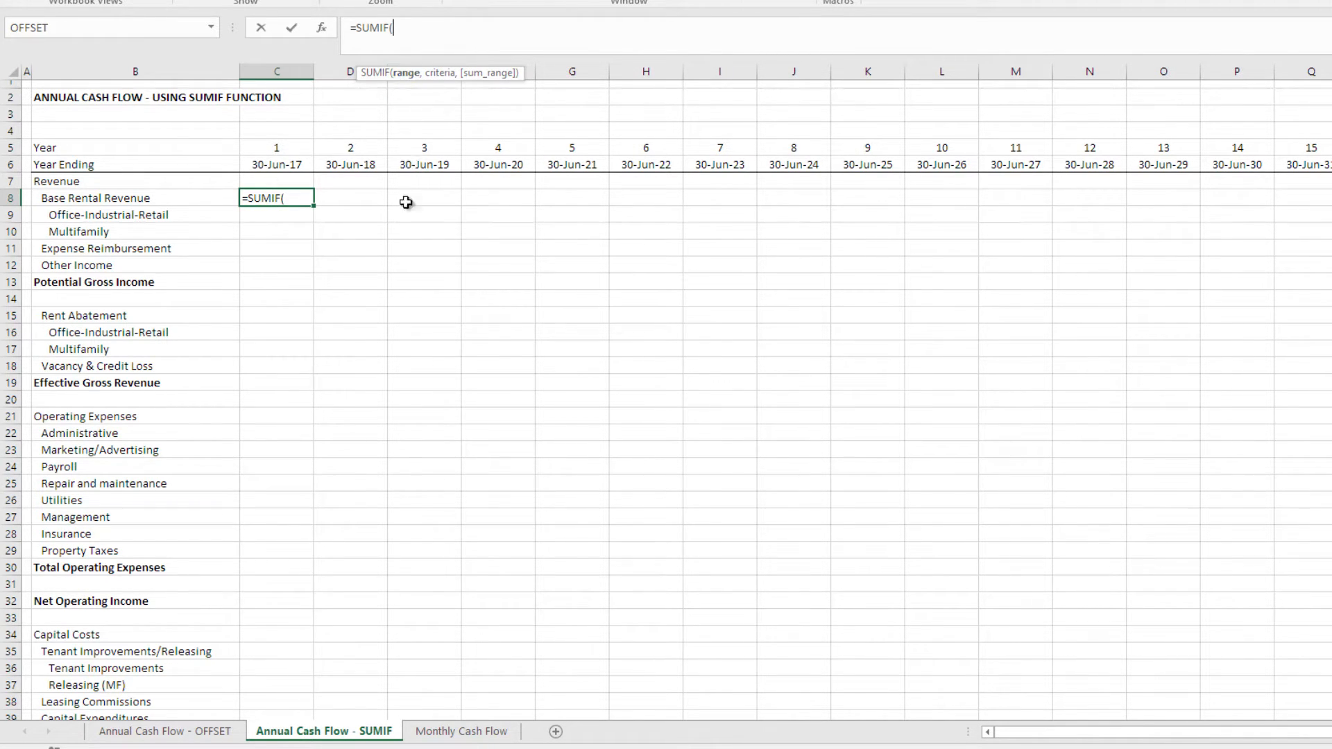
mouse_move(355, 250)
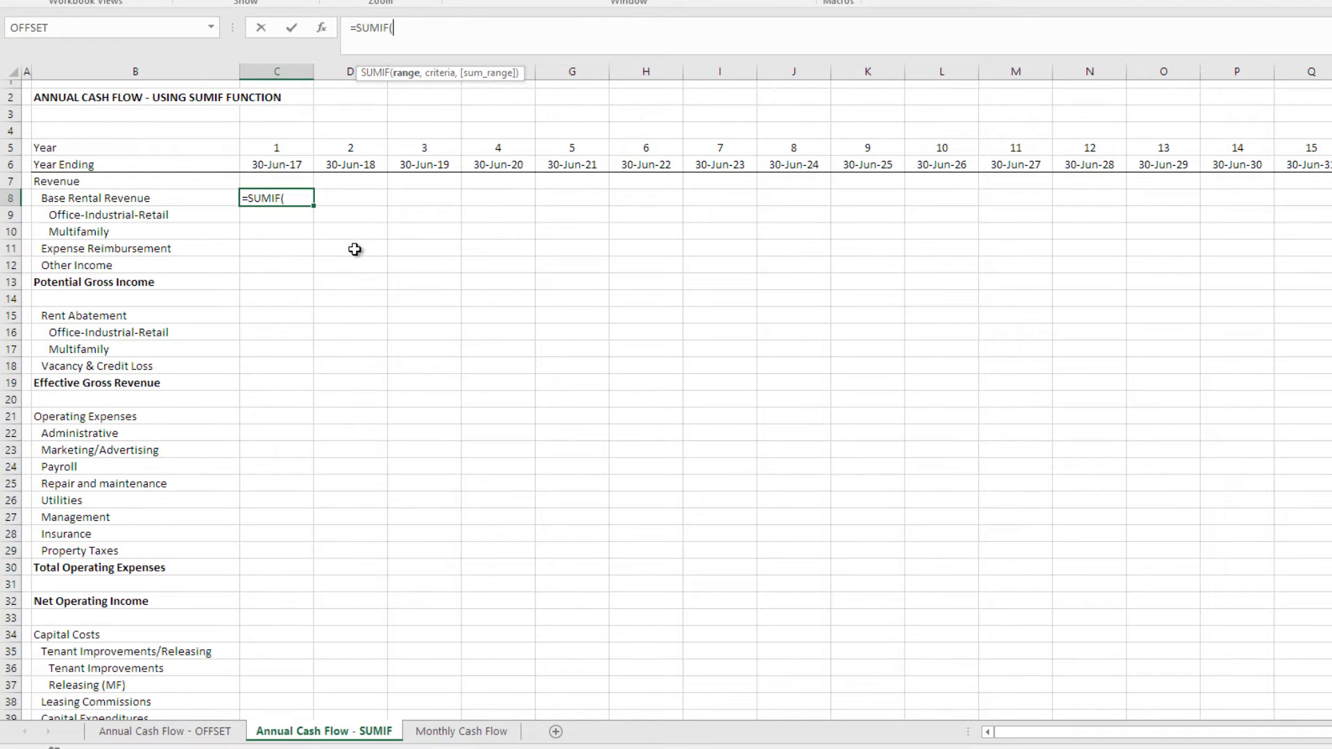
mouse_move(304, 256)
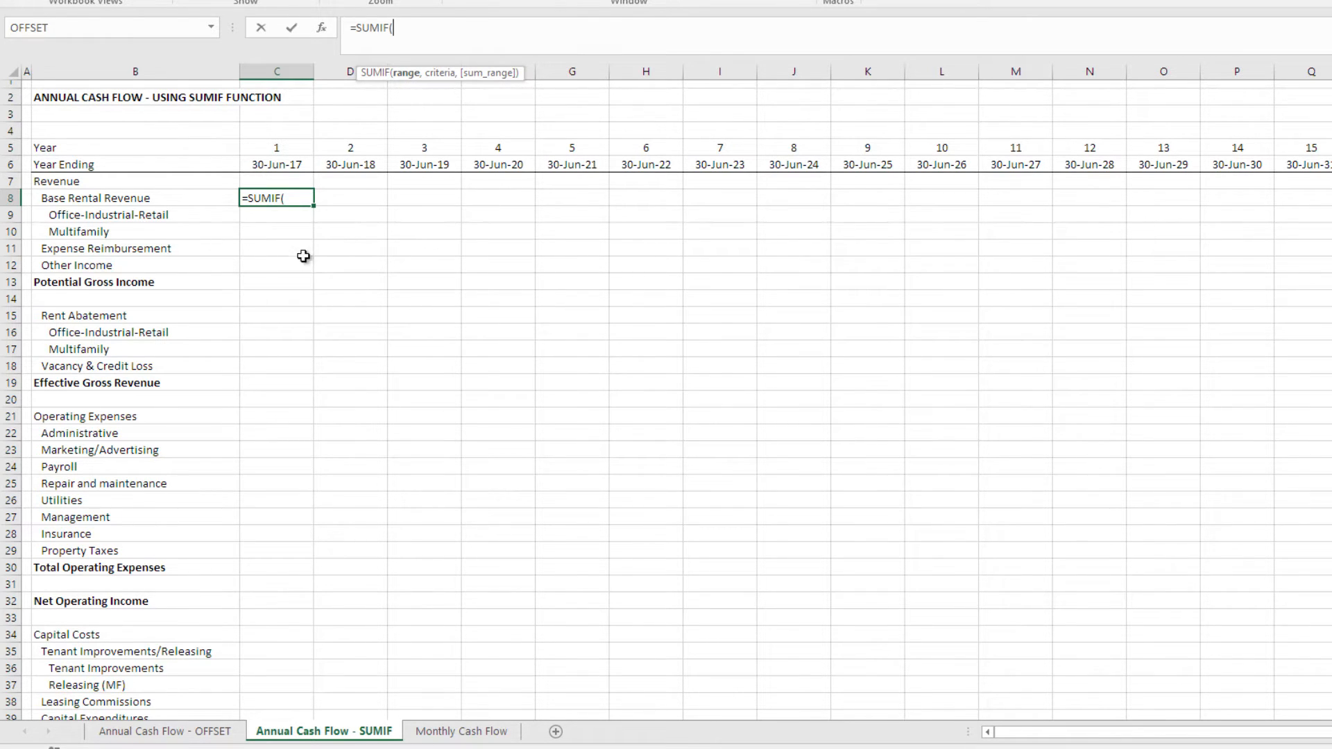
left_click(461, 731)
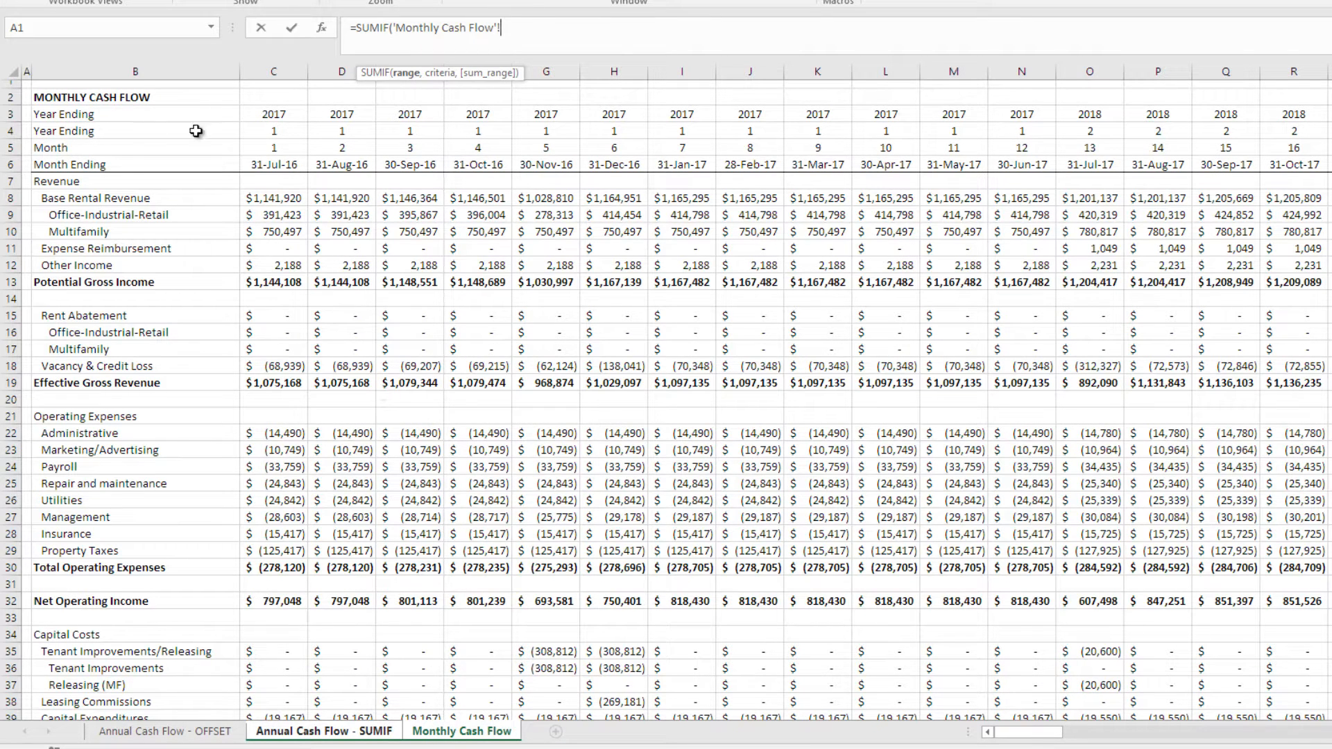
mouse_move(262, 130)
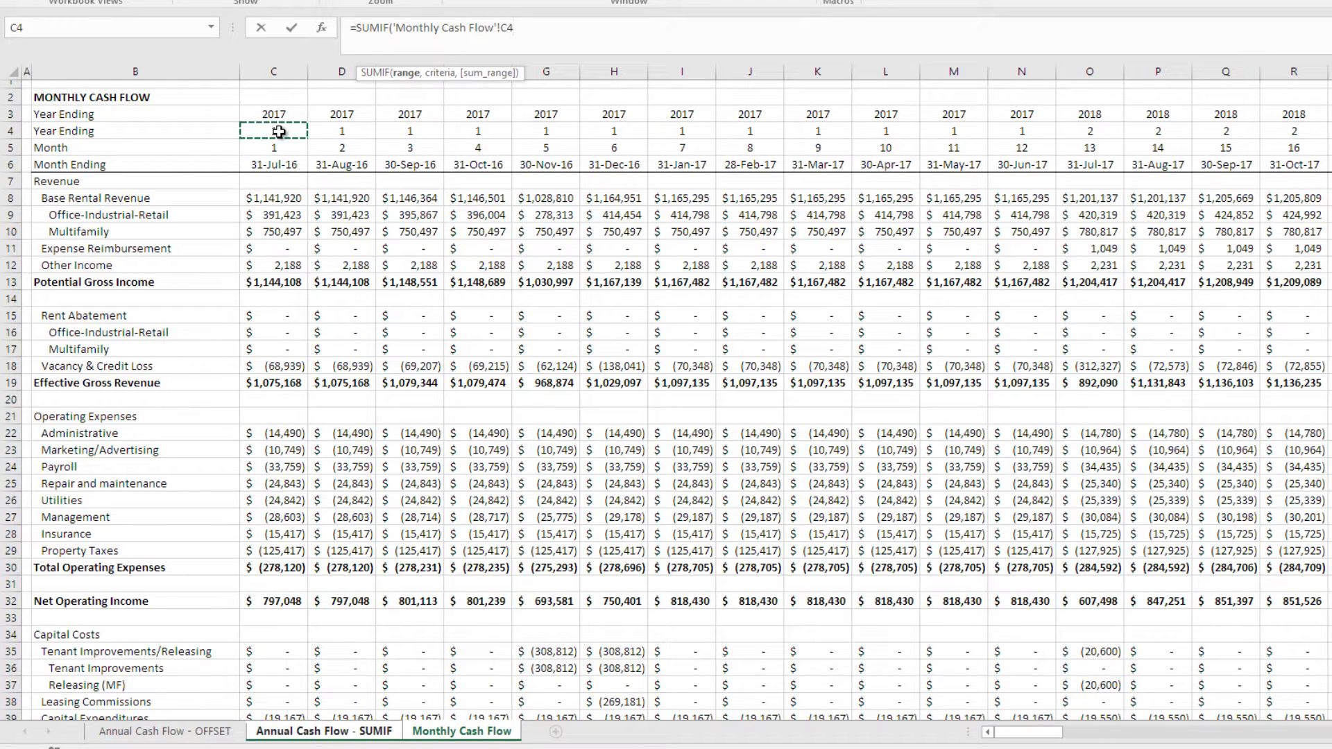
left_click_drag(273, 131, 749, 131)
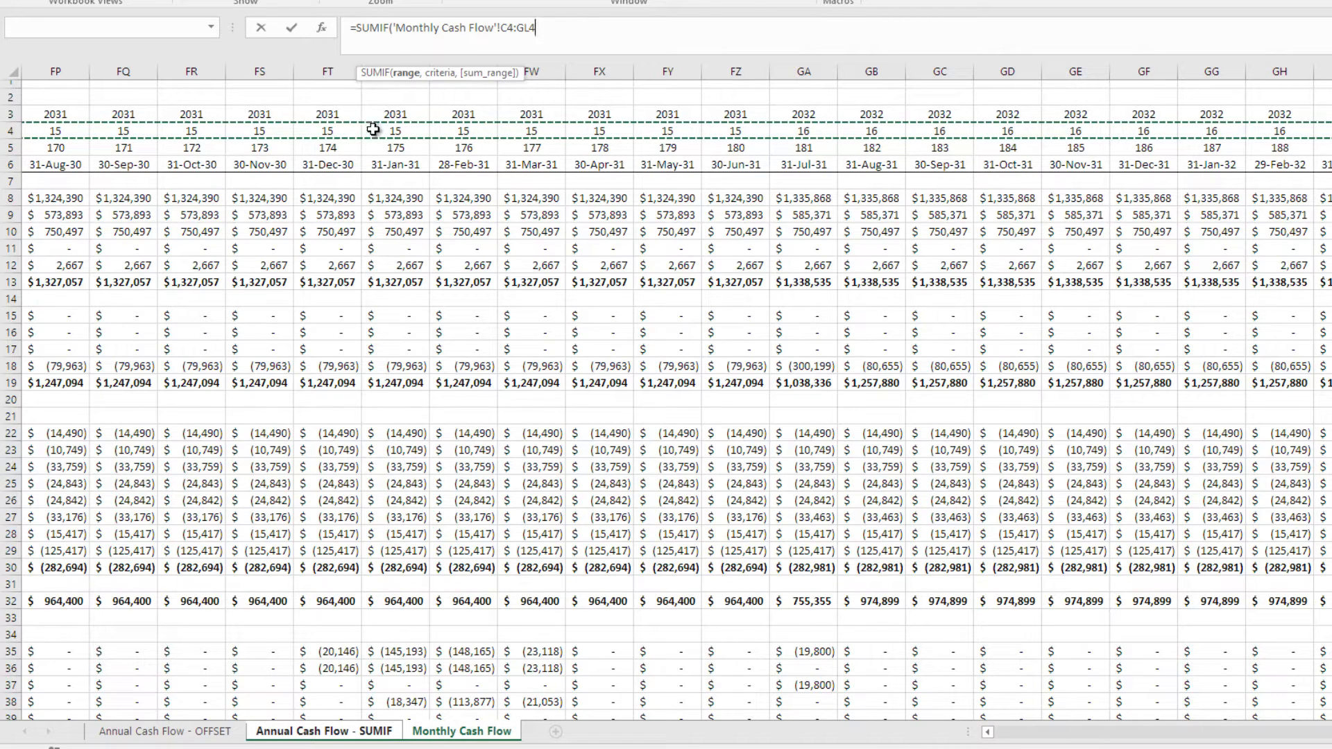
mouse_move(447, 124)
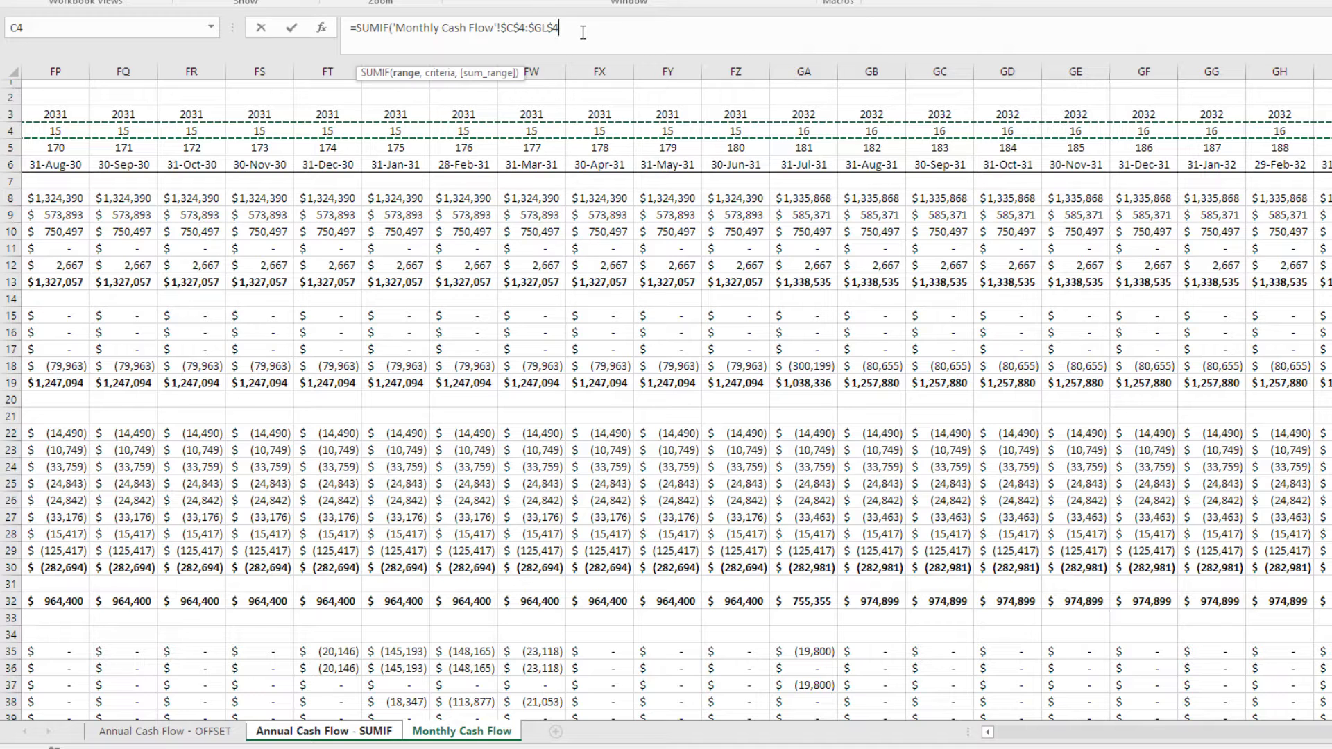
type(",")
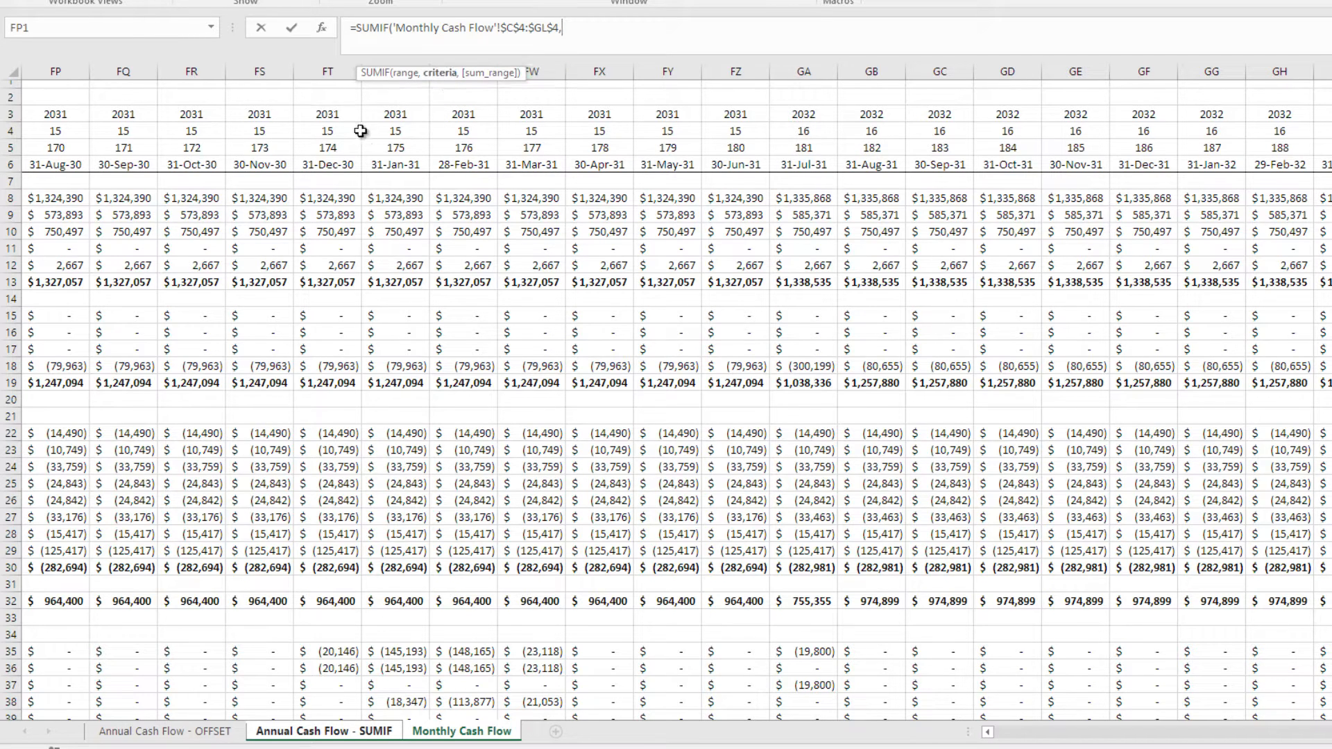
mouse_move(343, 185)
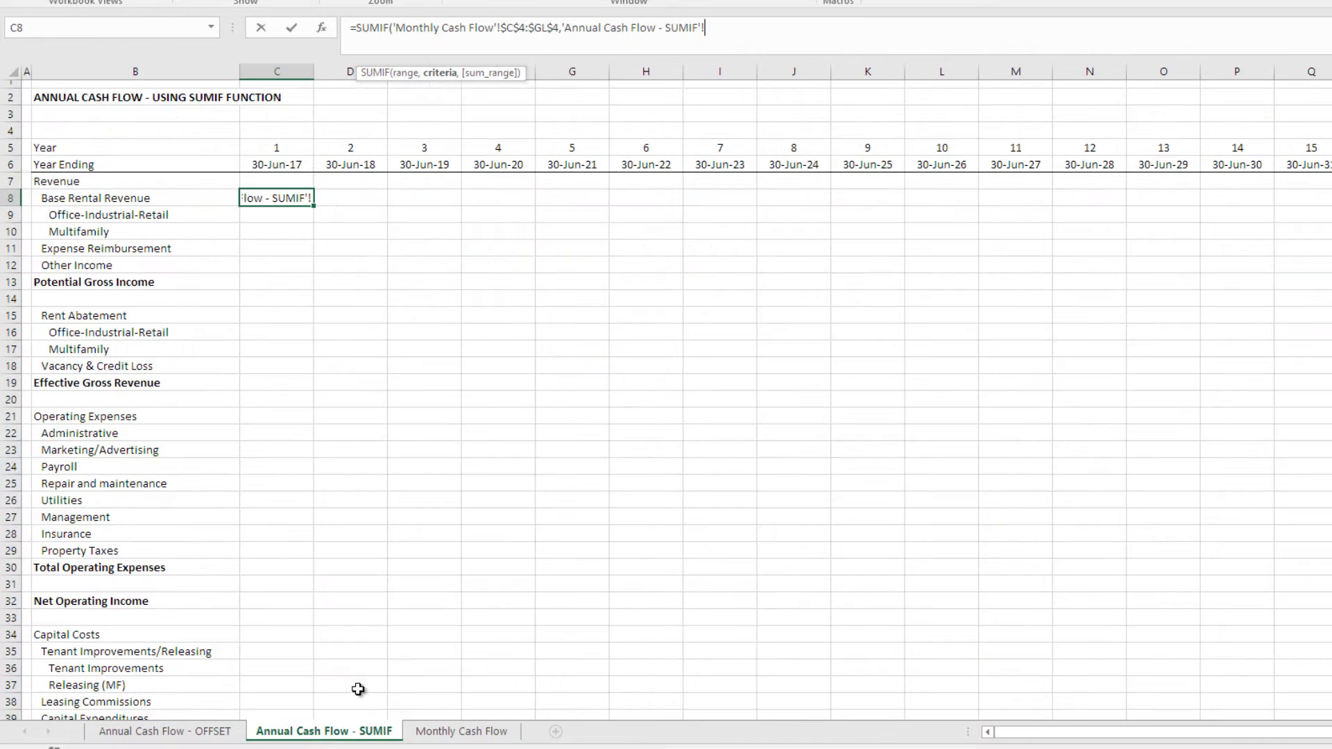
Step: Use the annual sheet's year cell C$5 as the SUMIF criterion
left_click(275, 147)
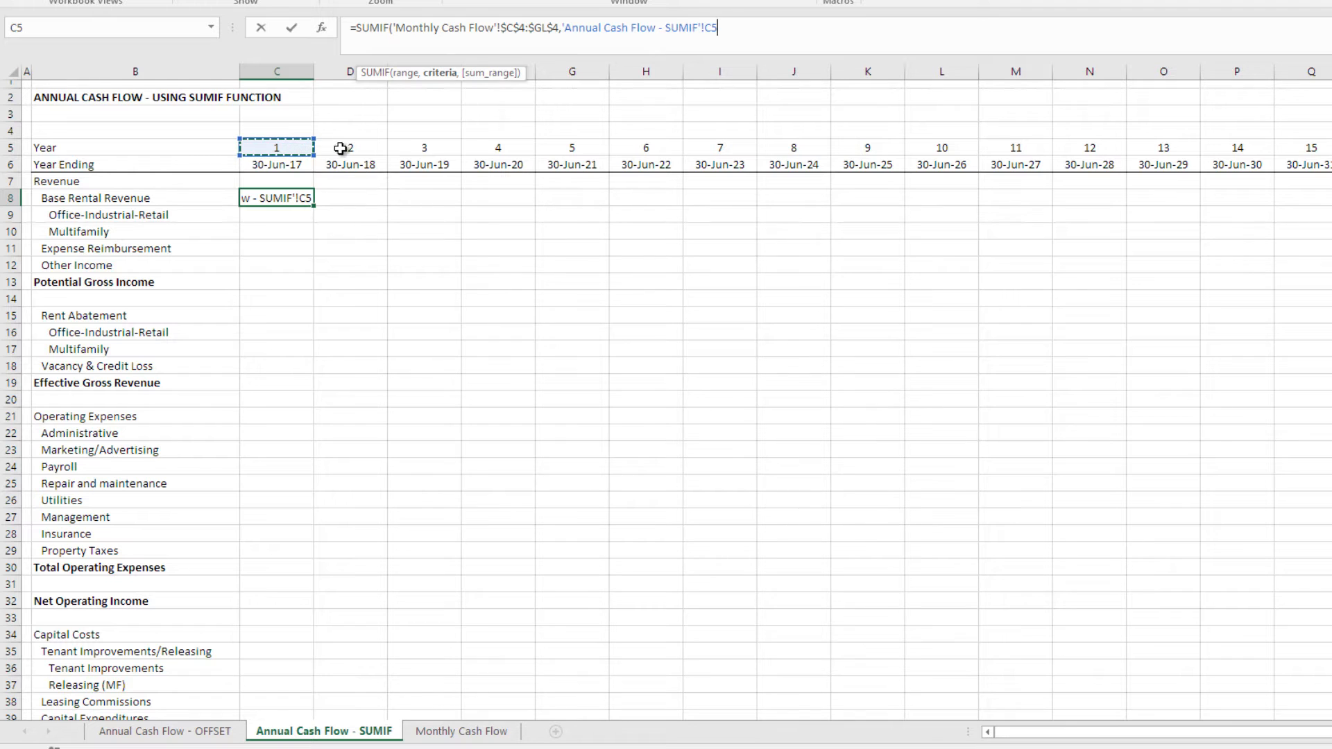
mouse_move(305, 220)
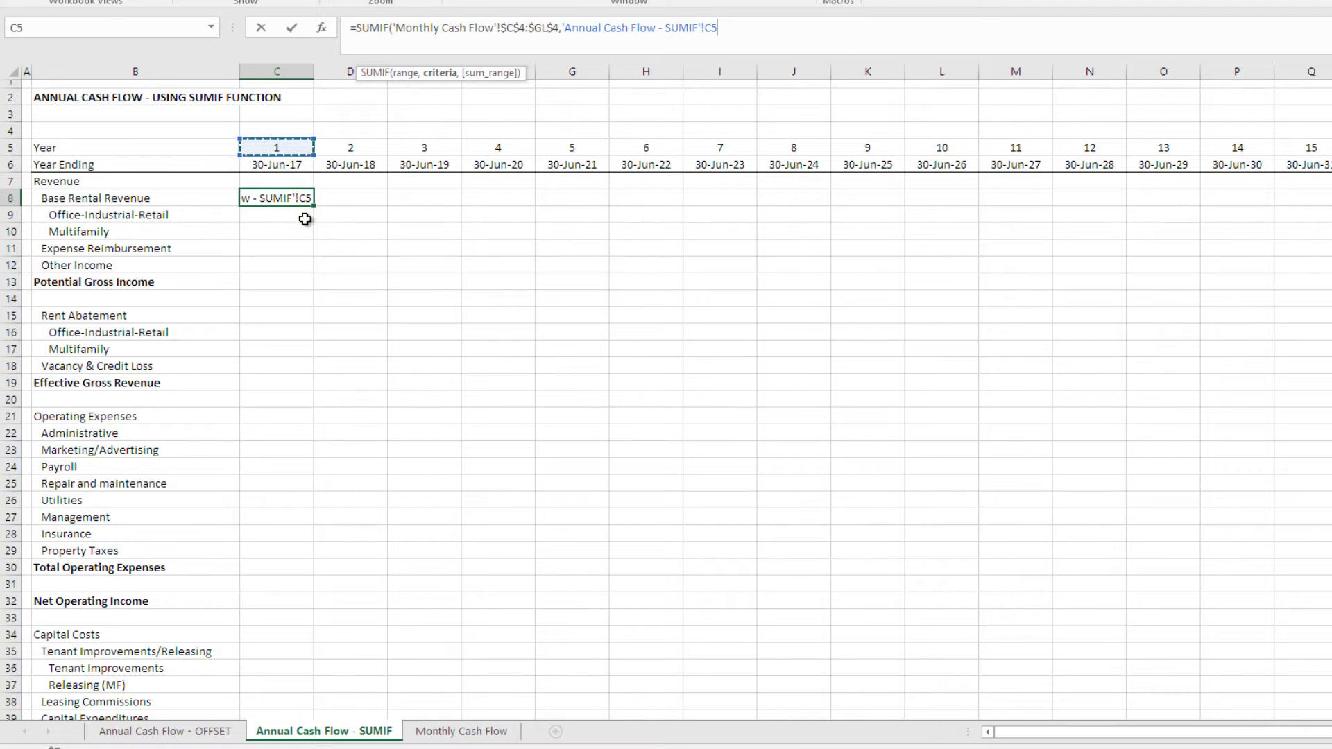
mouse_move(290, 133)
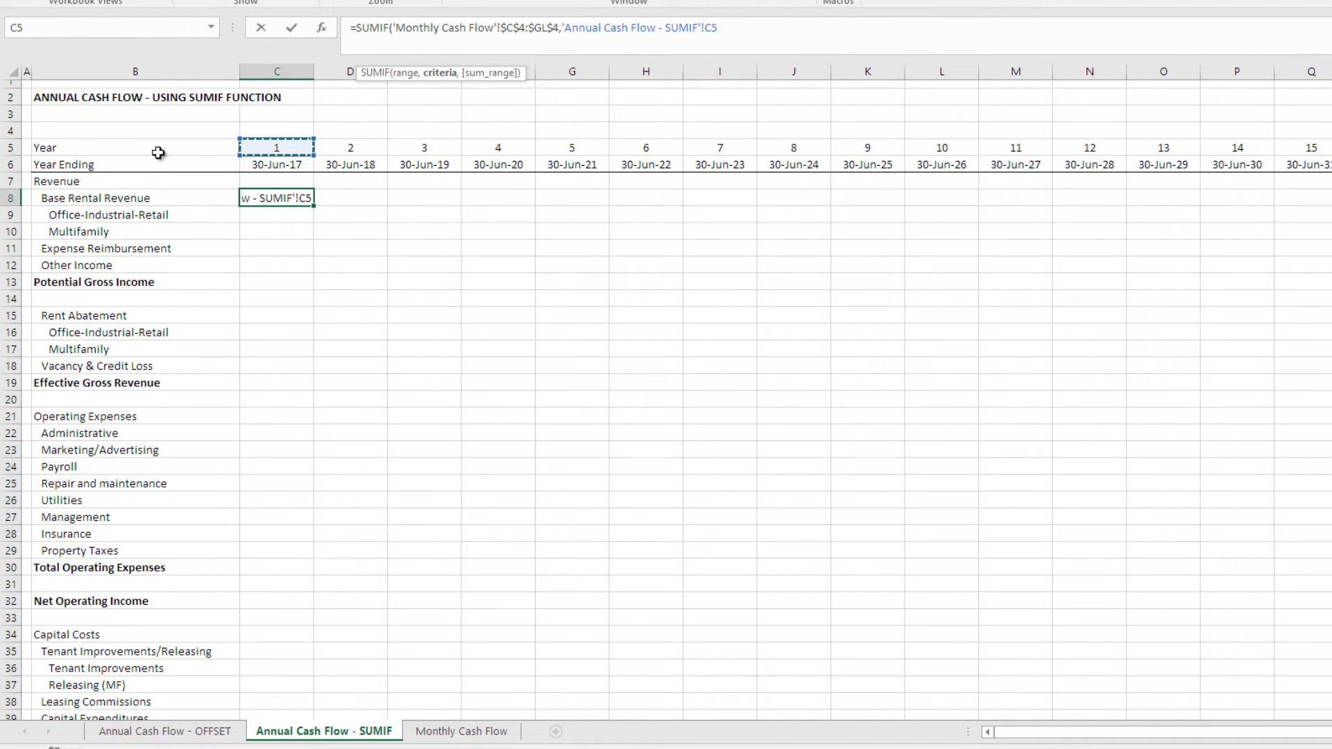
mouse_move(296, 237)
type("$")
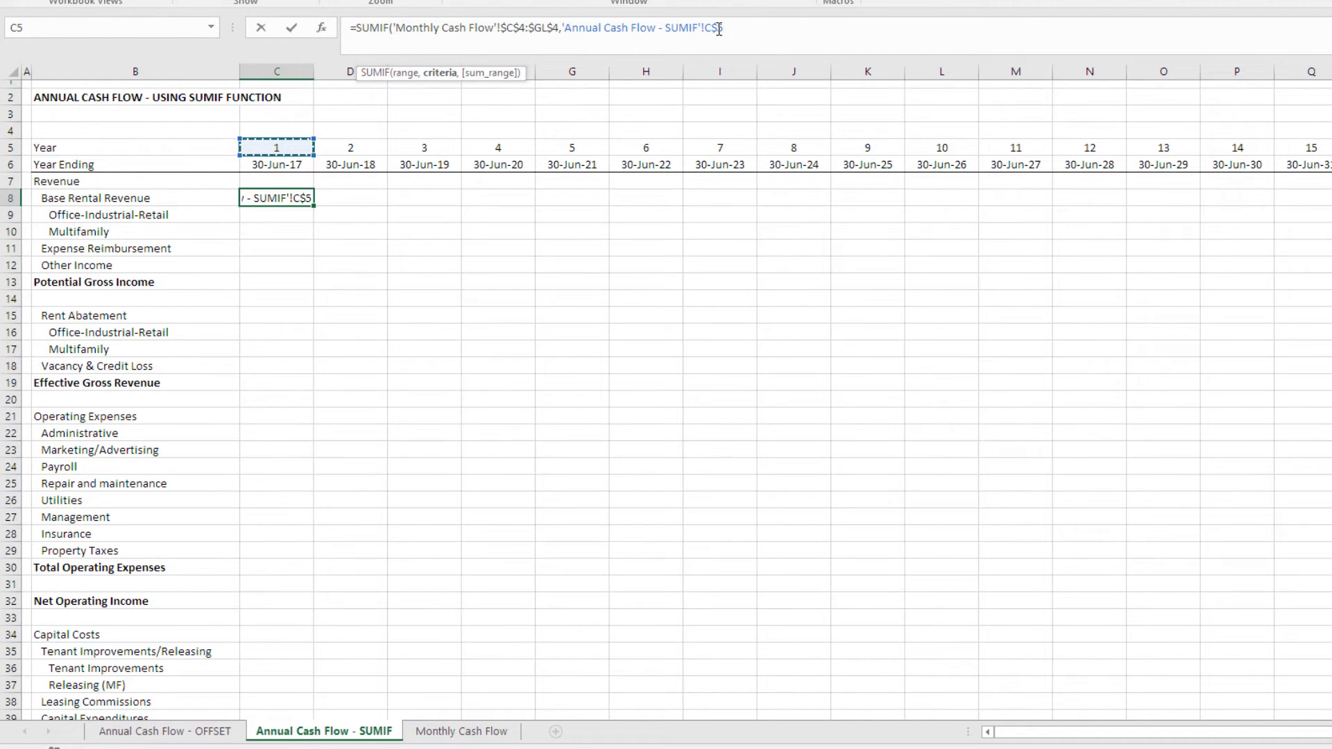
mouse_move(708, 42)
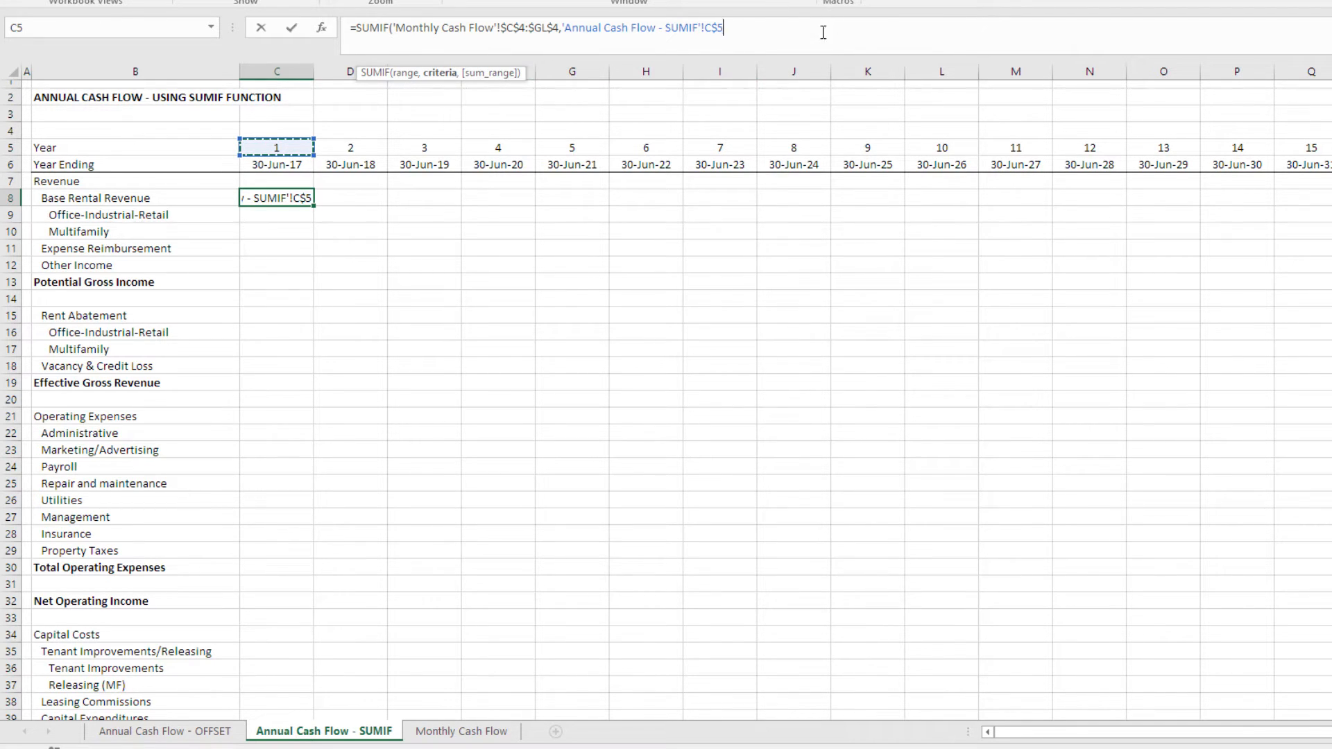
type(",")
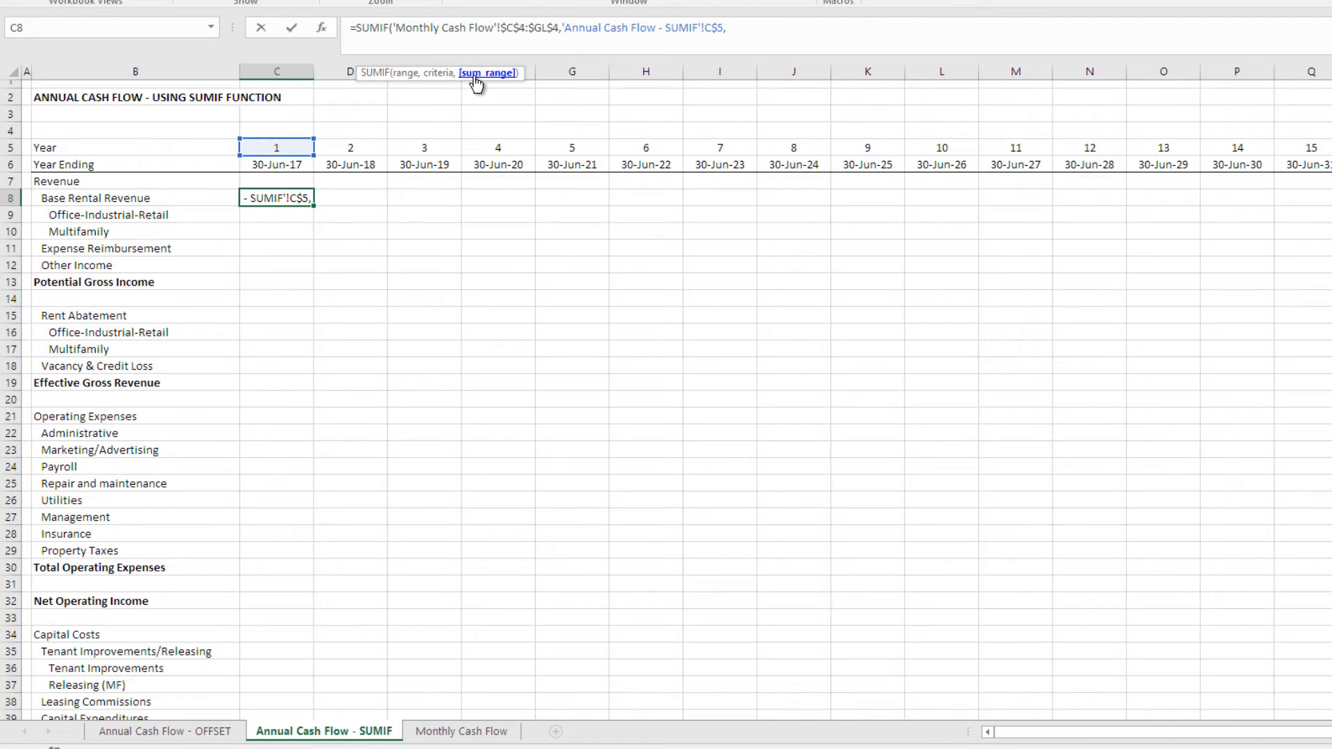
mouse_move(504, 268)
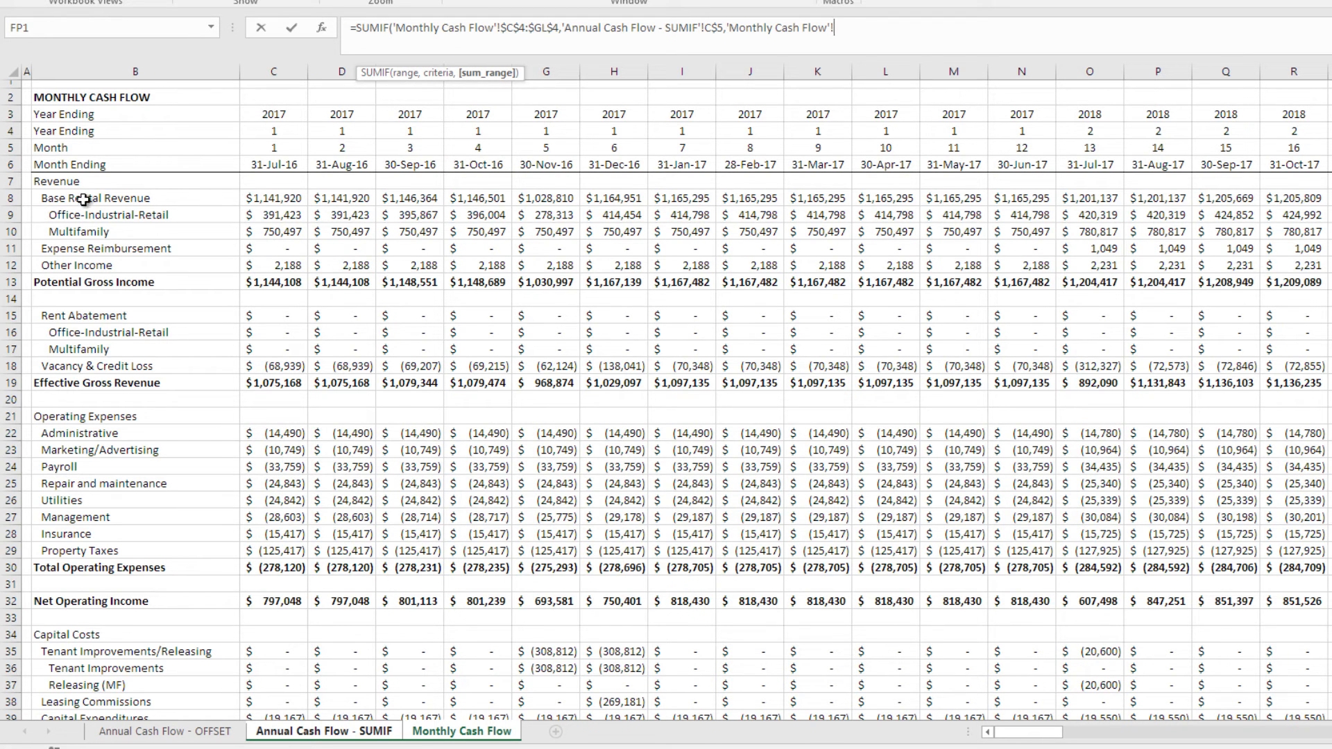
Step: Sum monthly row 8 (C8:GL8) to give year-1 Base Rental Revenue $13,762,235
left_click(272, 198)
type("=su")
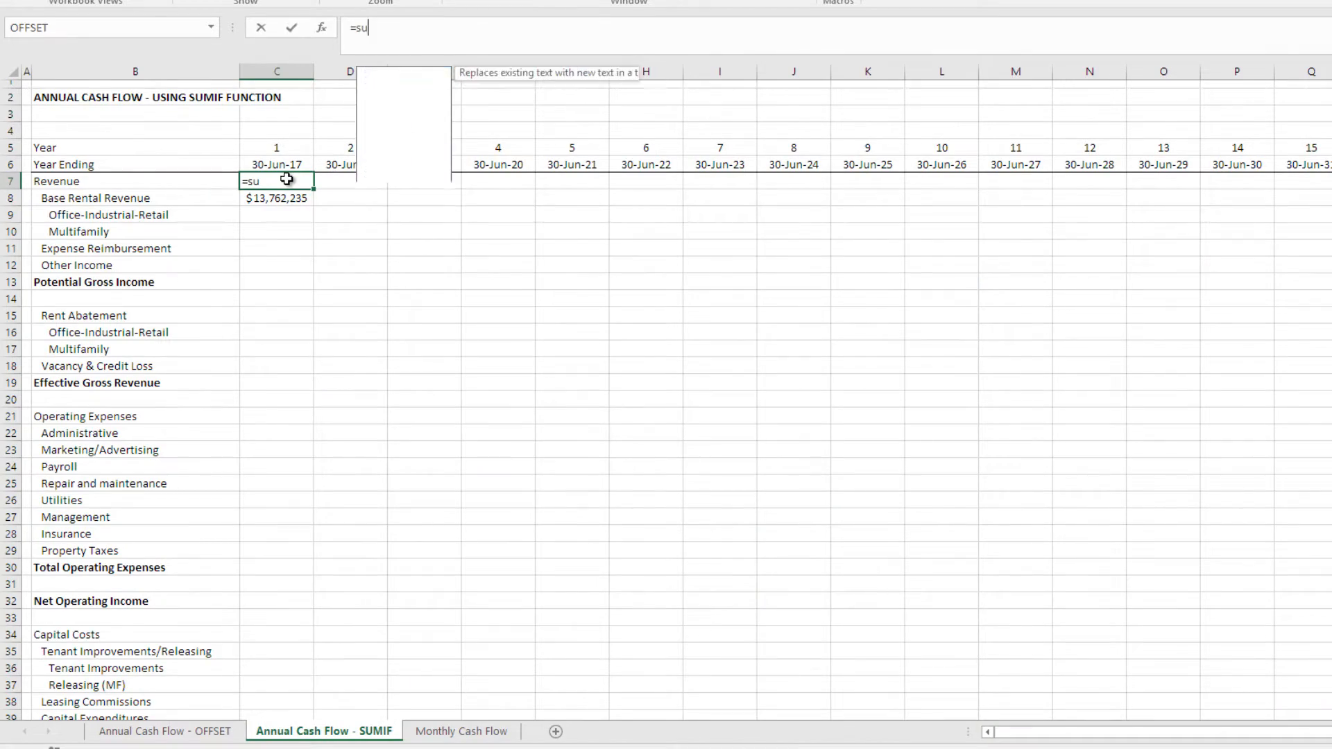
type("M('Monthly Cash Flow'!C8:N8")
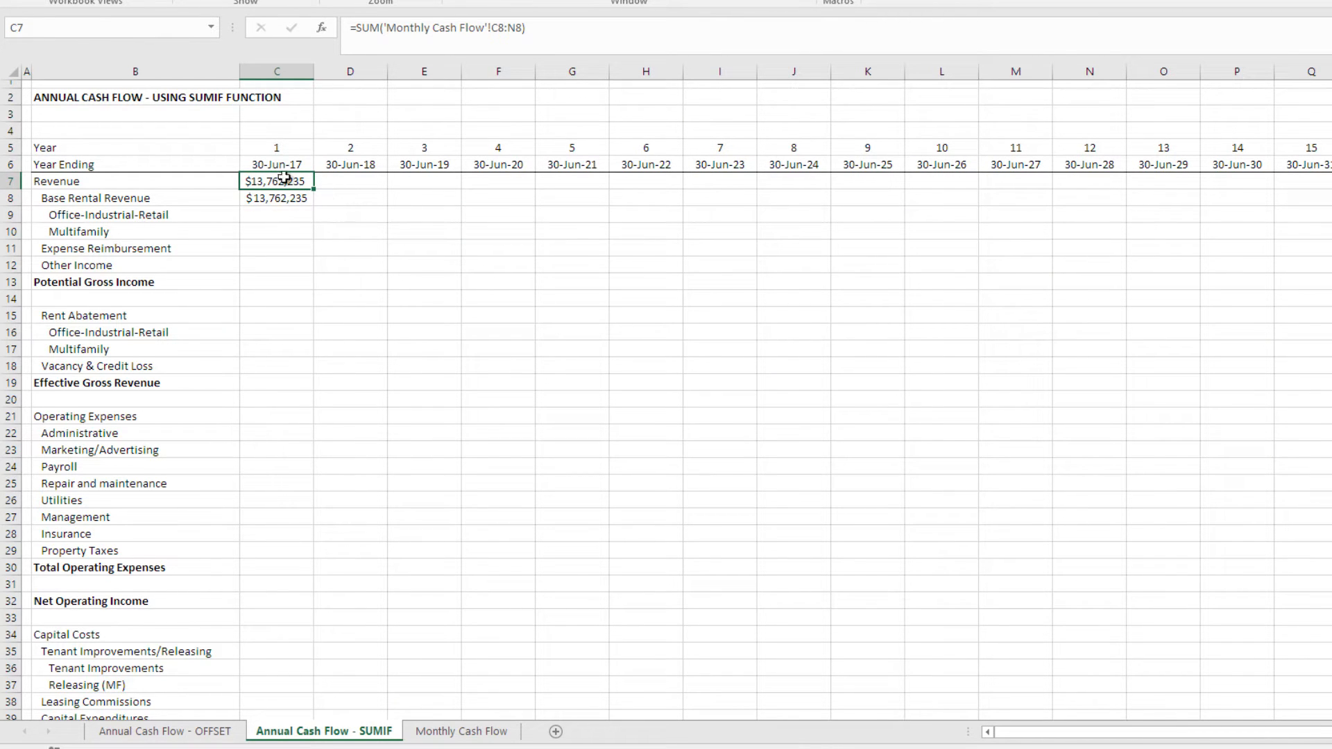
key("Delete")
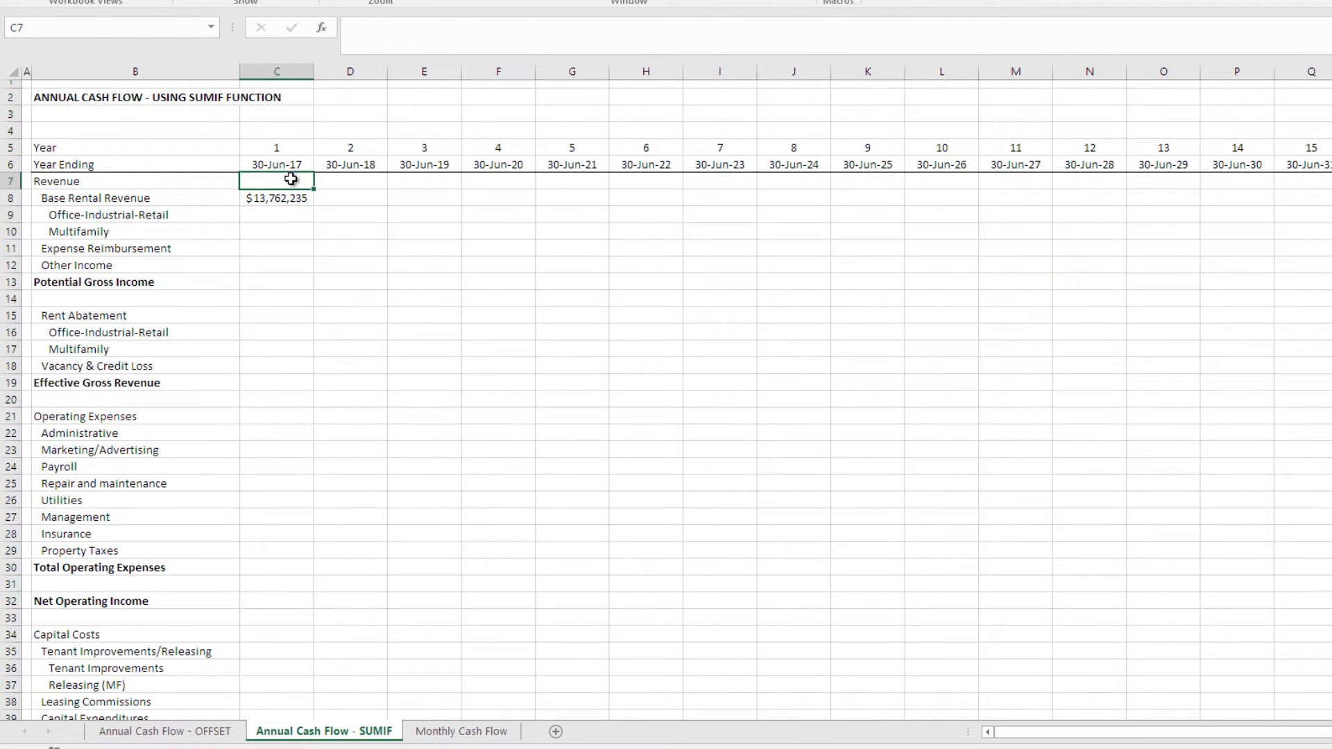
left_click(276, 198)
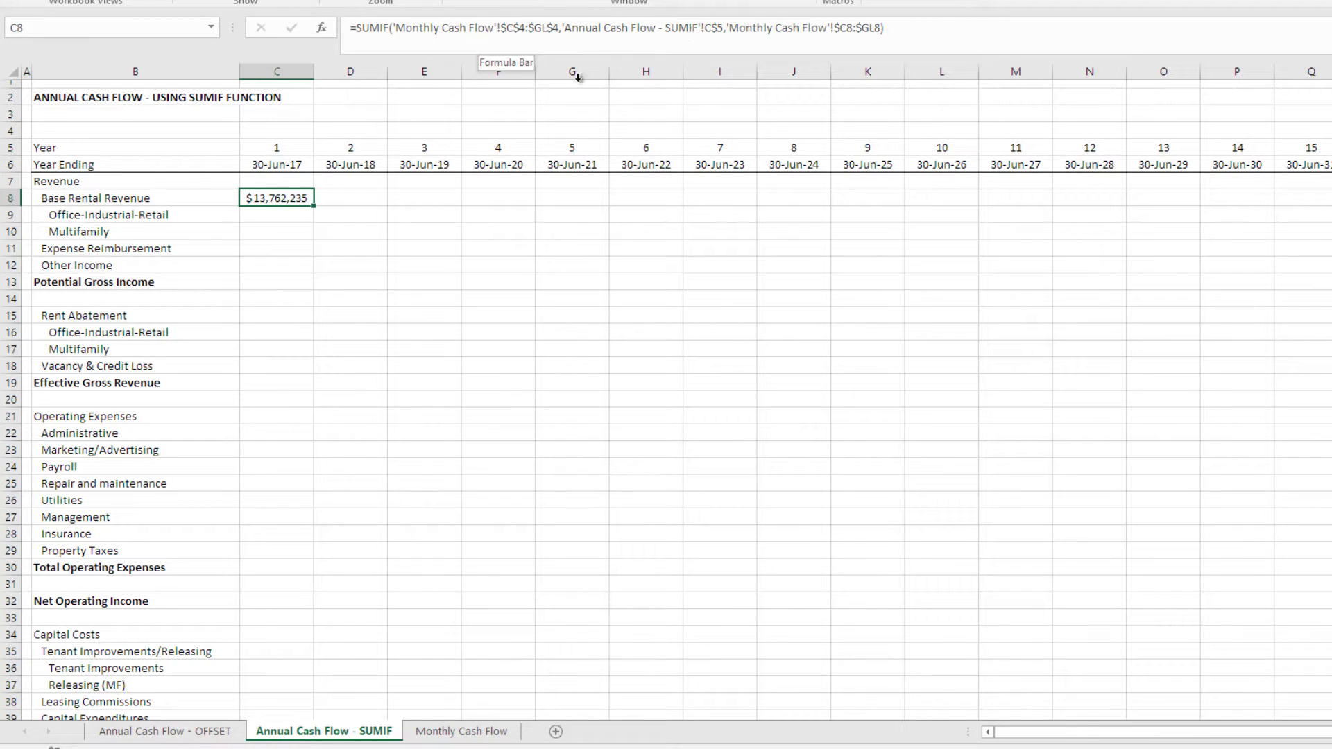
mouse_move(292, 234)
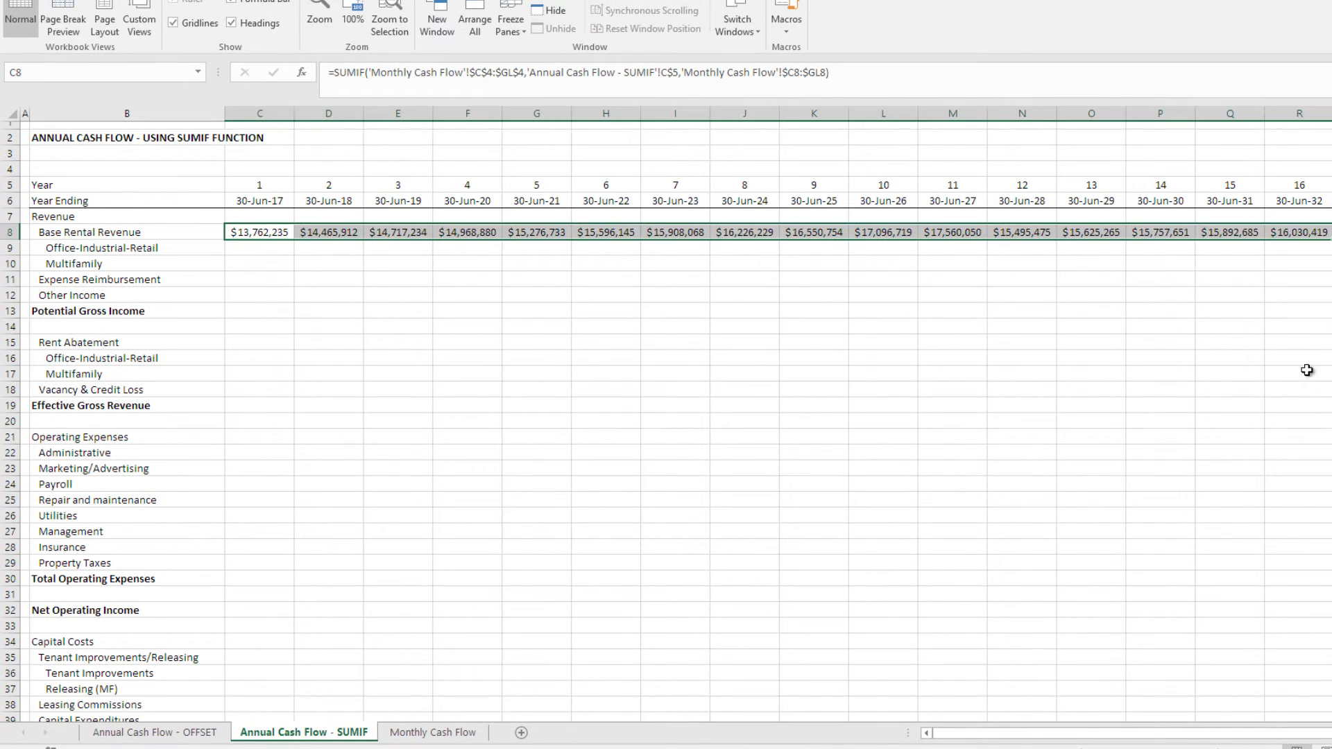
Step: Review the filled yearly totals, e.g. year-1 Net Operating Income $9,551,010, and clear the selection
scroll("down", 3)
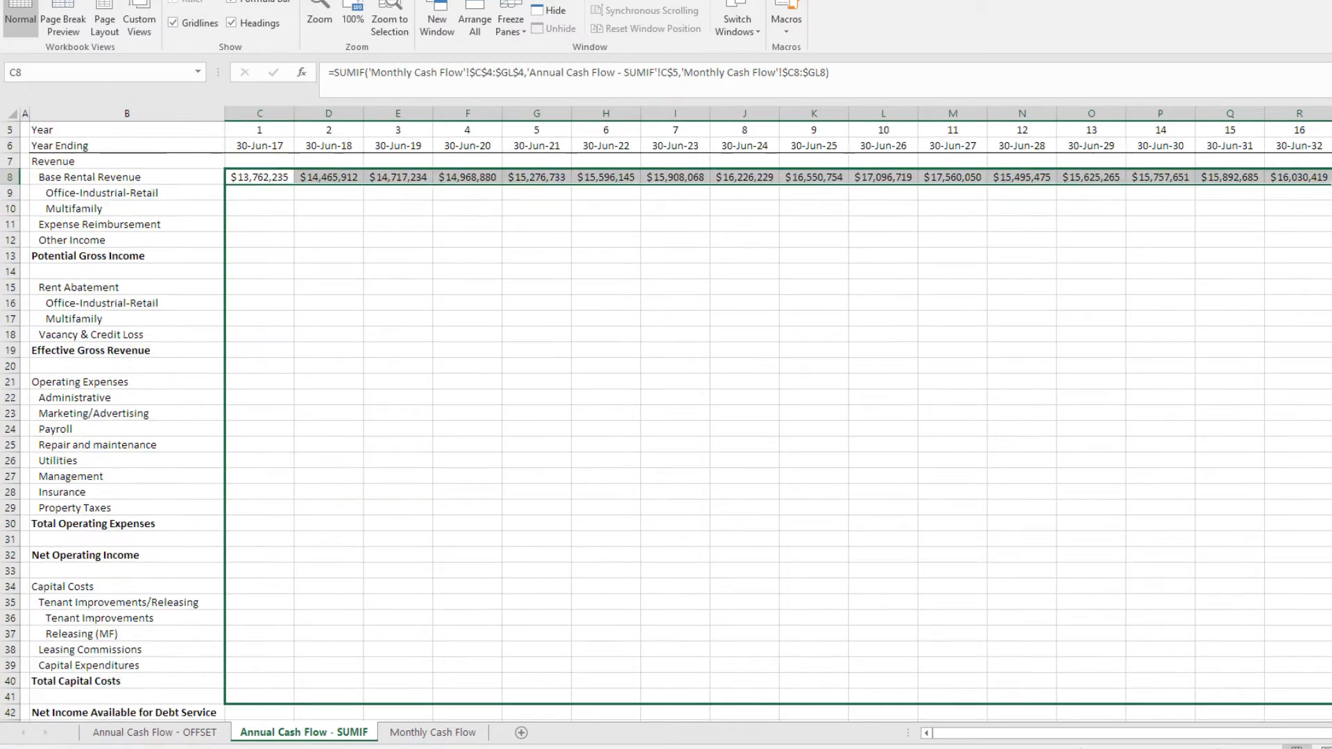
scroll("down", 3)
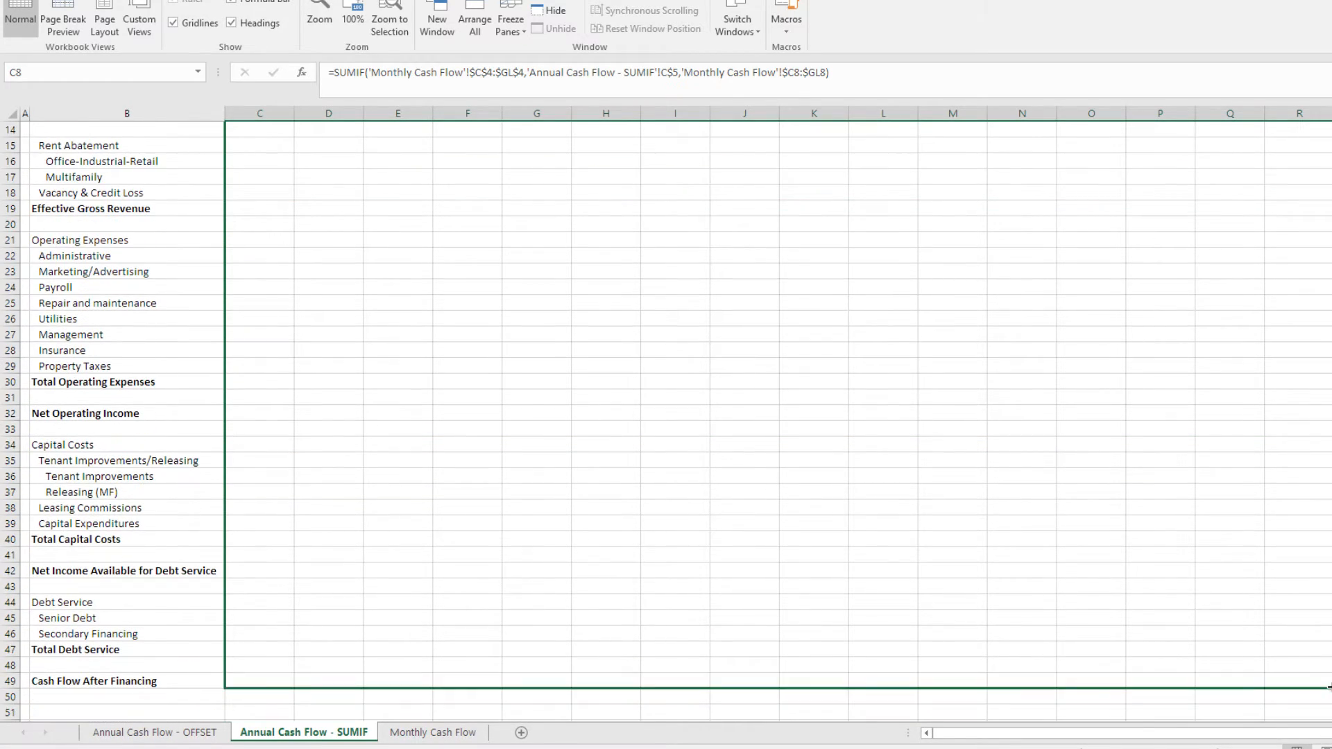
scroll("up", 3)
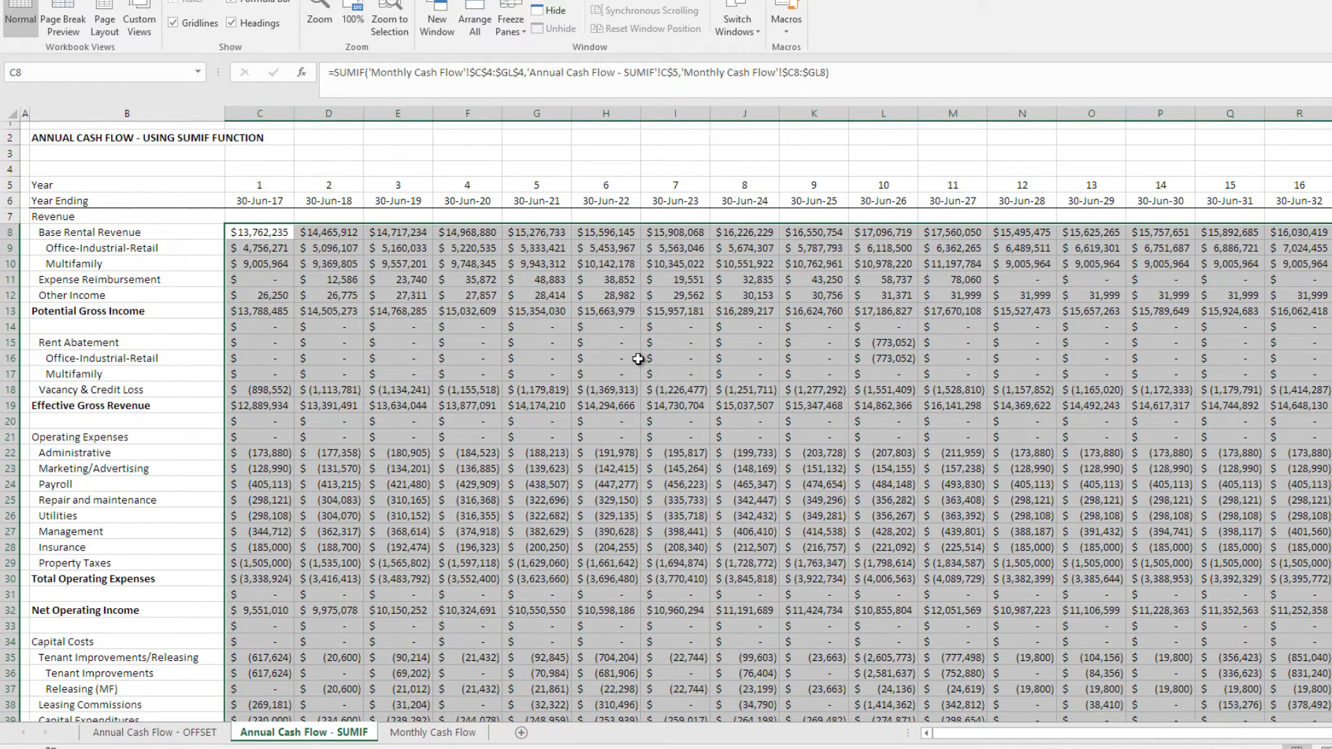
mouse_move(265, 327)
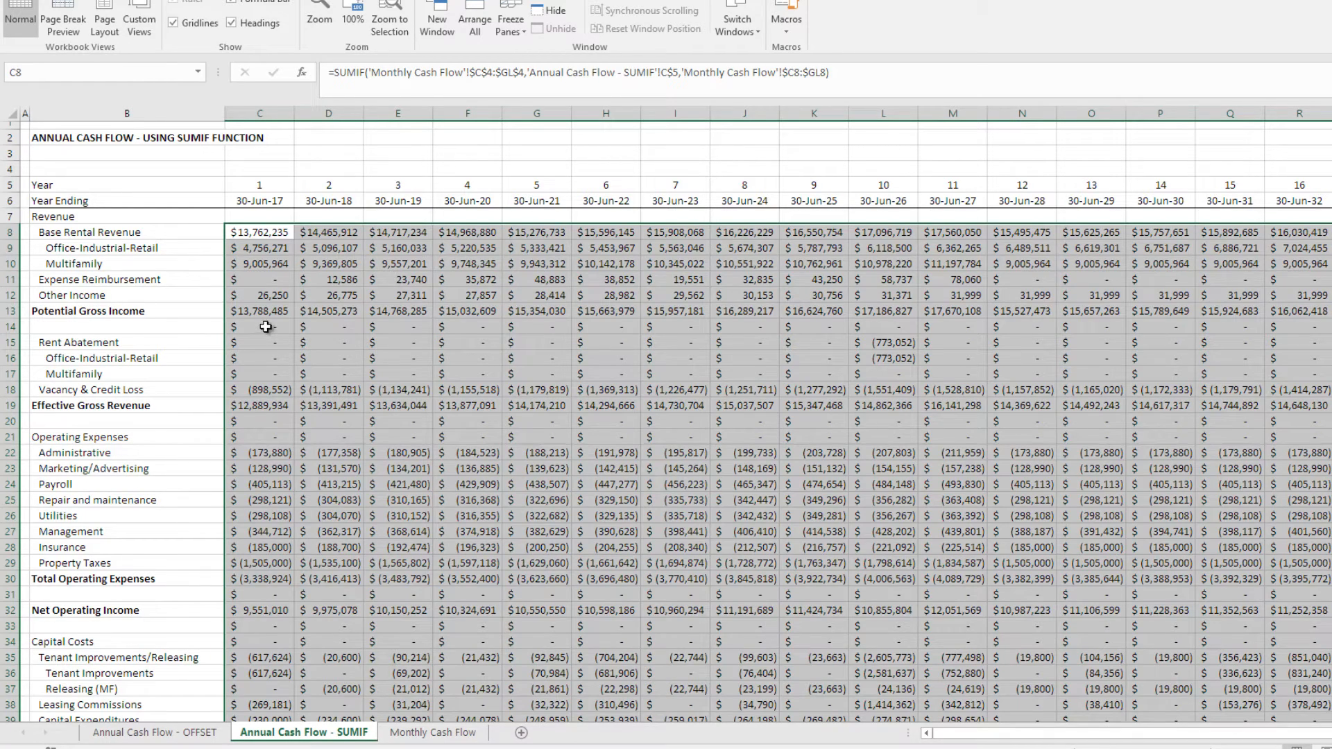
left_click(259, 326)
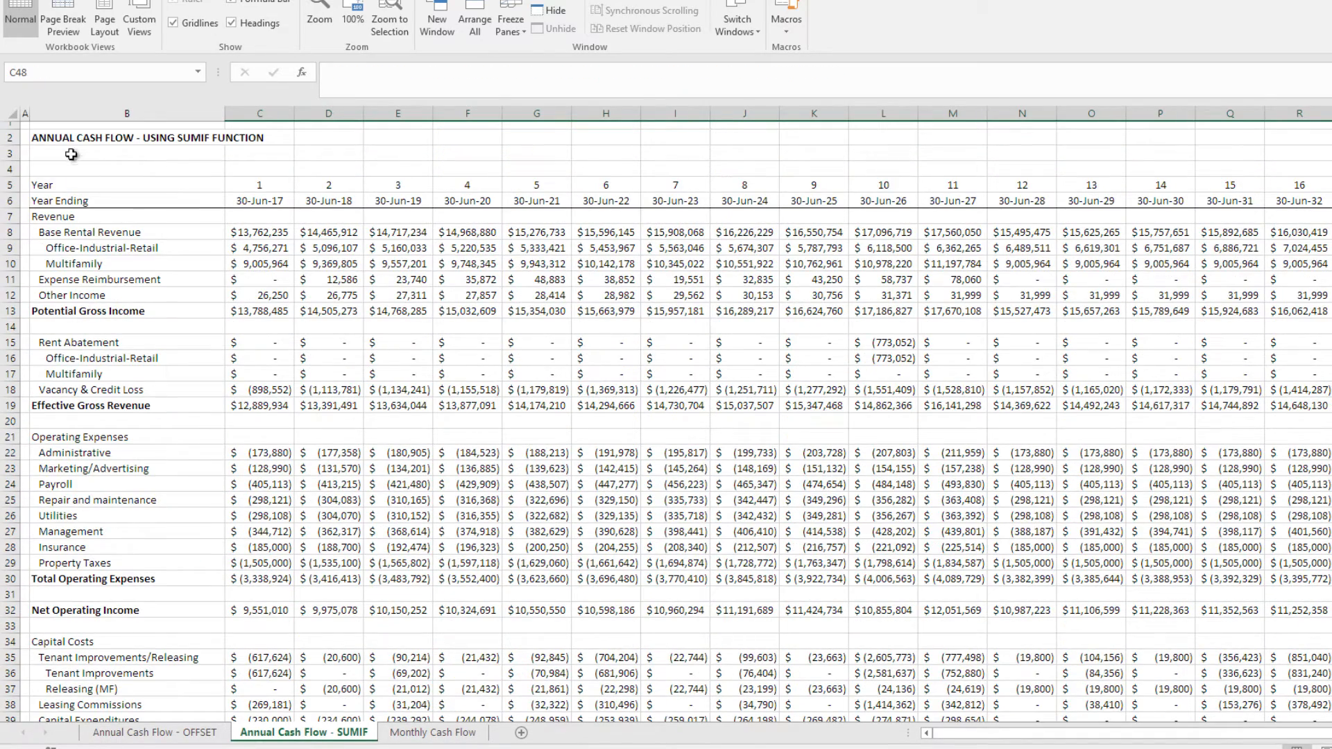
left_click(127, 136)
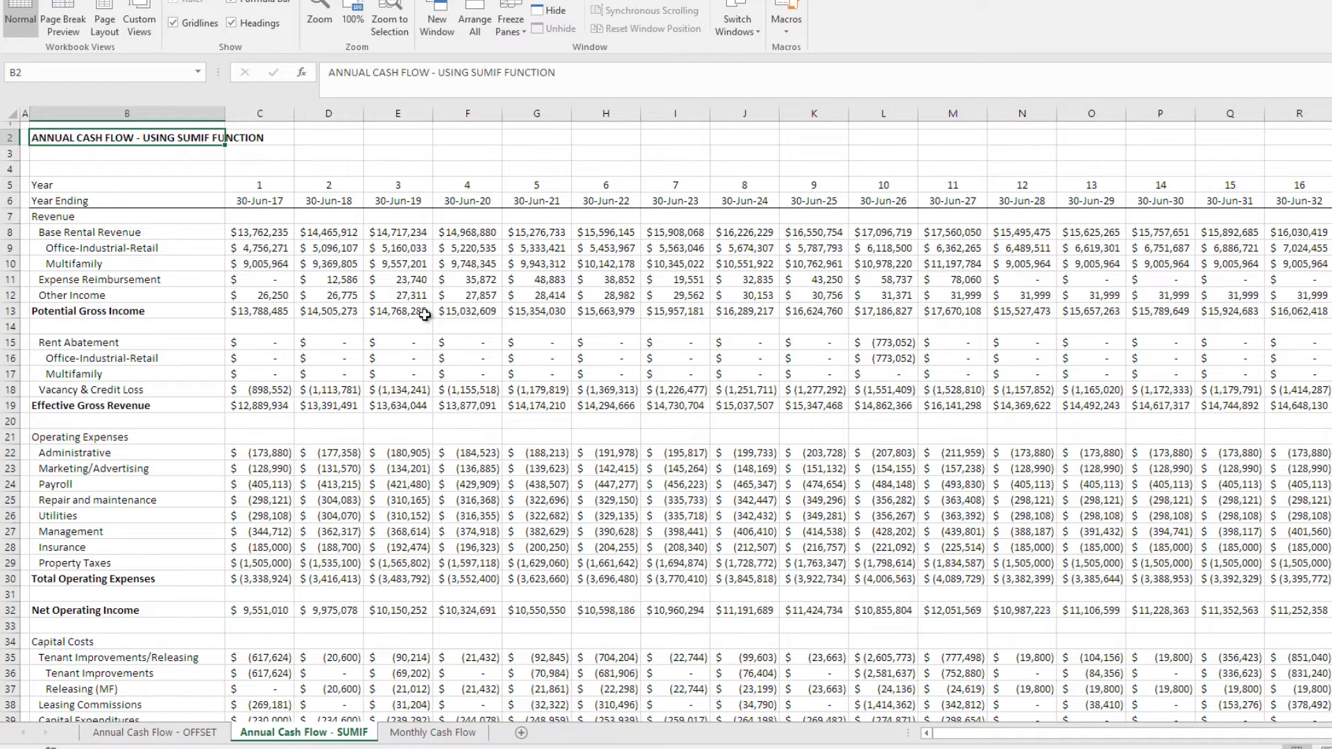
mouse_move(409, 375)
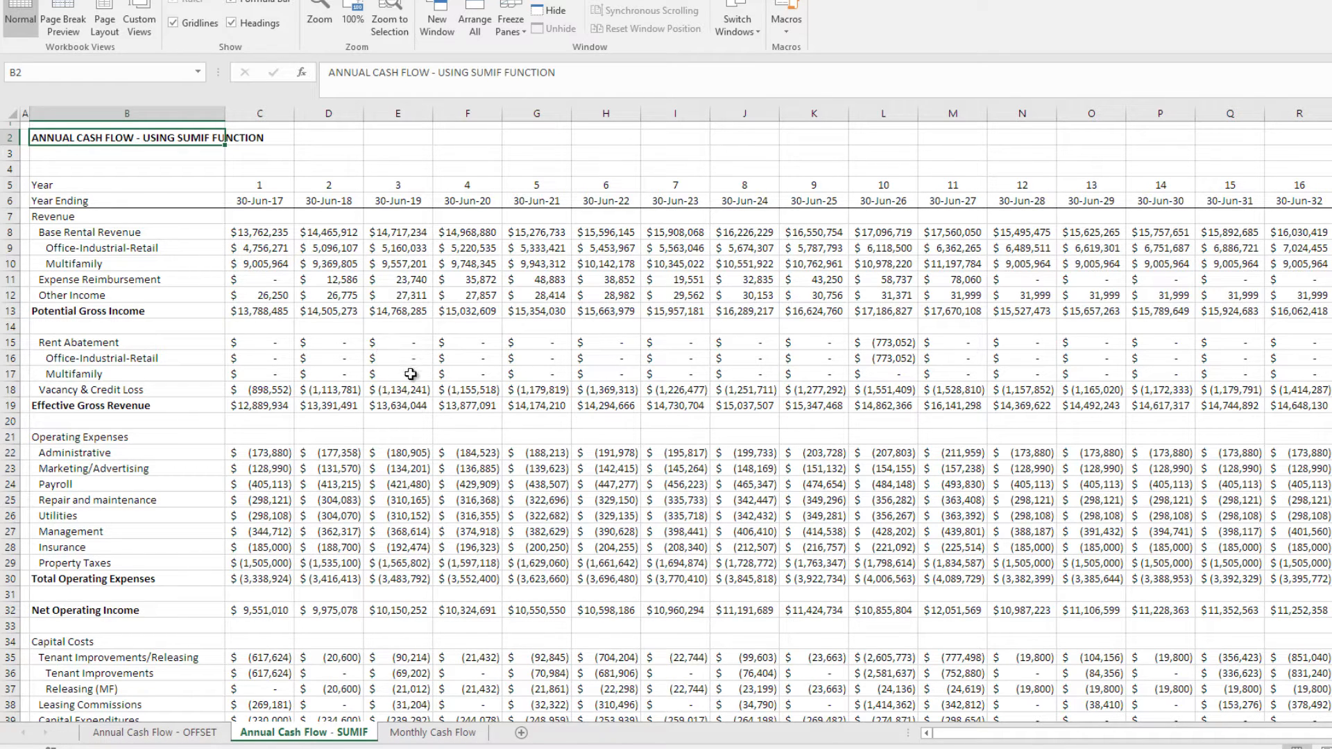
left_click(432, 732)
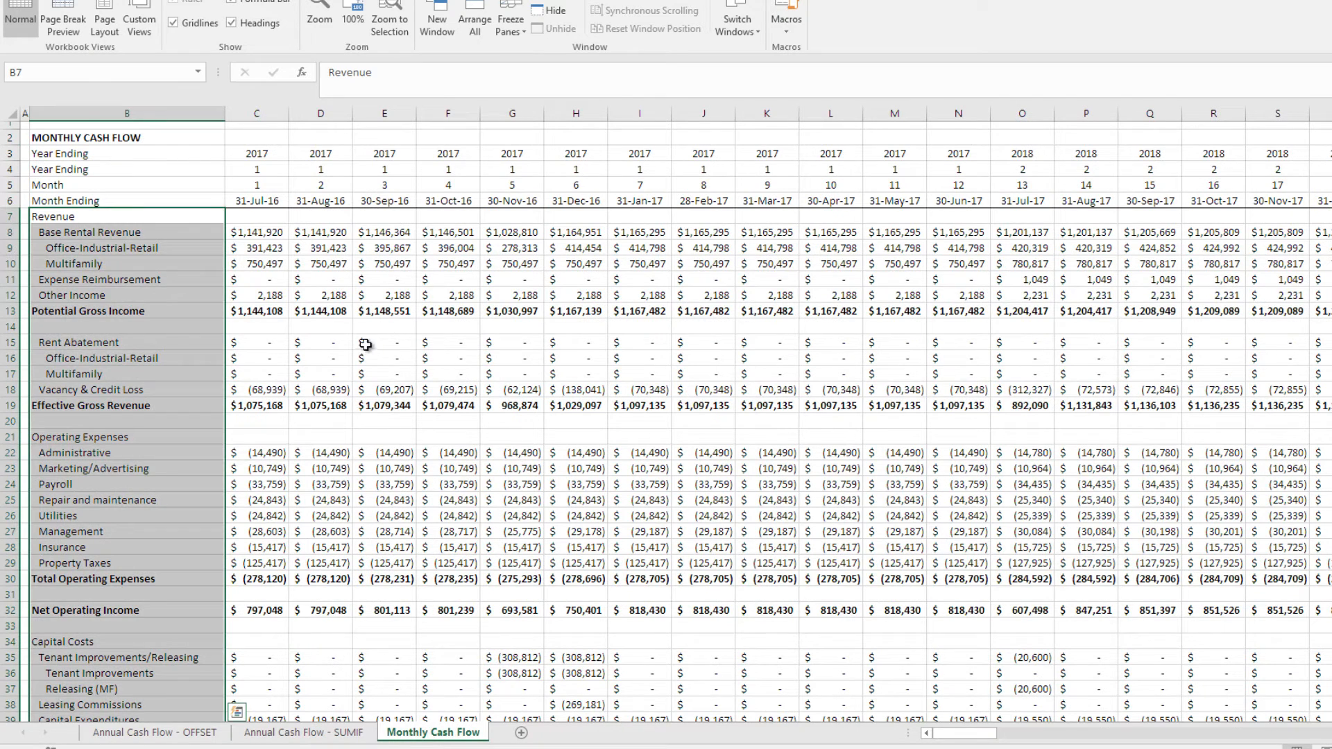
Step: Inspect a monthly rent abatement value, then open the Annual Cash Flow - OFFSET sheet
left_click(383, 358)
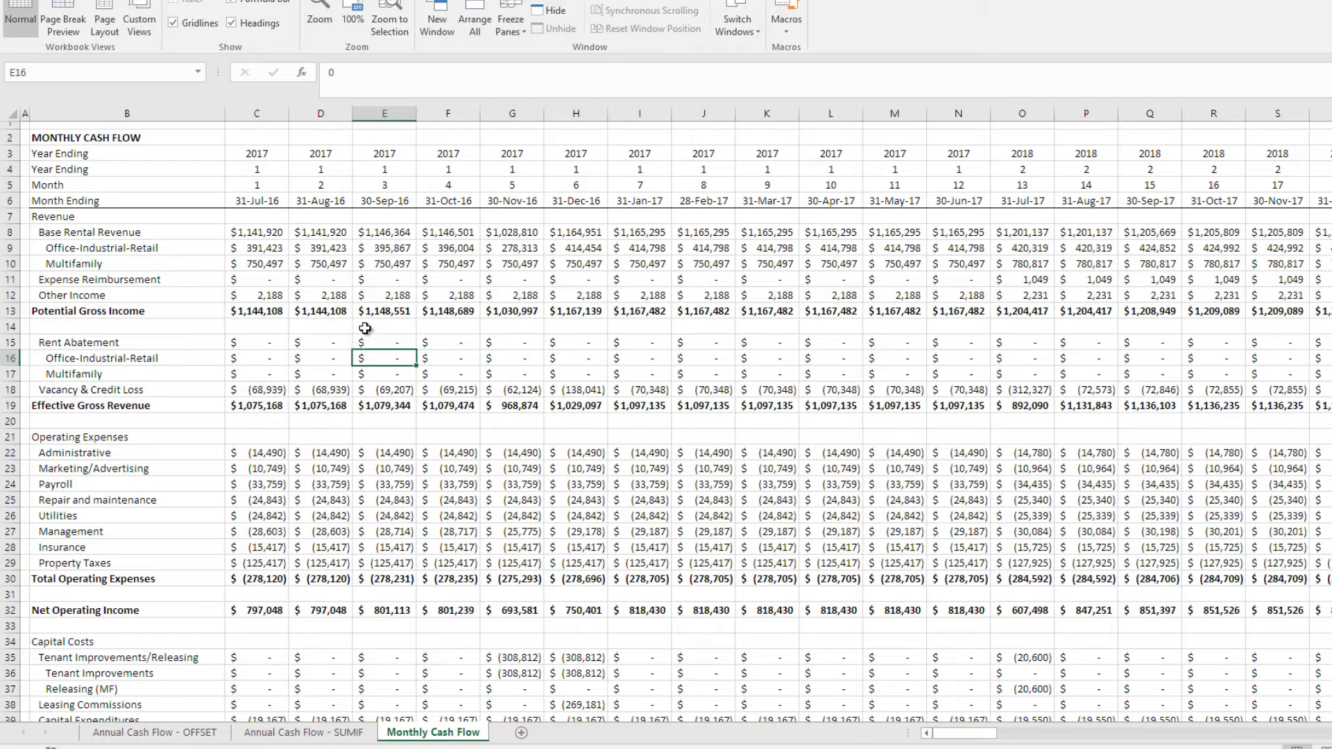
mouse_move(251, 188)
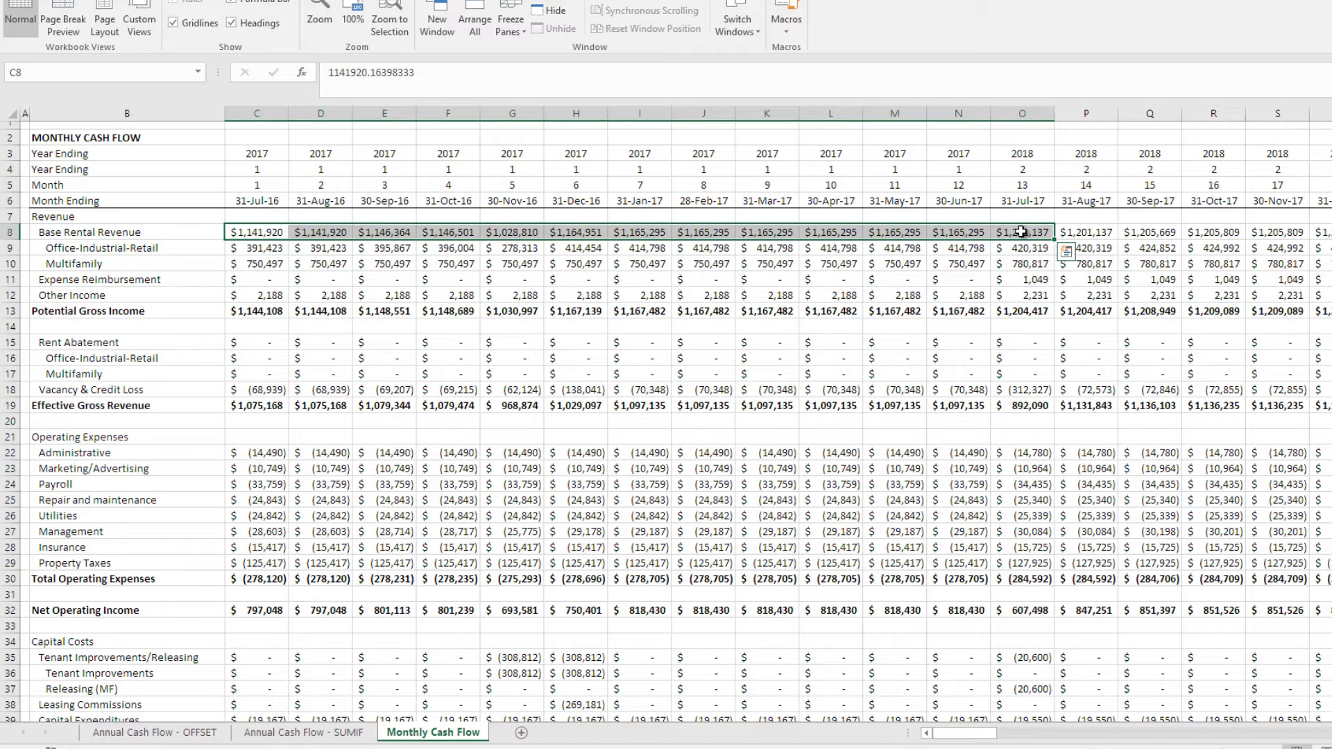
left_click(154, 732)
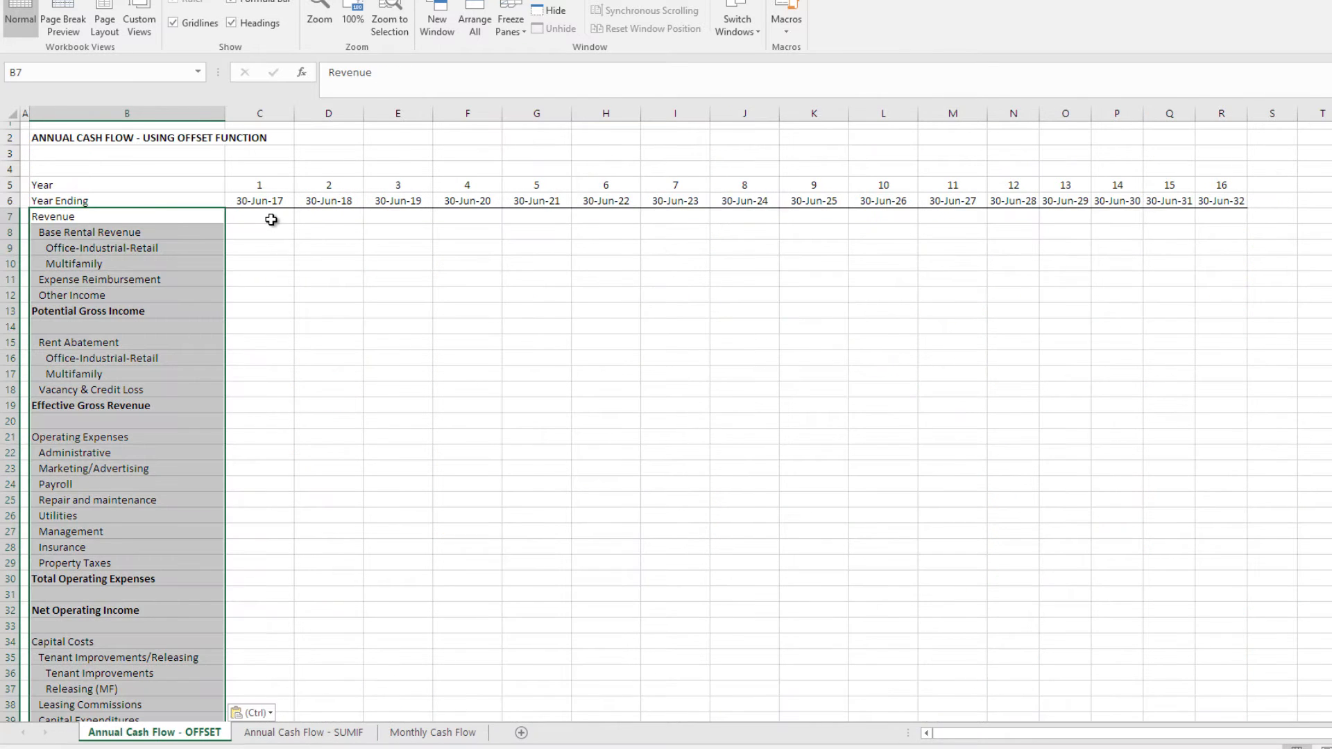
Step: Start =SUM(OFFSET( in C8, anchored at monthly $C8 with zero row shift
left_click(258, 232)
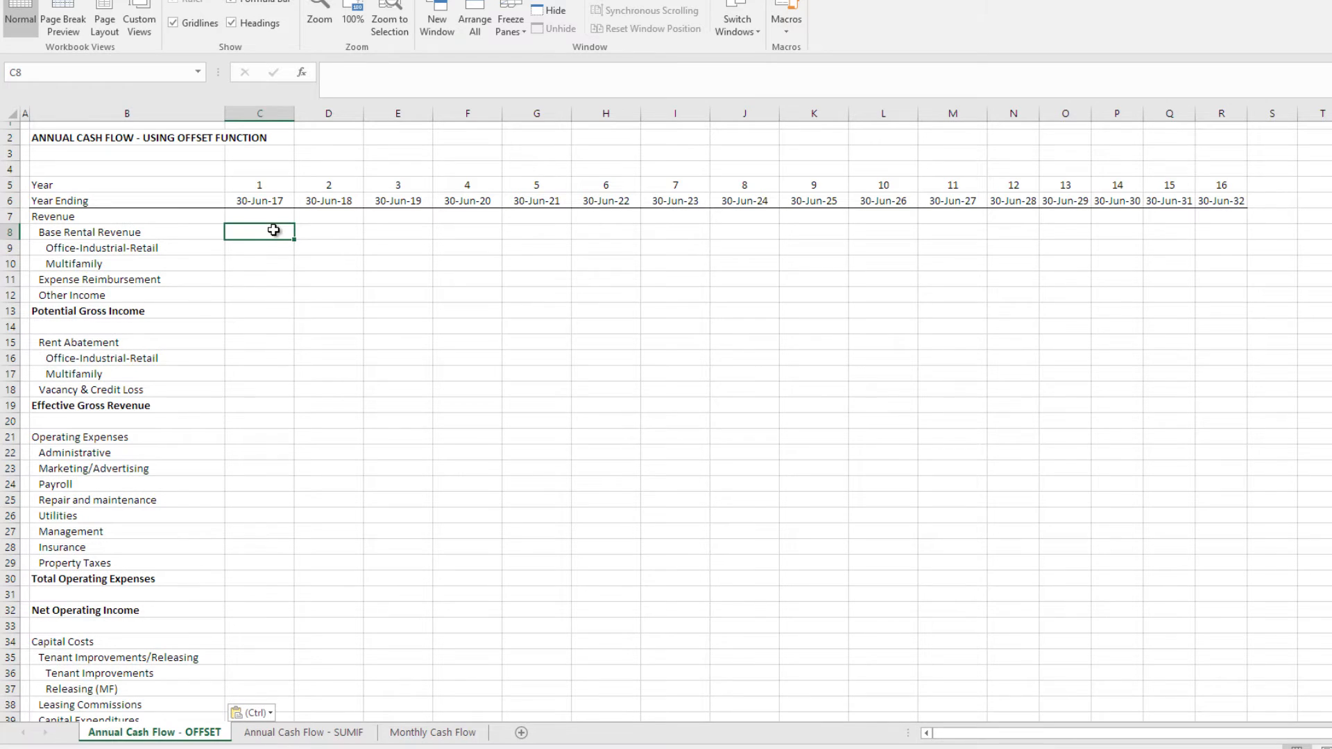
left_click(26, 4)
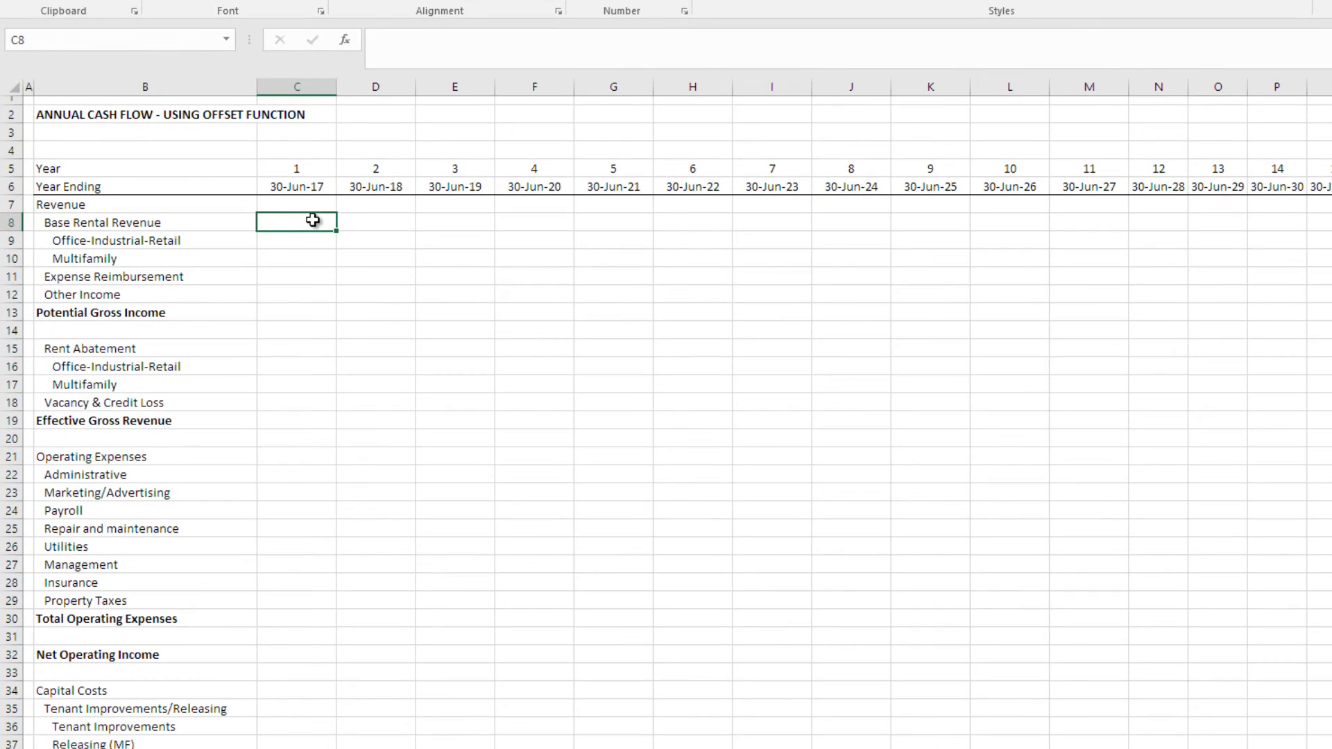
type("=sum")
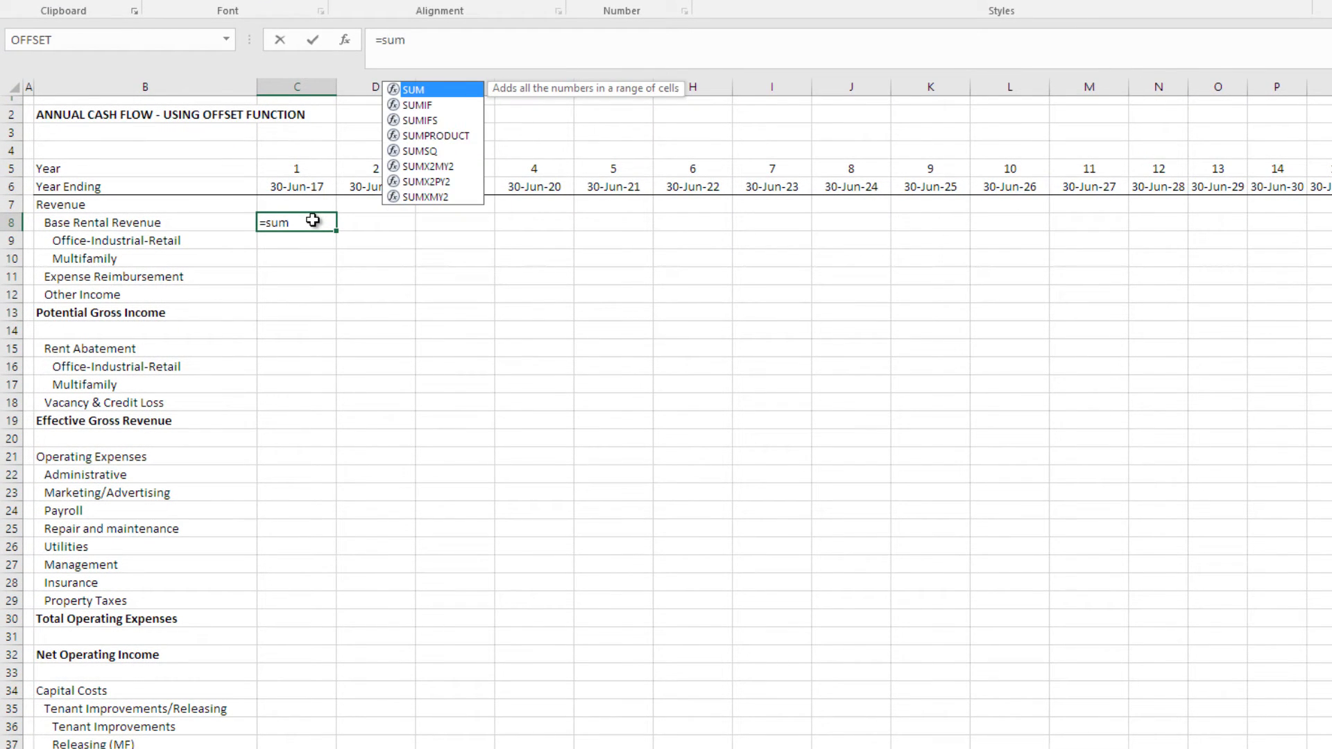
type("(")
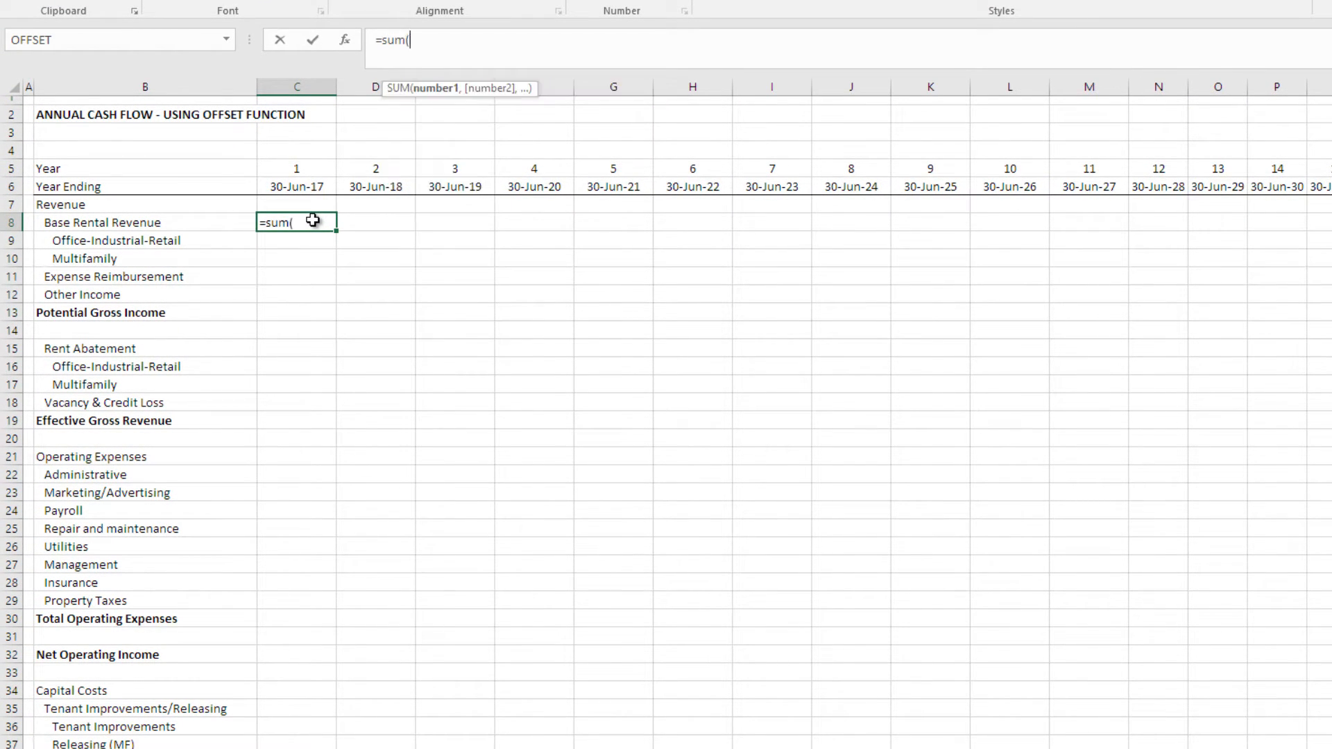
type("of")
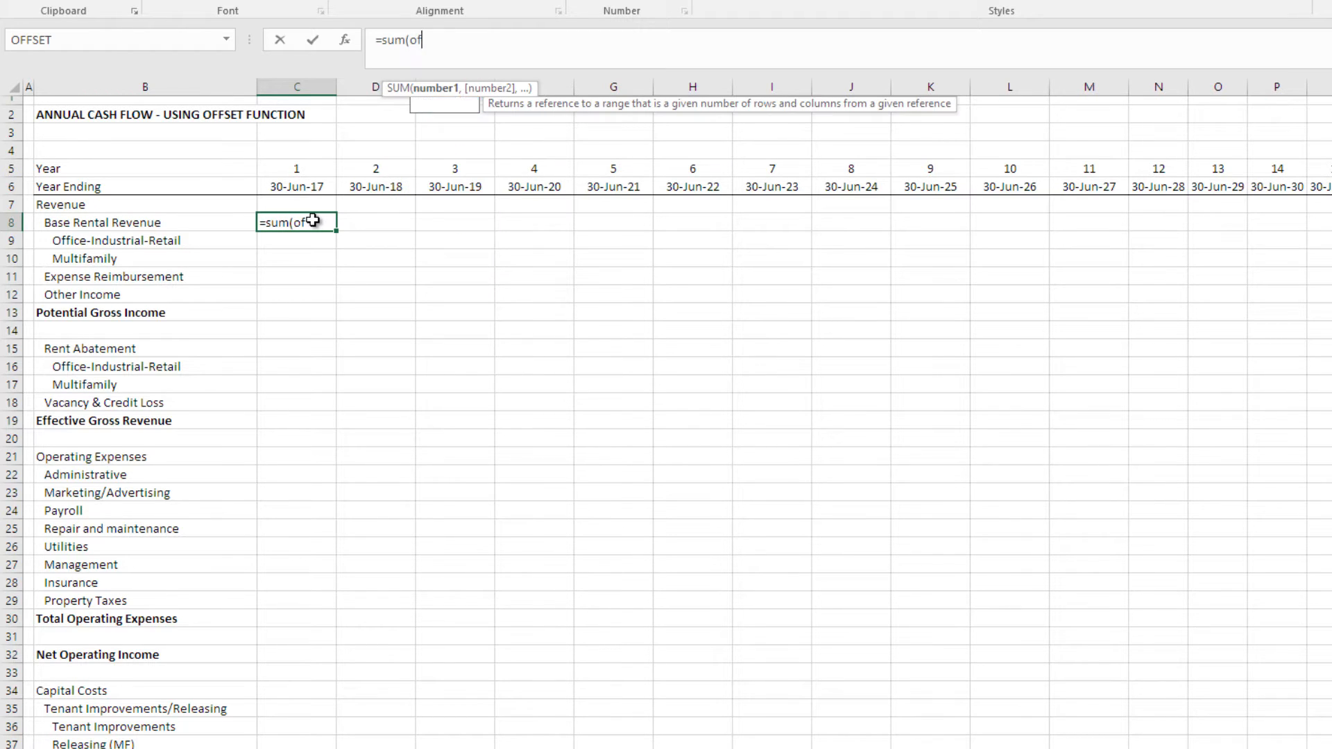
type("fset(")
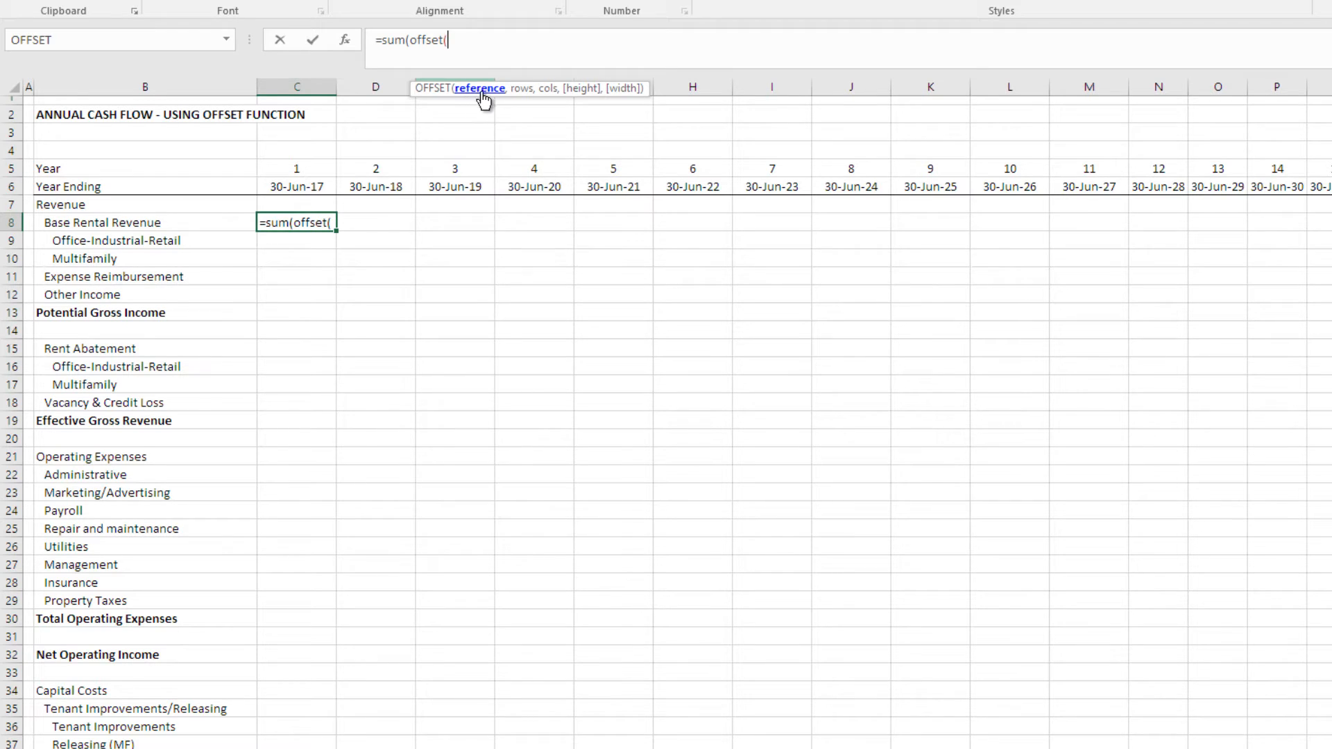
mouse_move(475, 100)
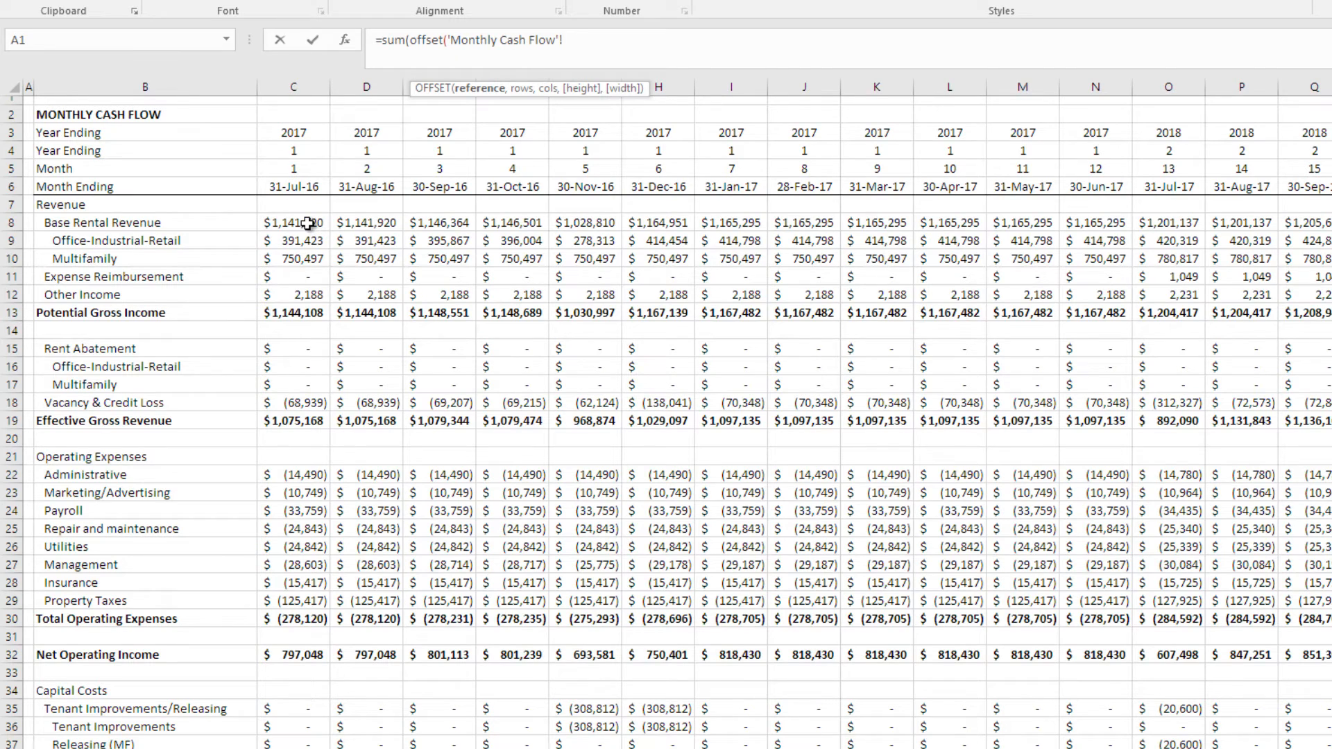
left_click(293, 223)
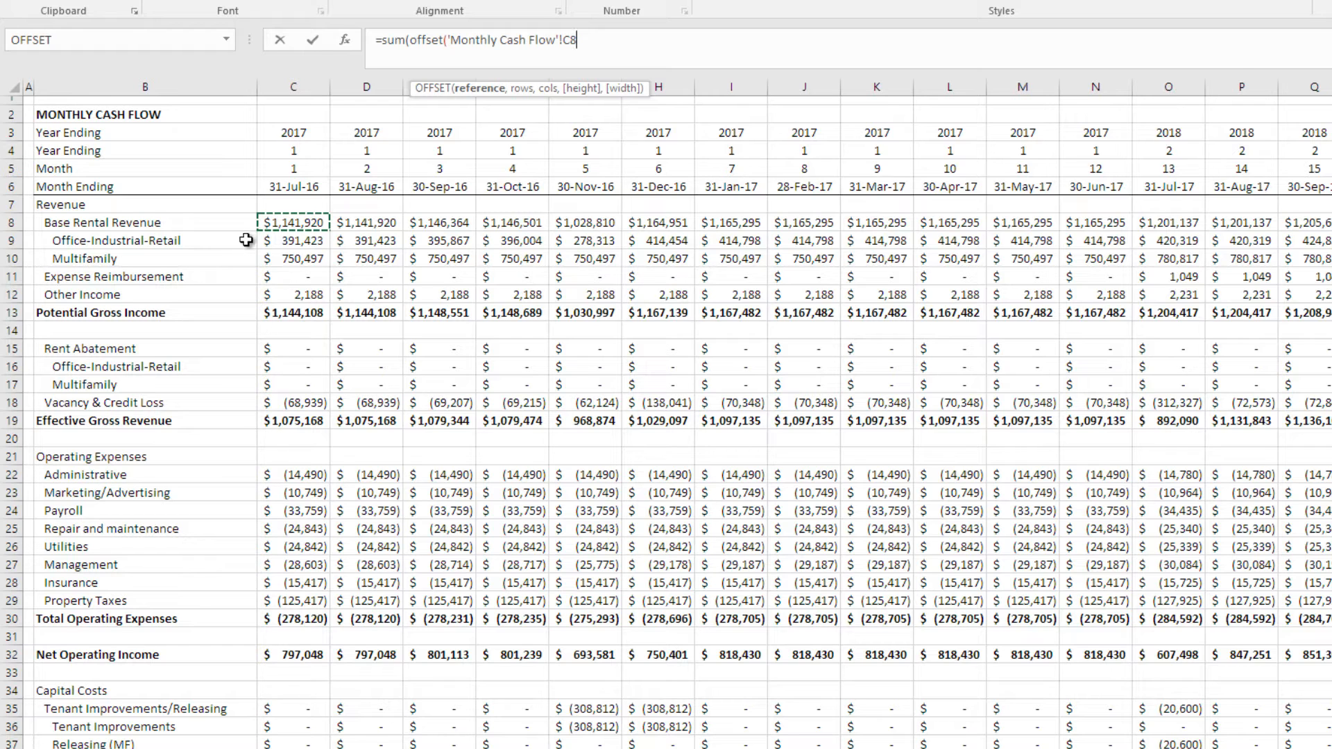
mouse_move(321, 420)
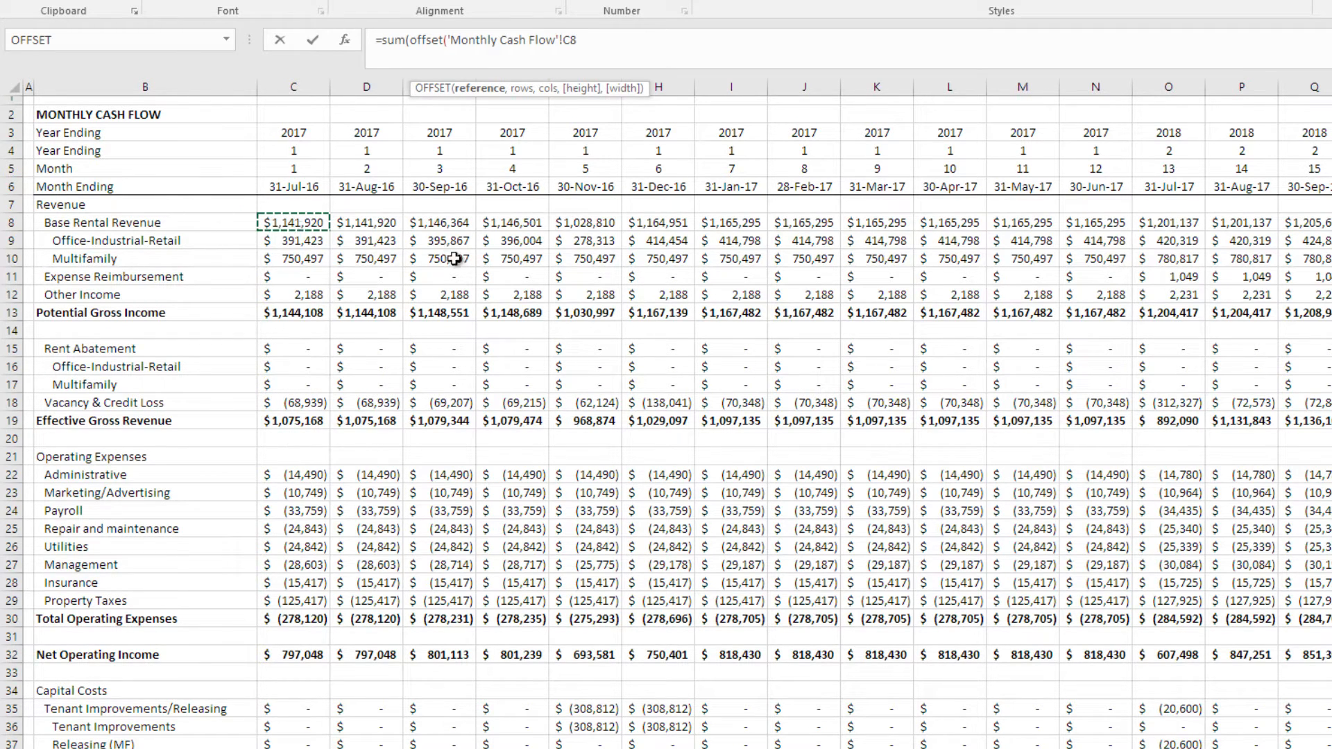
mouse_move(395, 355)
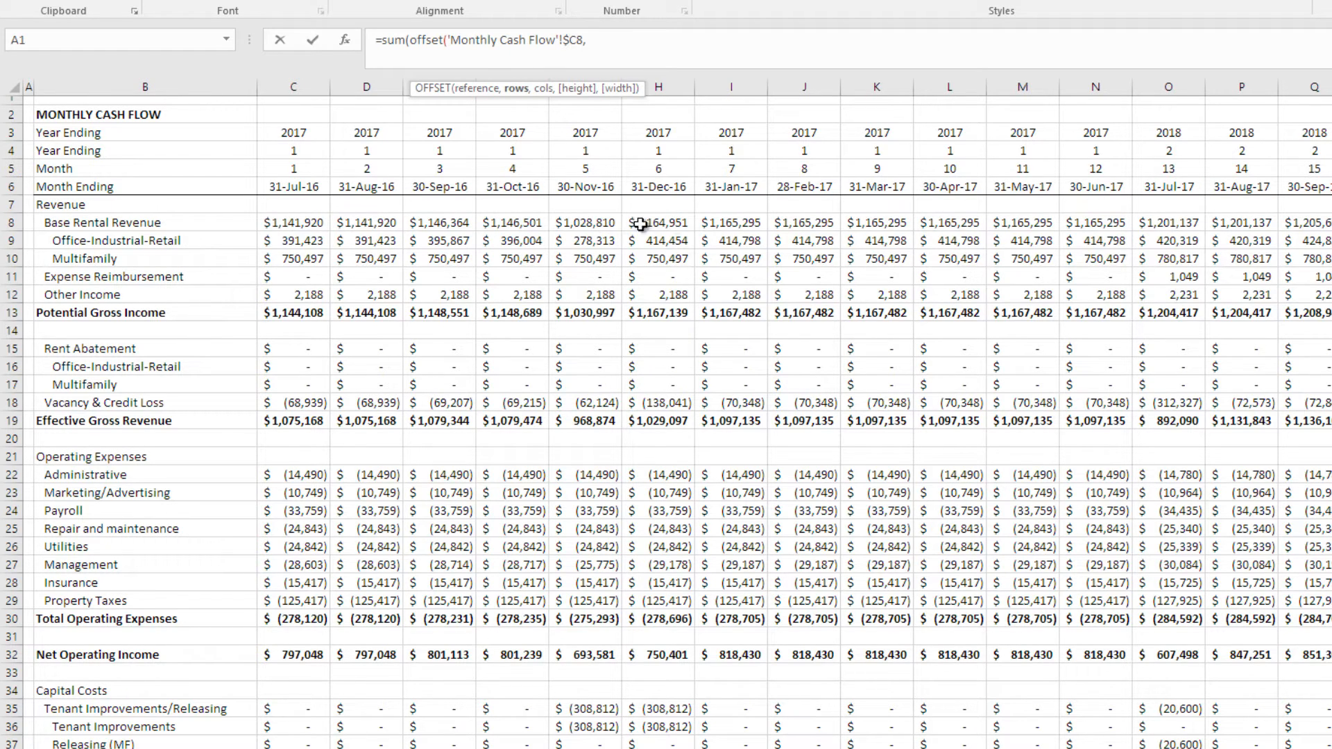
mouse_move(1079, 222)
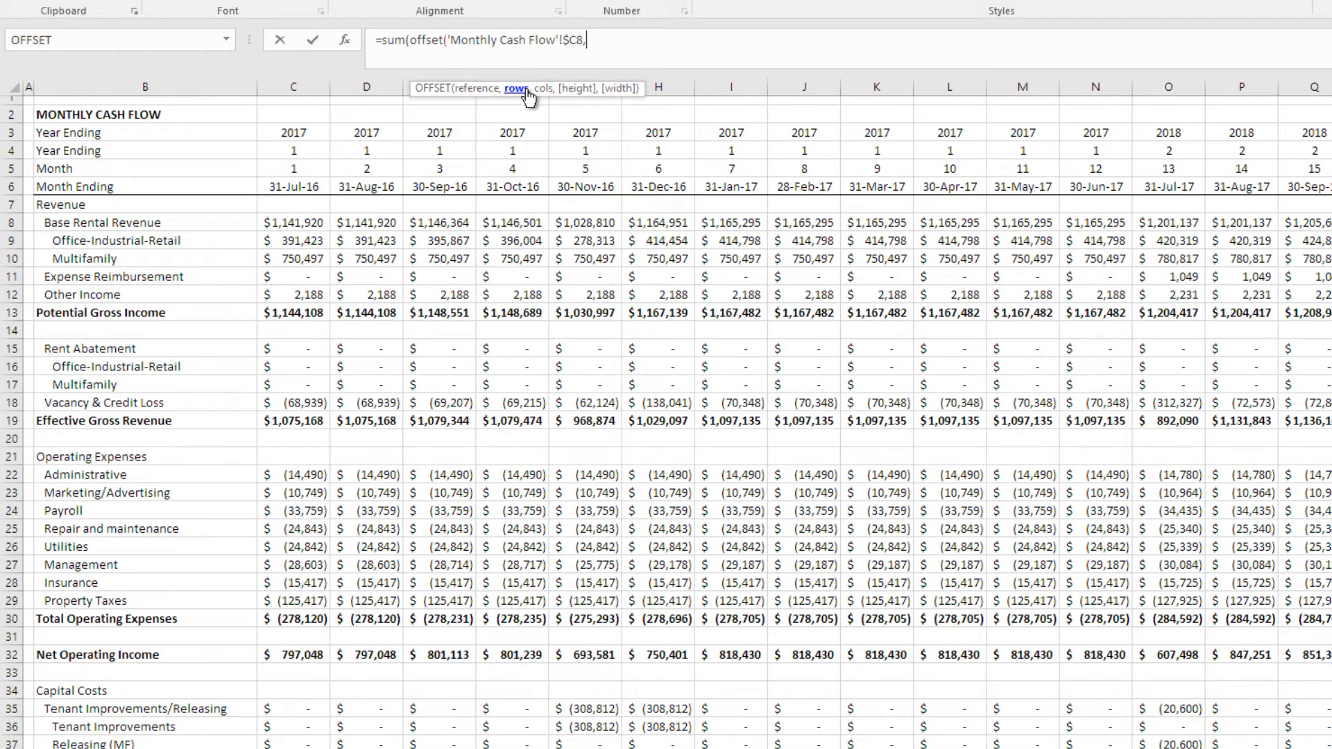
type("0")
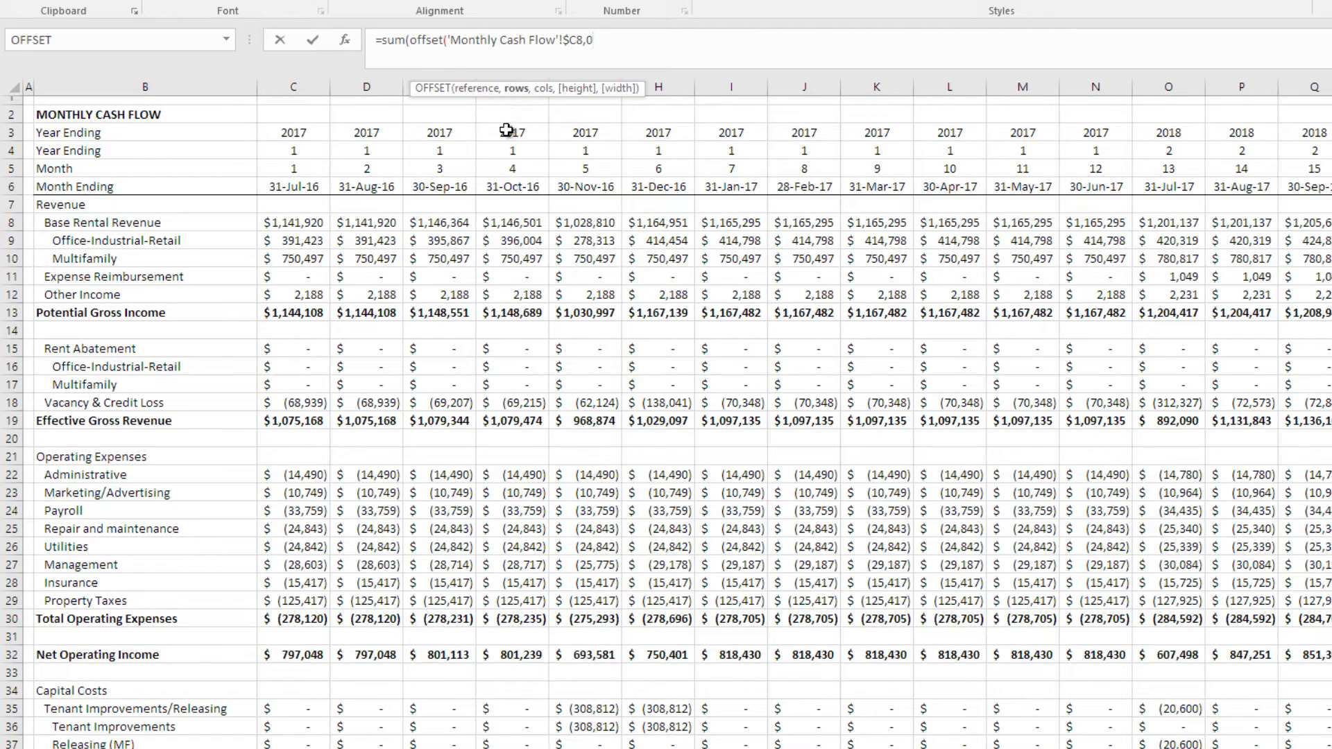
type(",")
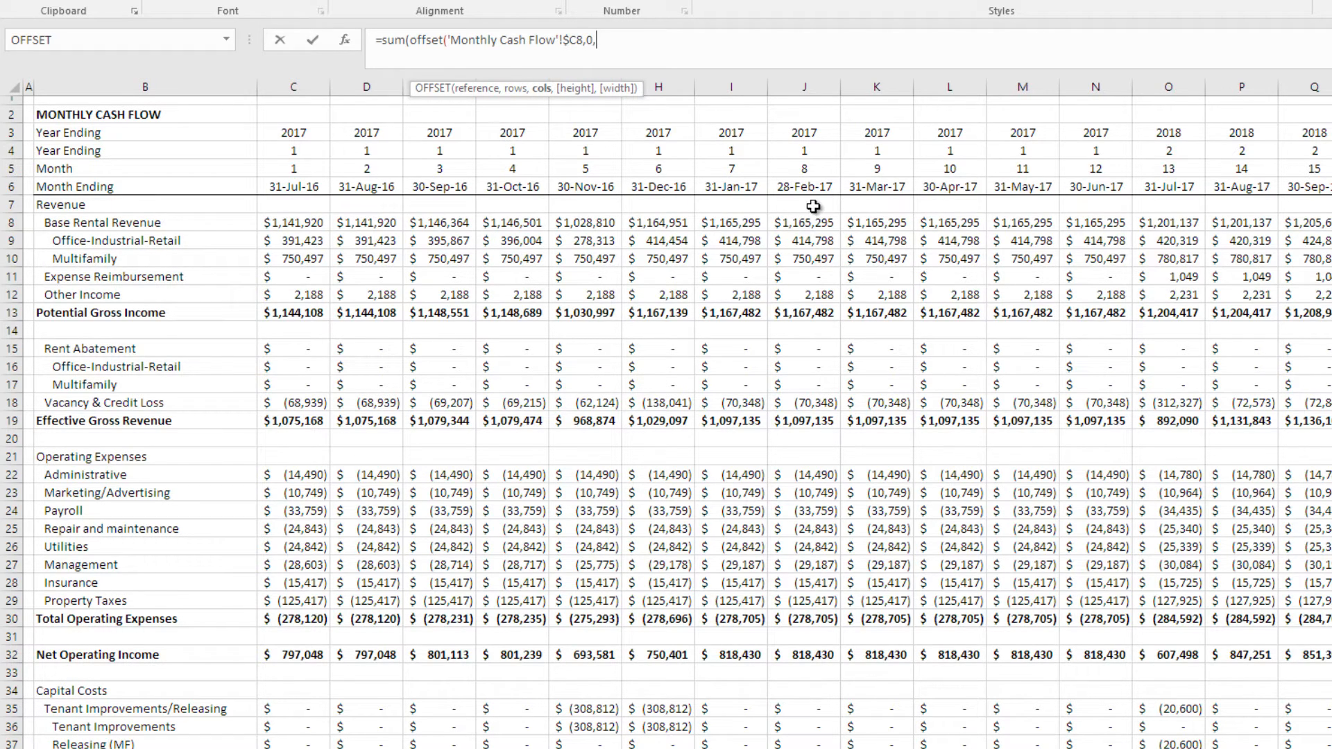
mouse_move(726, 357)
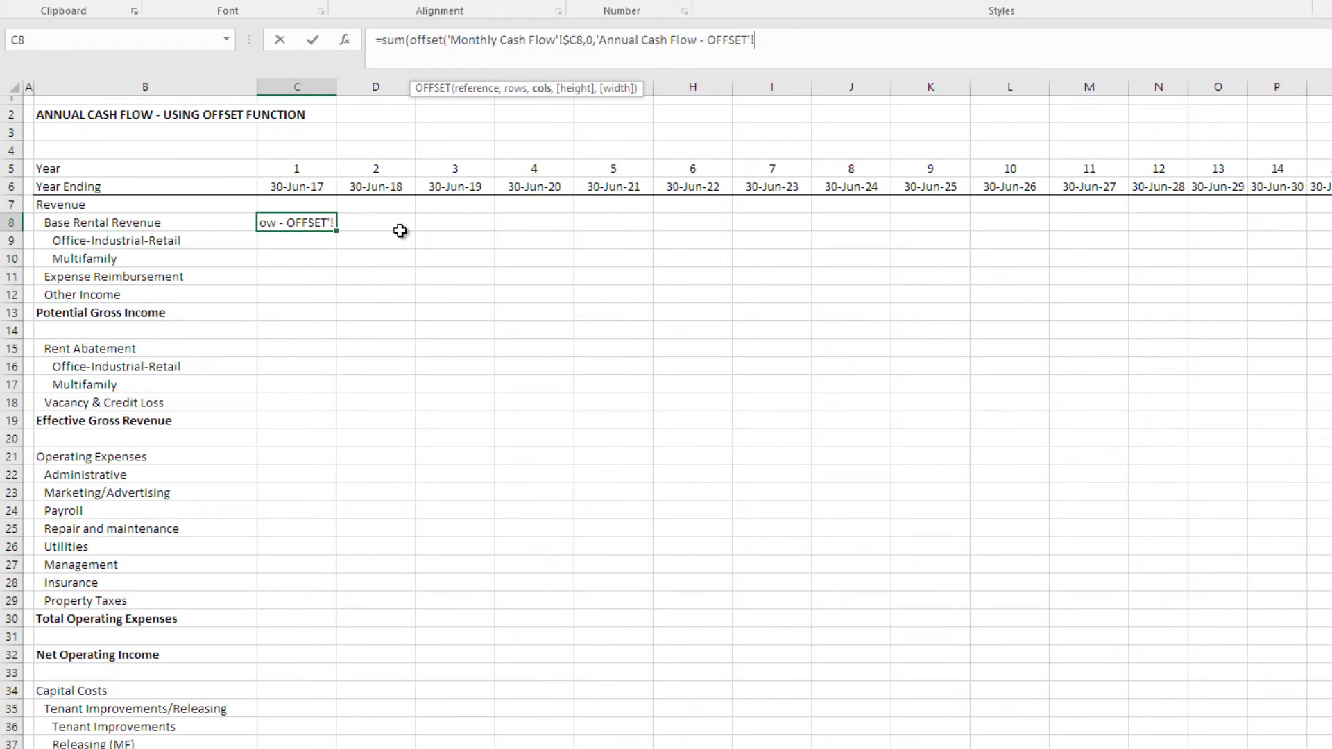
mouse_move(376, 232)
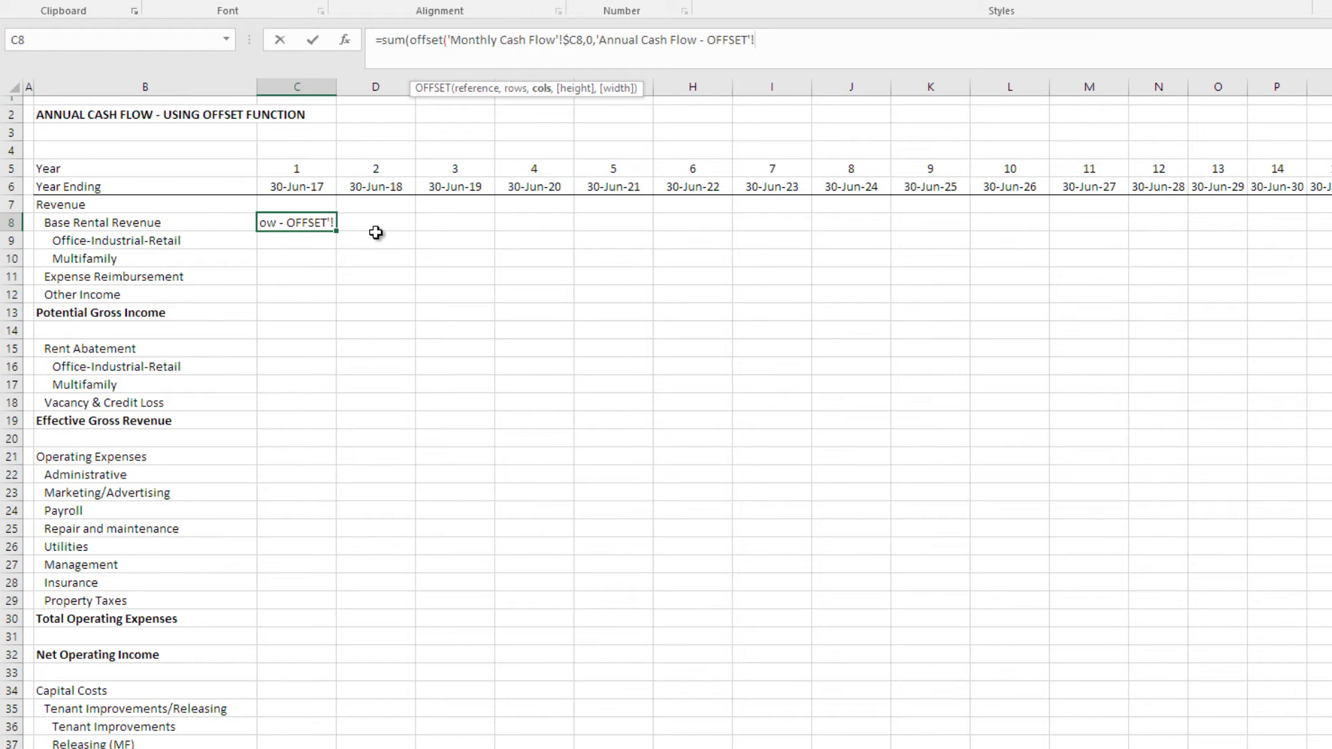
mouse_move(497, 160)
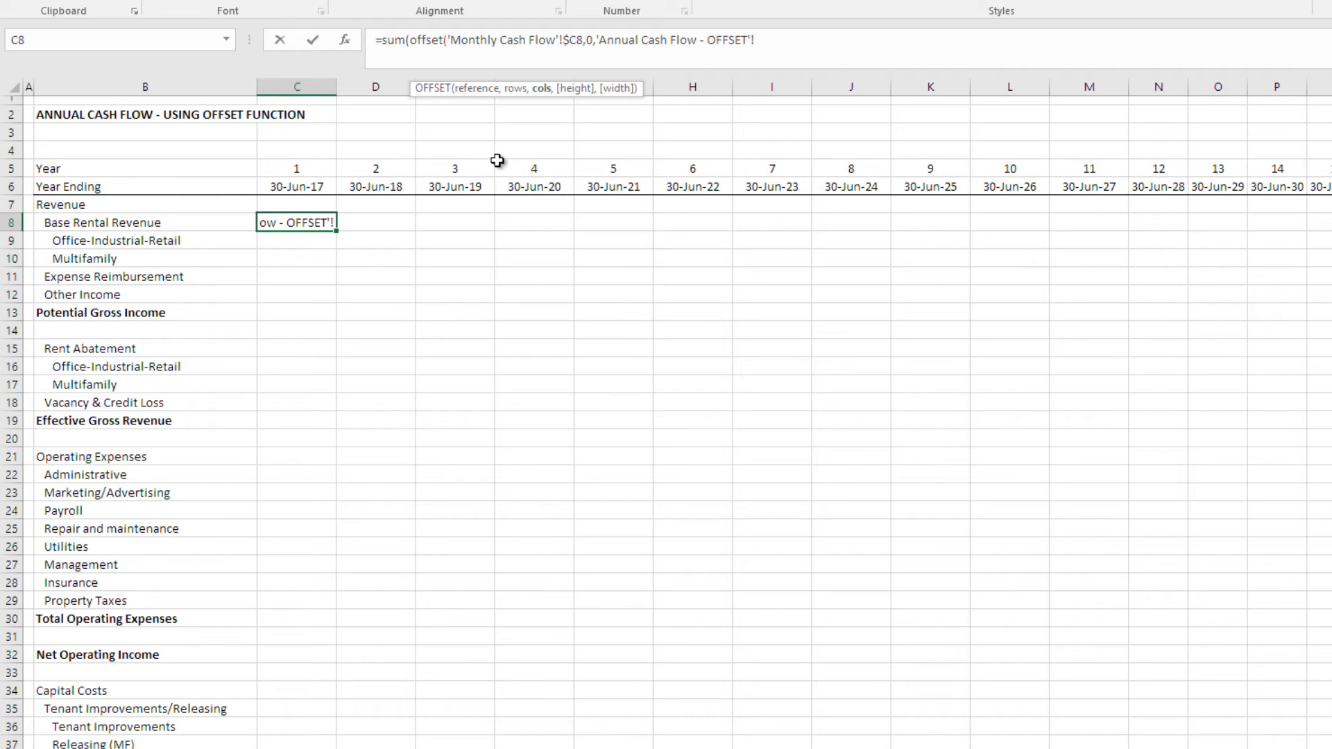
Step: Add the column shift (C$5-1)*12 to the C8 OFFSET formula
left_click(295, 168)
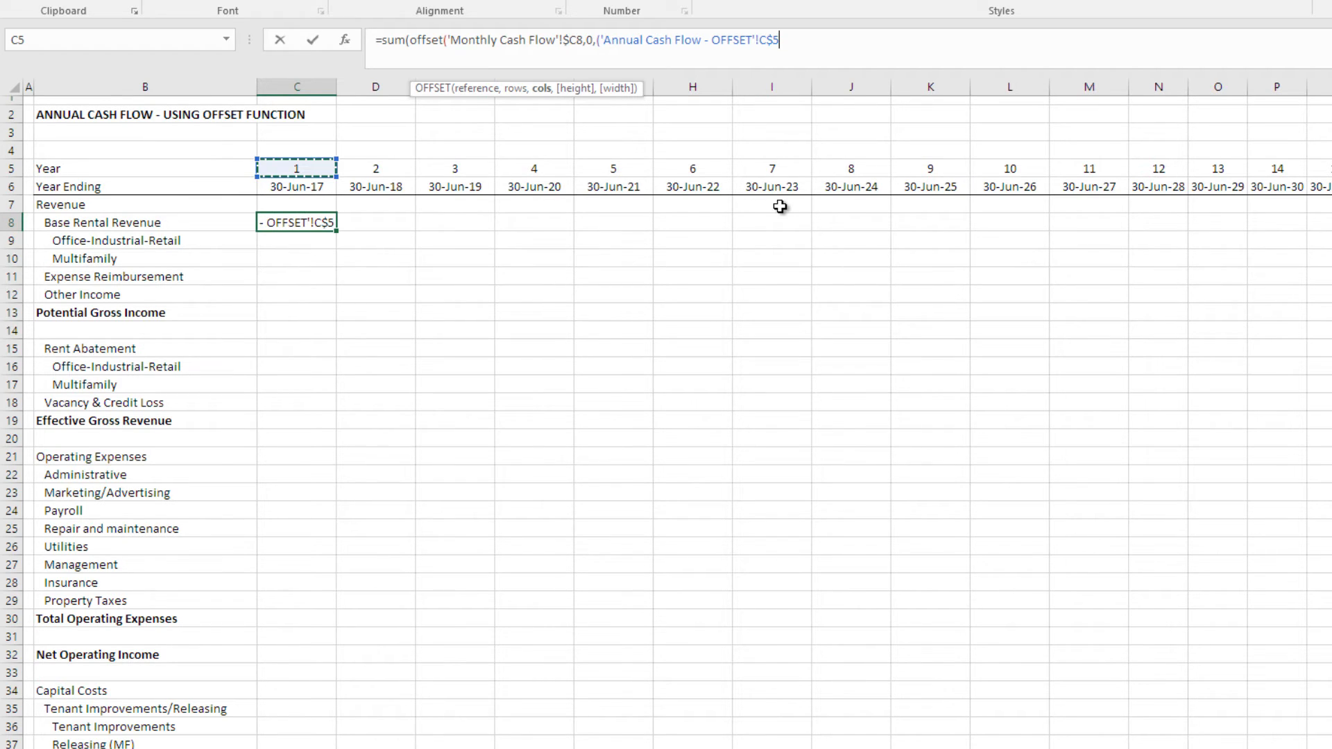
type("-1")
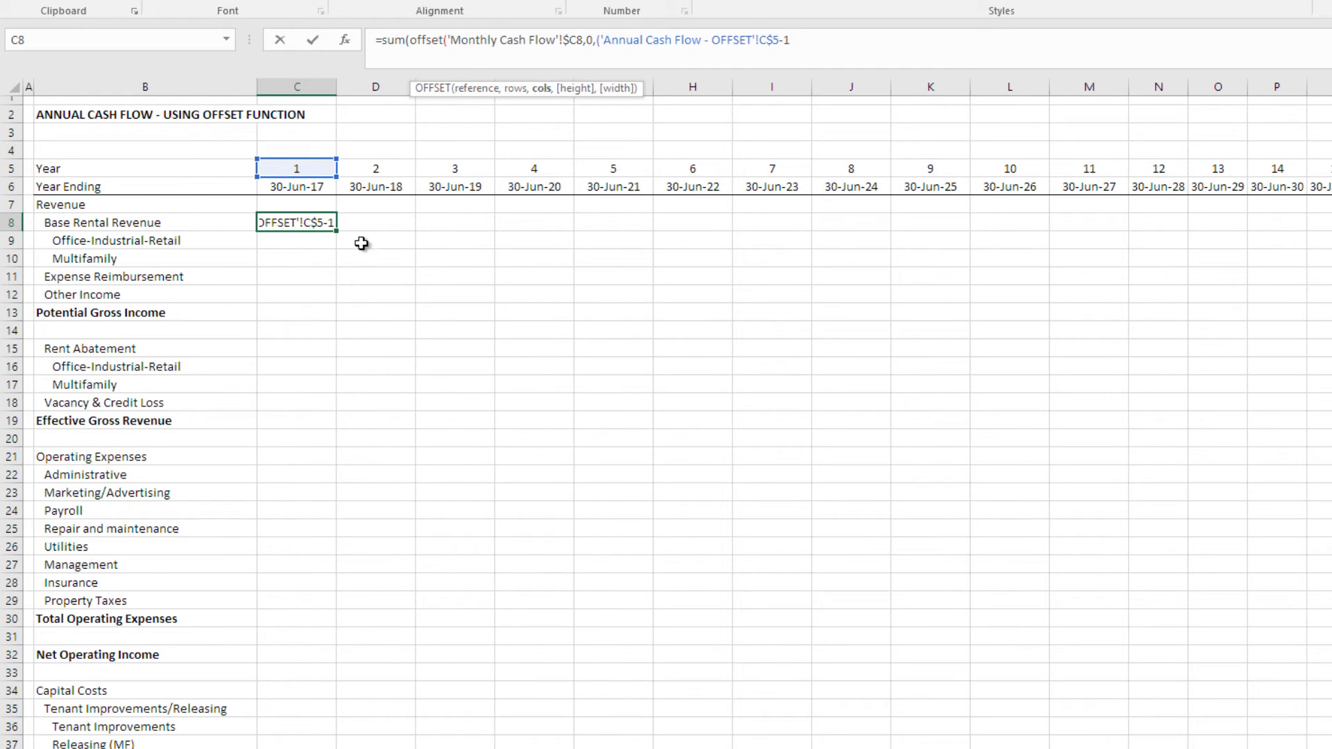
mouse_move(353, 166)
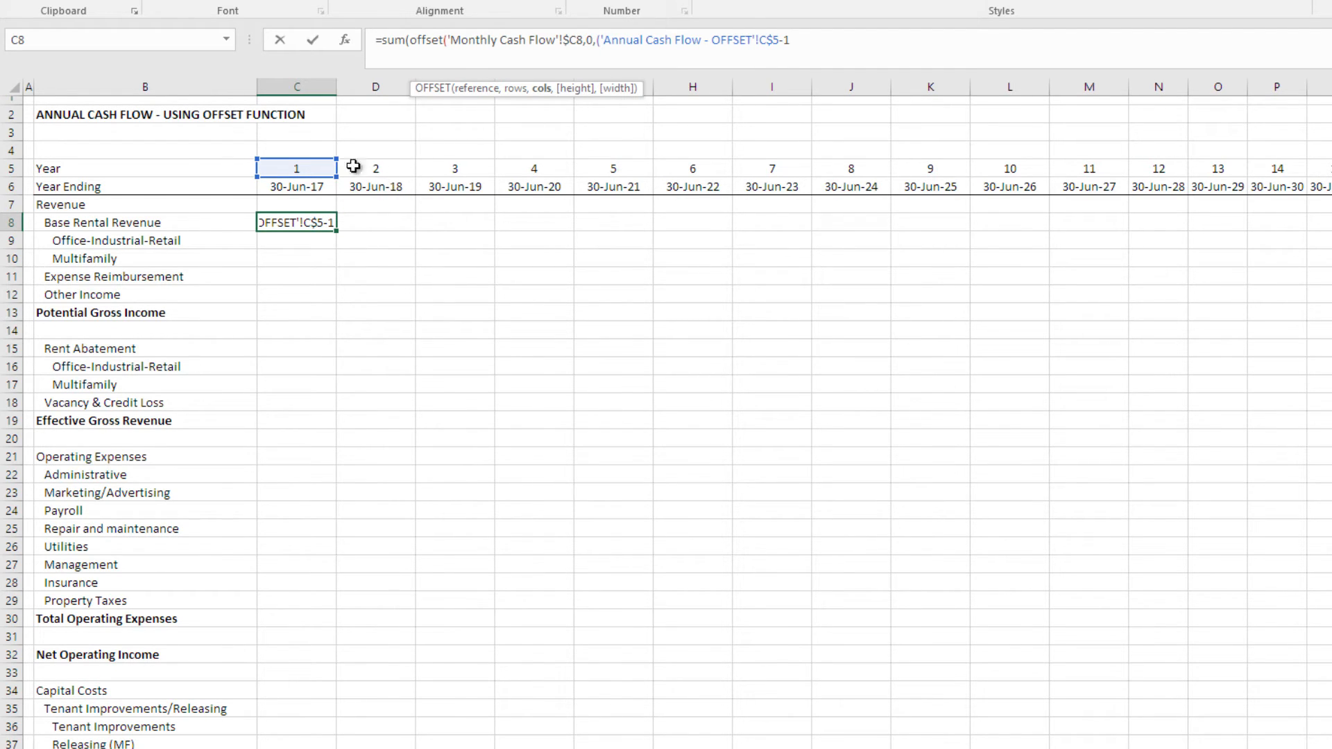
mouse_move(803, 140)
type(")")
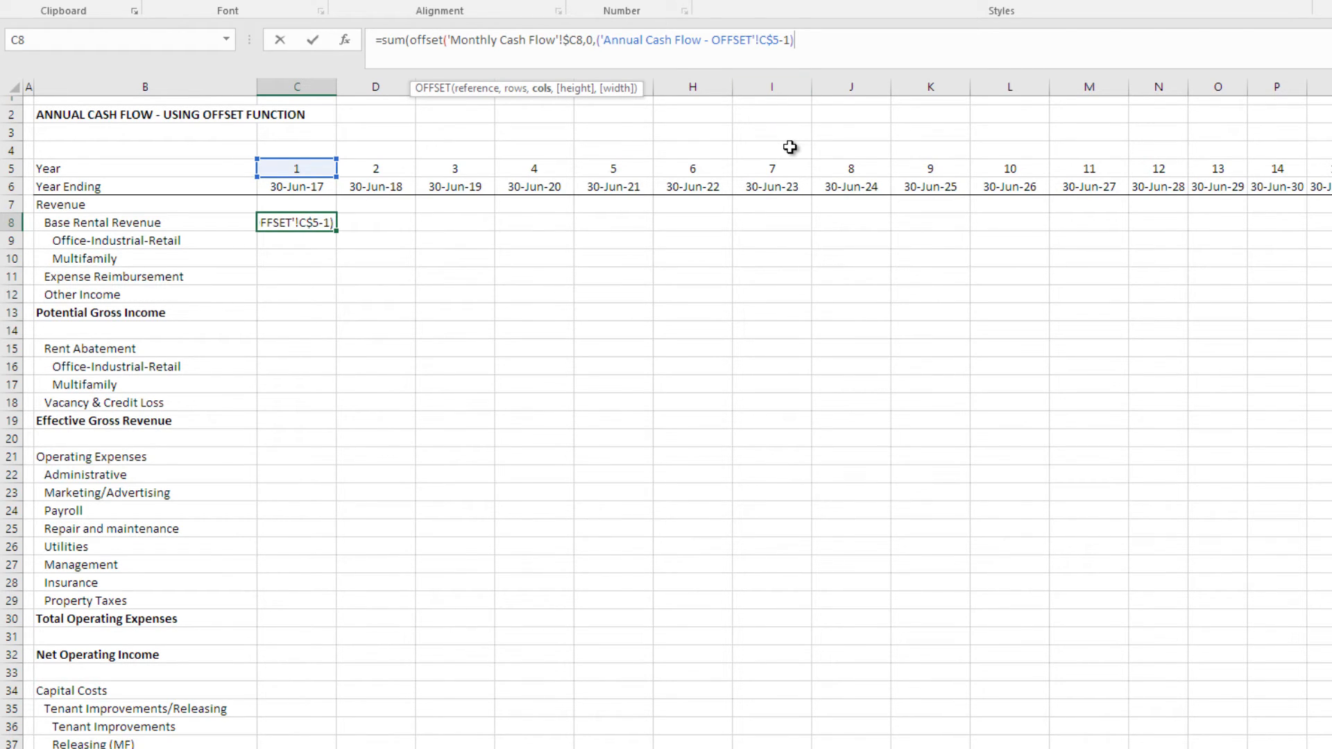
type("*12")
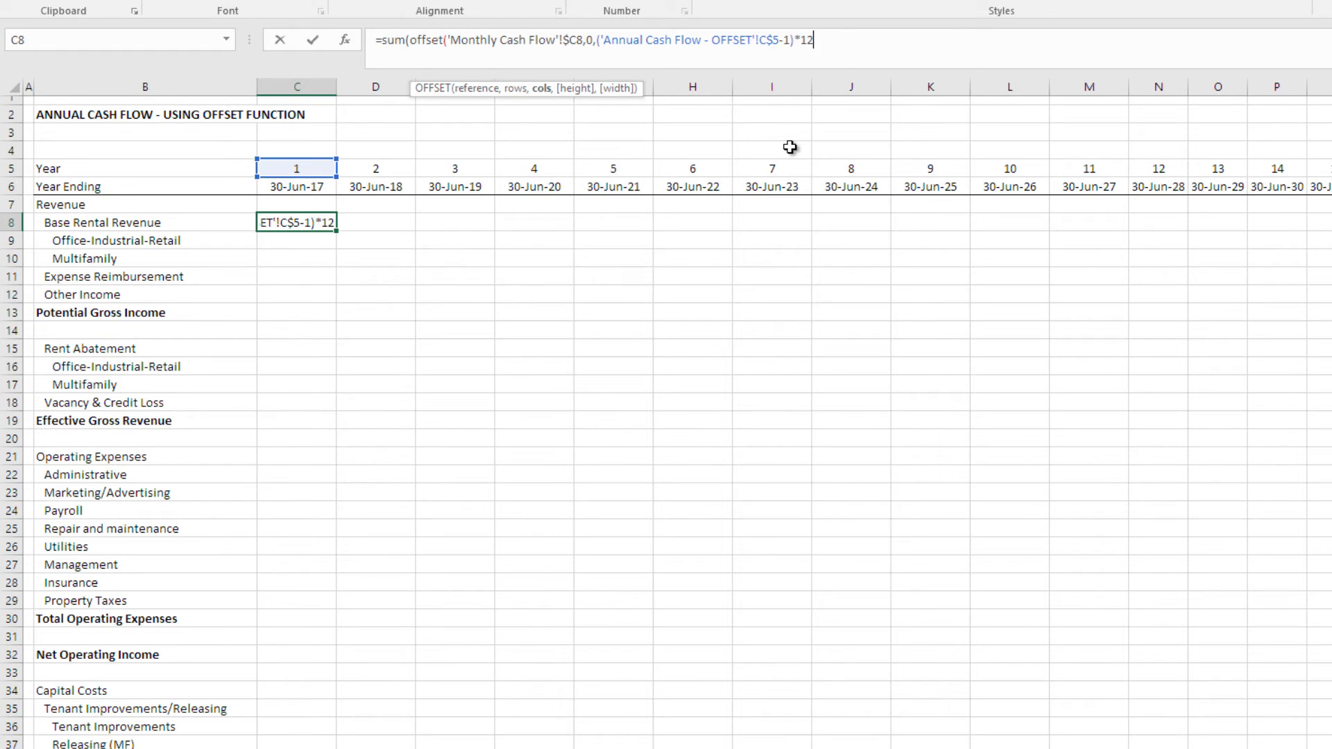
mouse_move(249, 229)
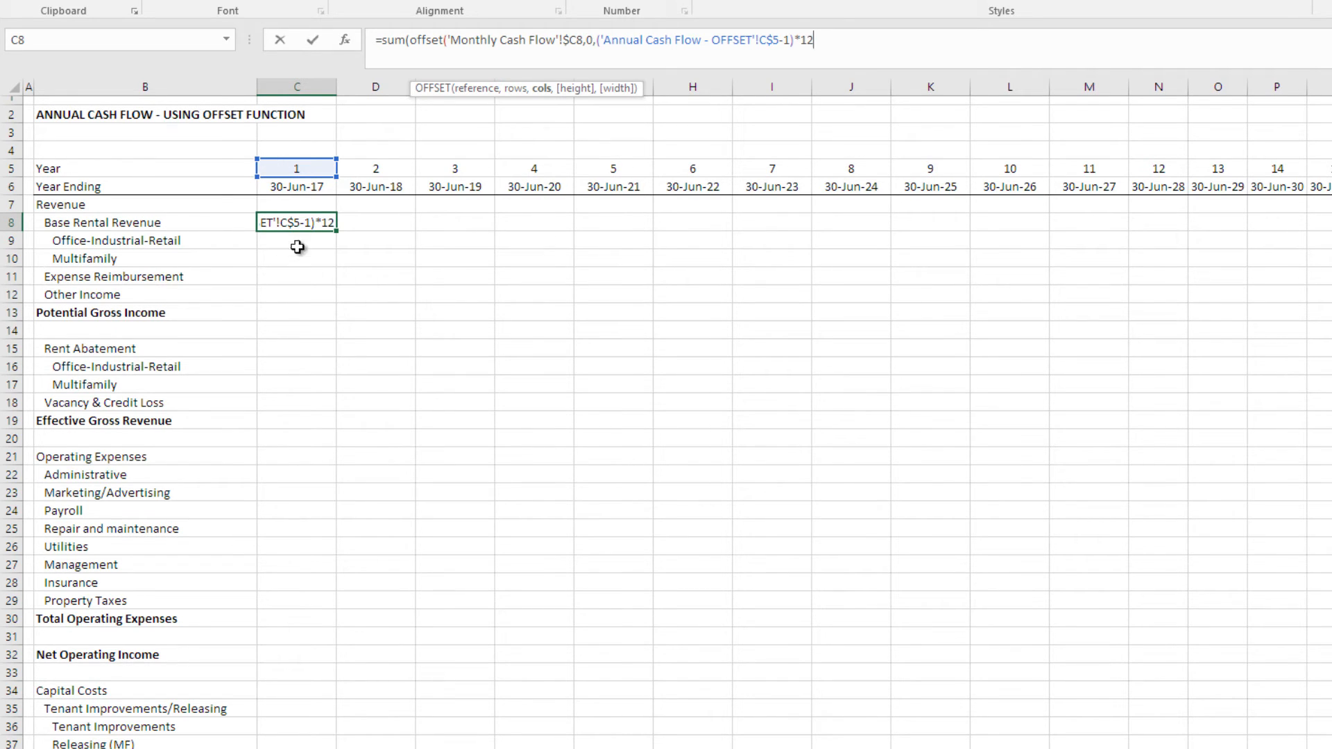
mouse_move(440, 220)
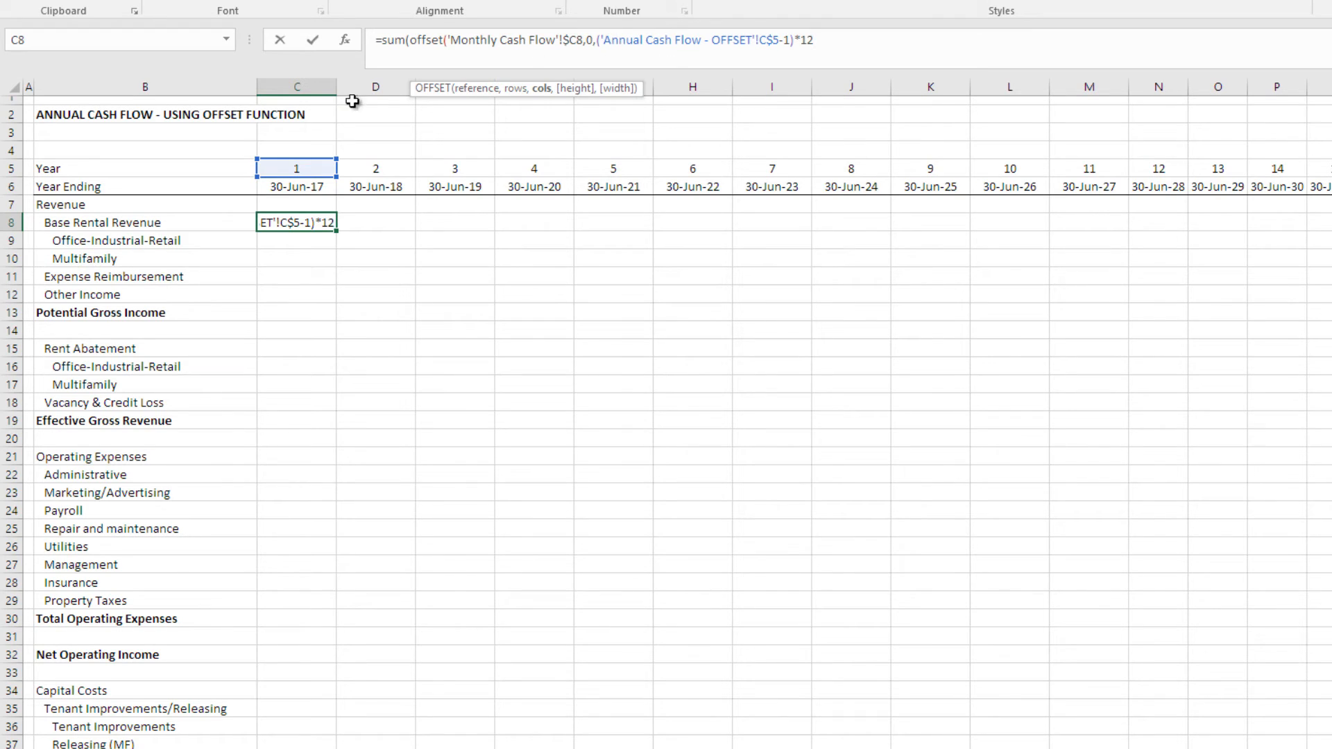
mouse_move(364, 202)
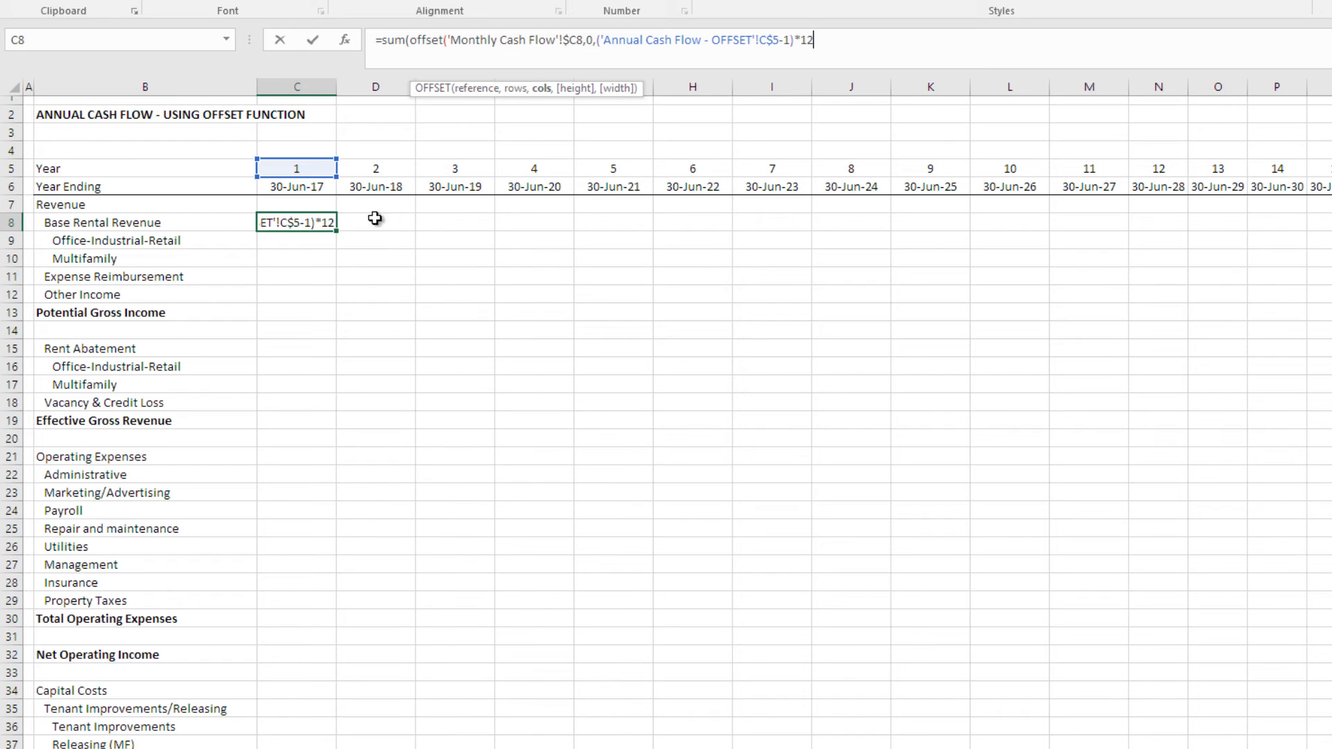
mouse_move(329, 210)
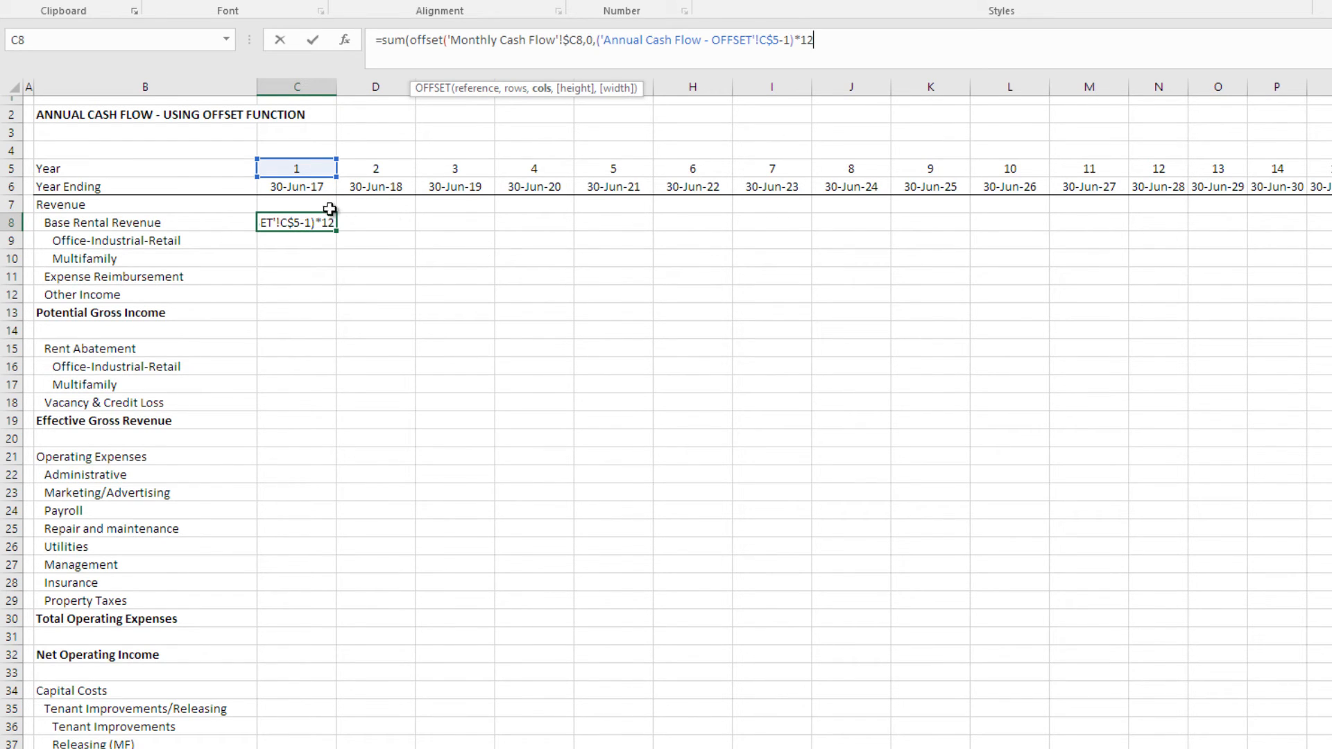
mouse_move(779, 131)
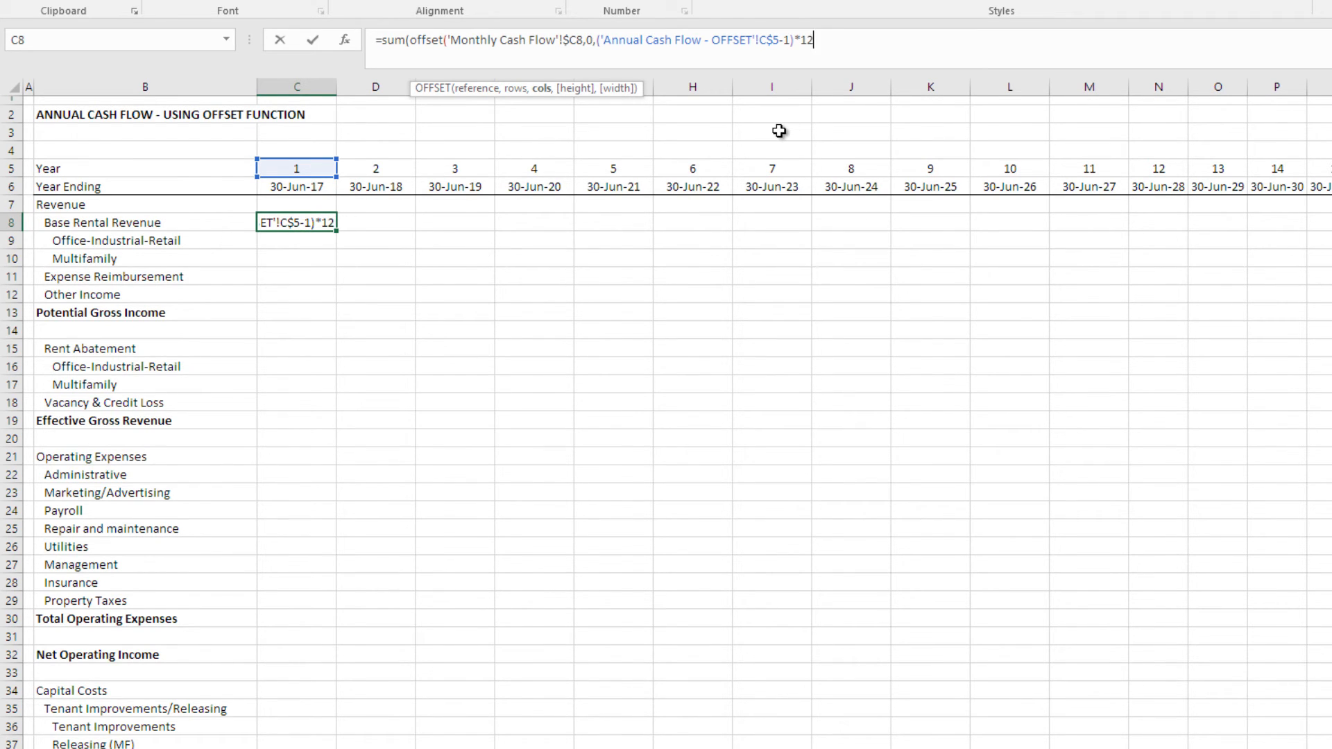
mouse_move(1263, 271)
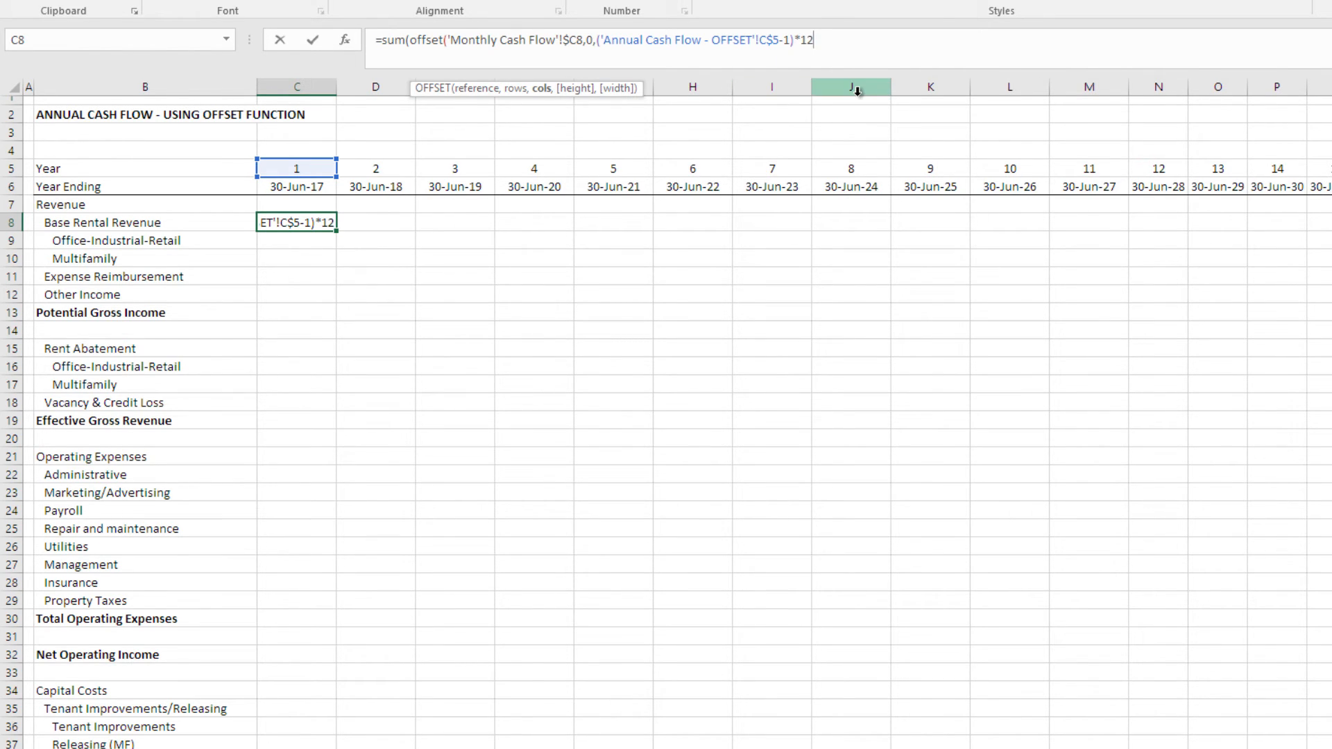
Step: Complete C8's OFFSET arguments with height 1 and width 12, returning $13,762,235
type(",")
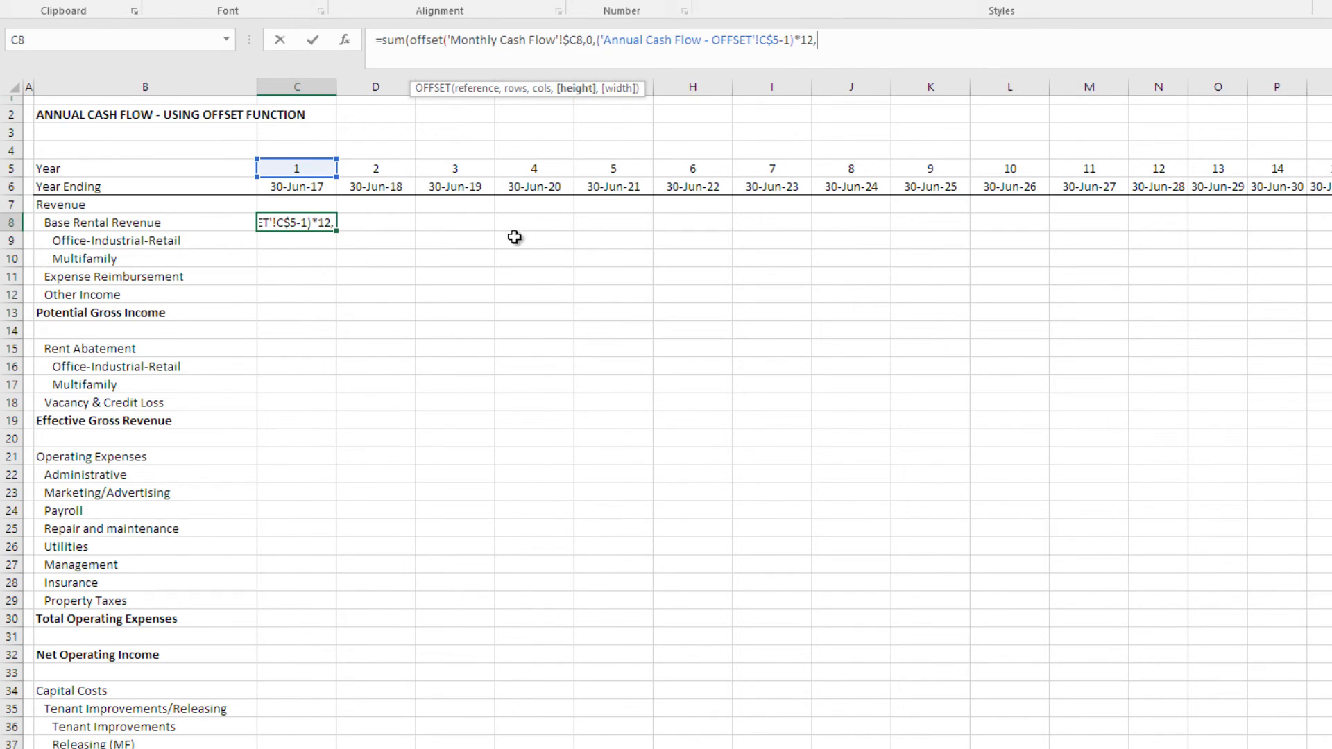
mouse_move(371, 351)
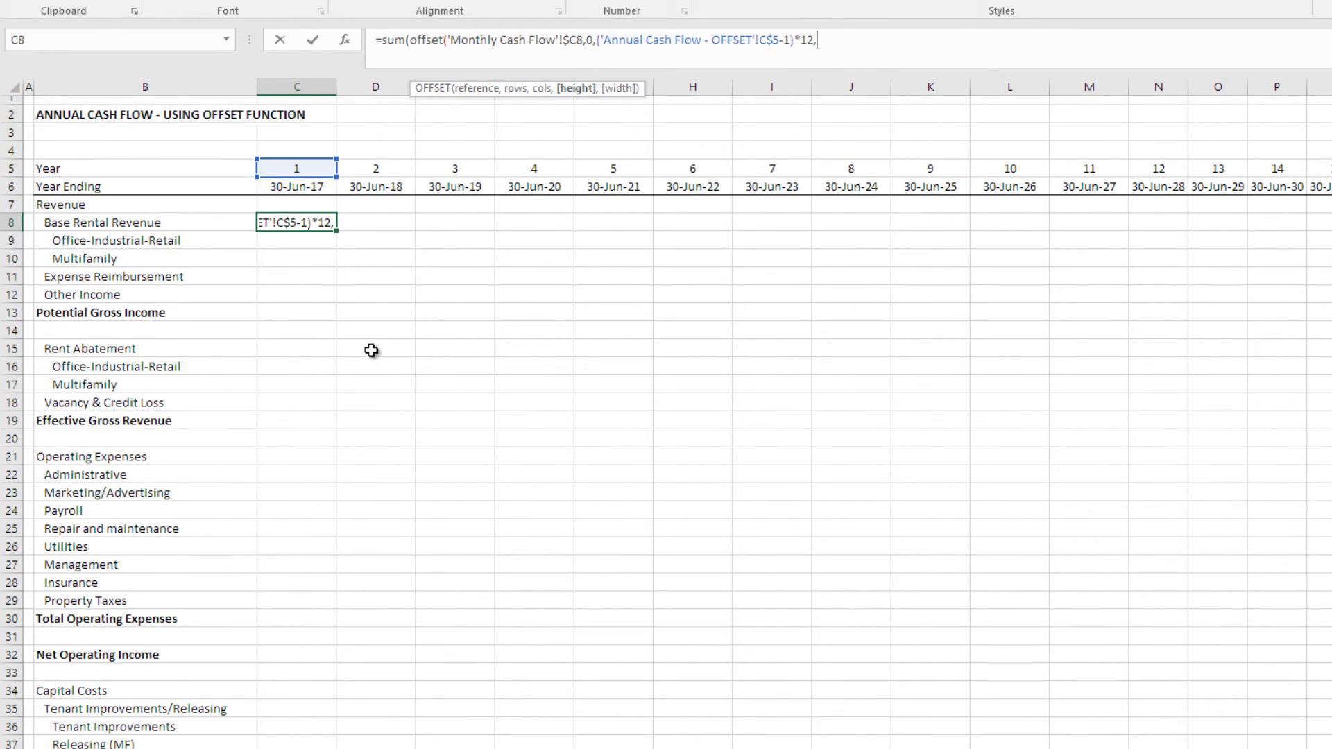
type("1")
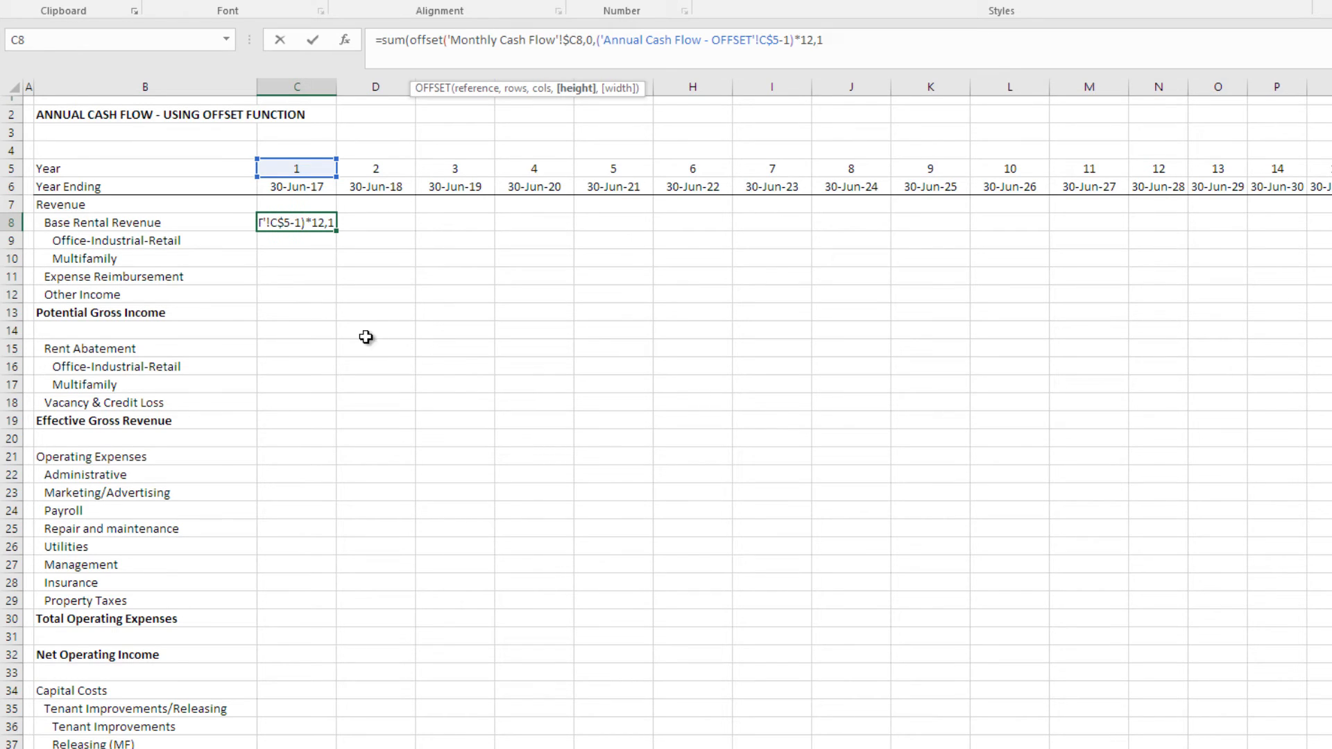
mouse_move(733, 324)
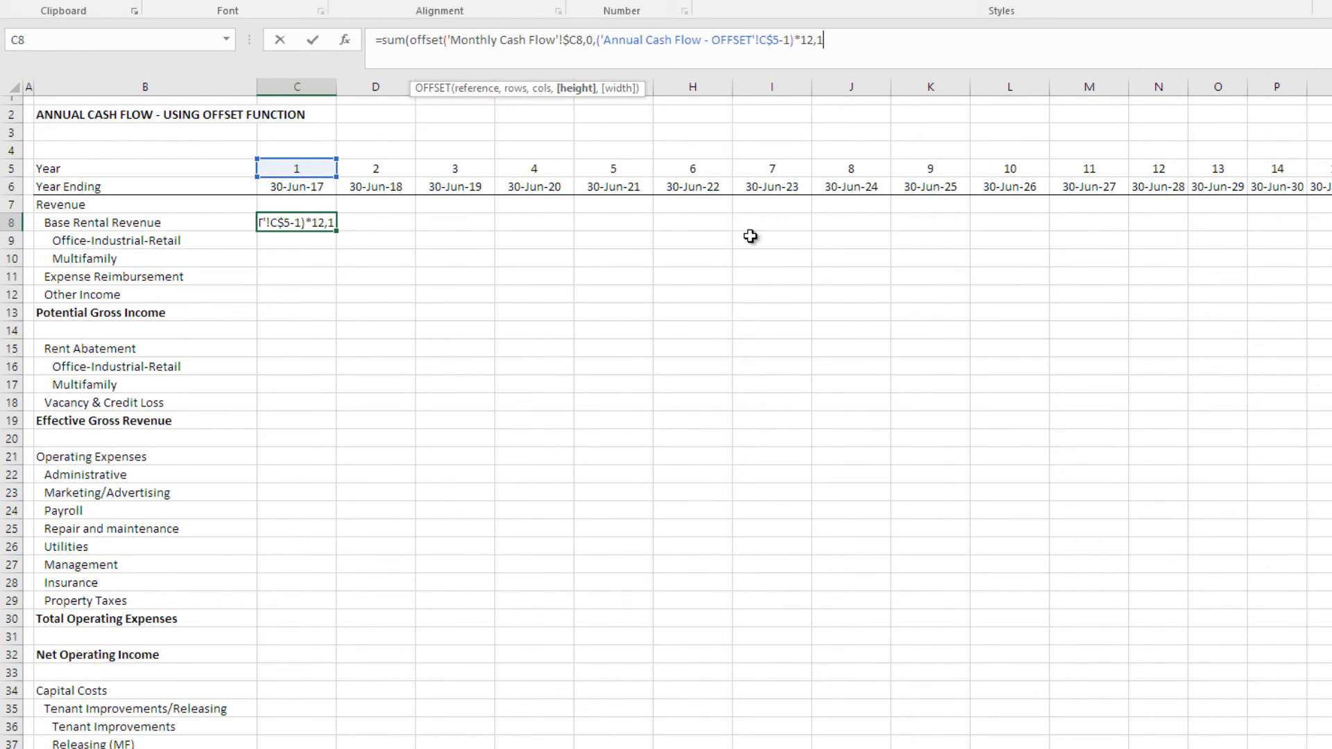
type(",12")
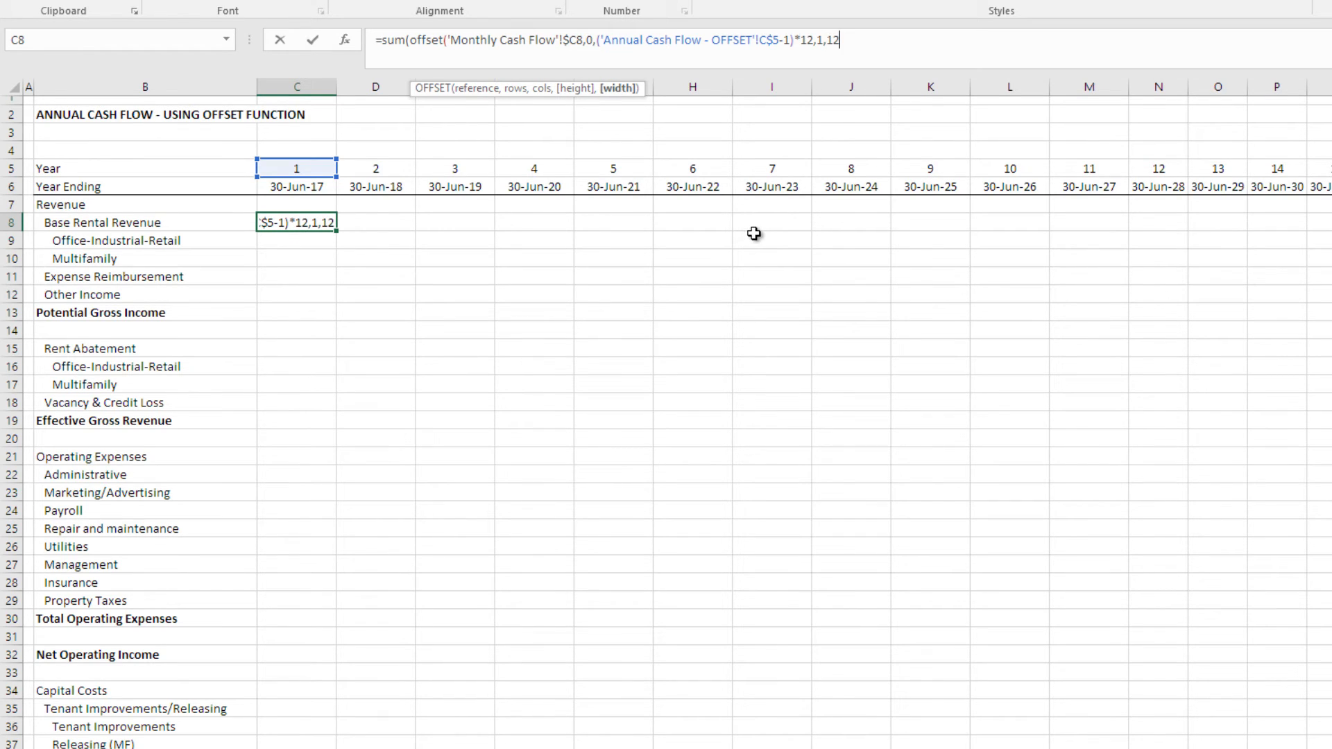
mouse_move(757, 231)
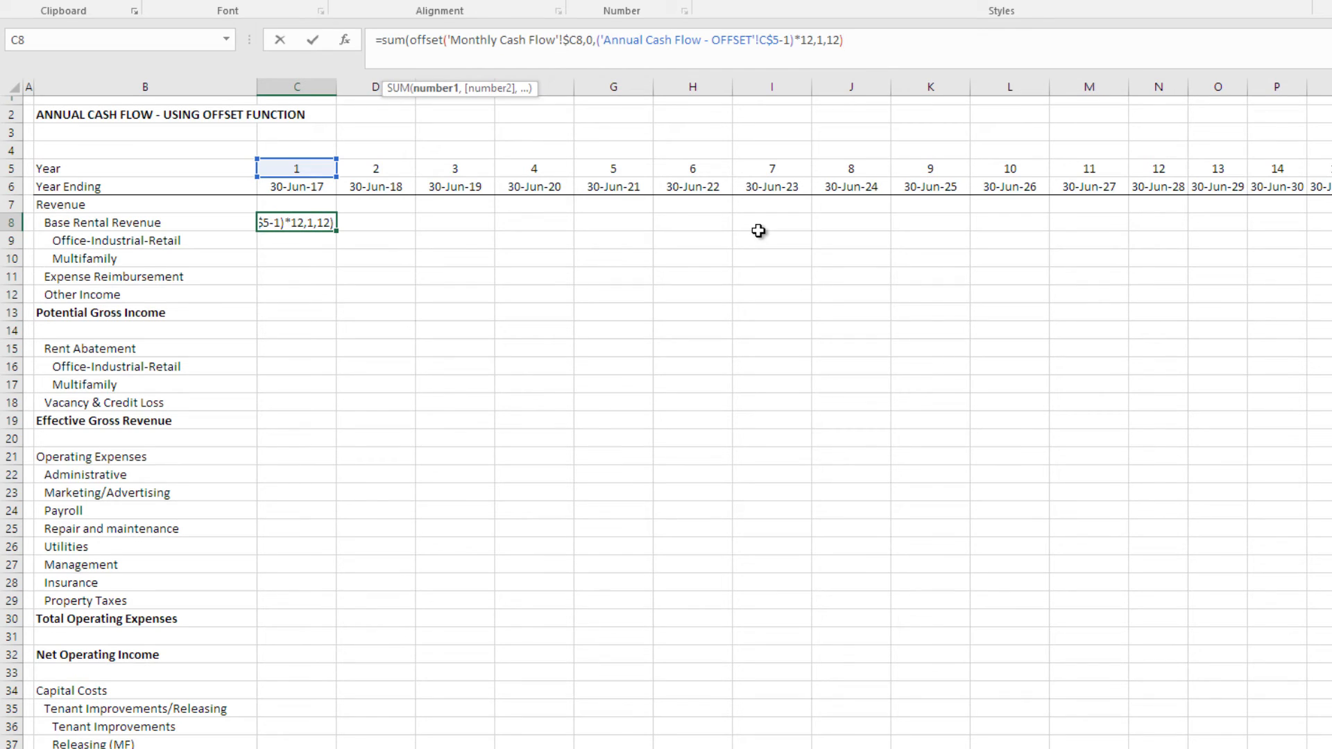
type(")")
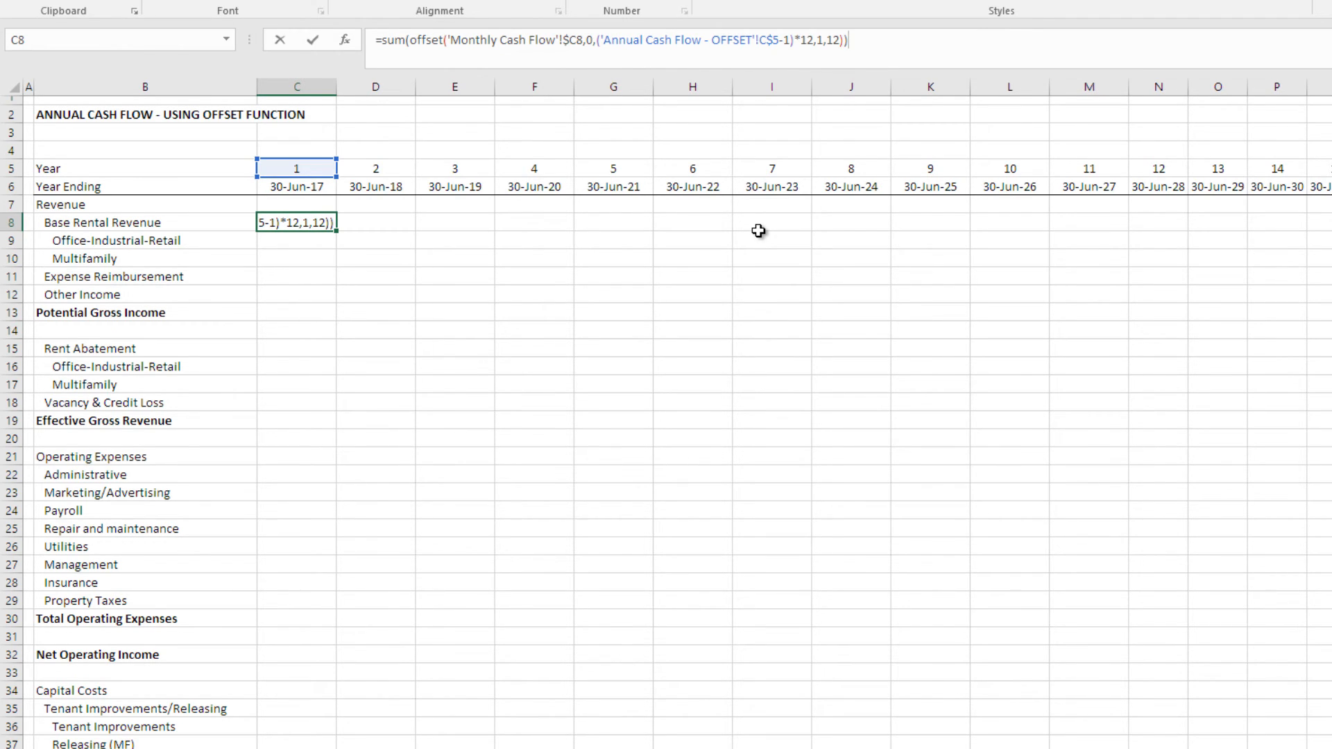
key("Enter")
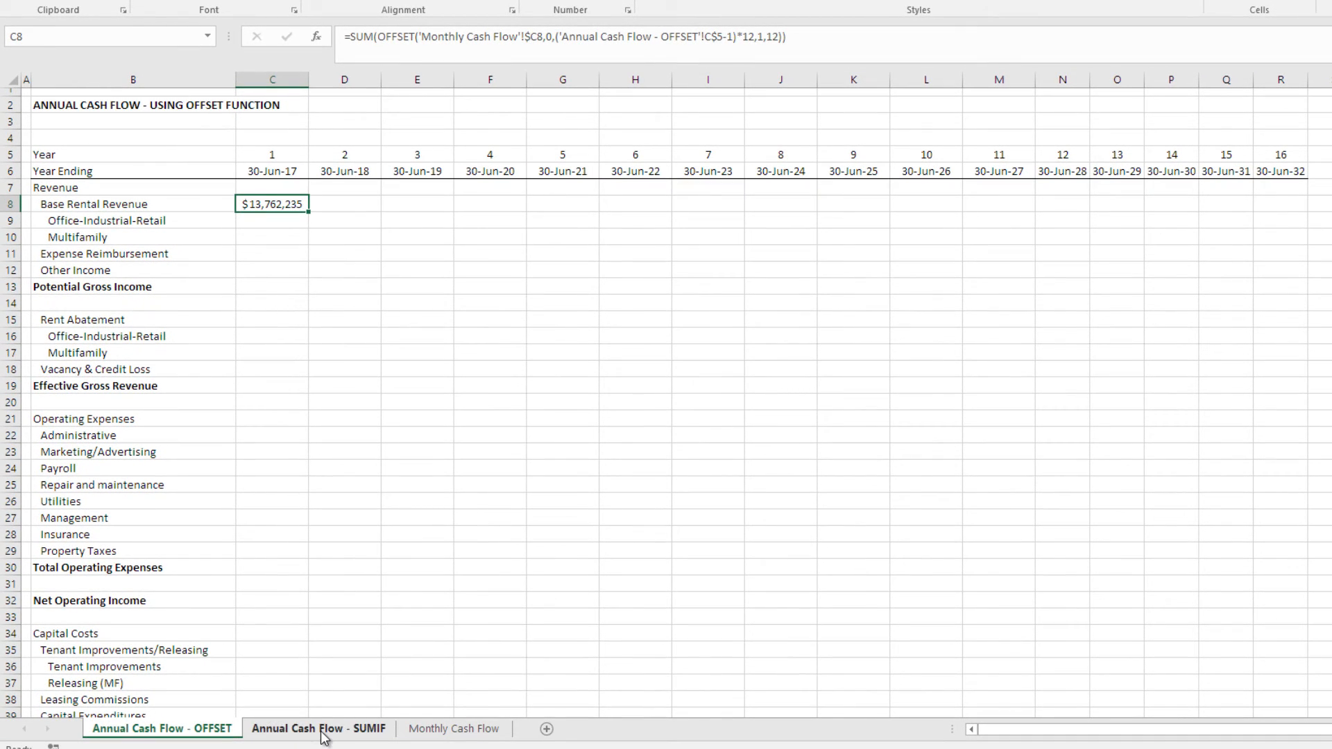
Step: Compare year 1 with the SUMIF sheet, fill C8 through R8, and autofit columns C:R
left_click(319, 728)
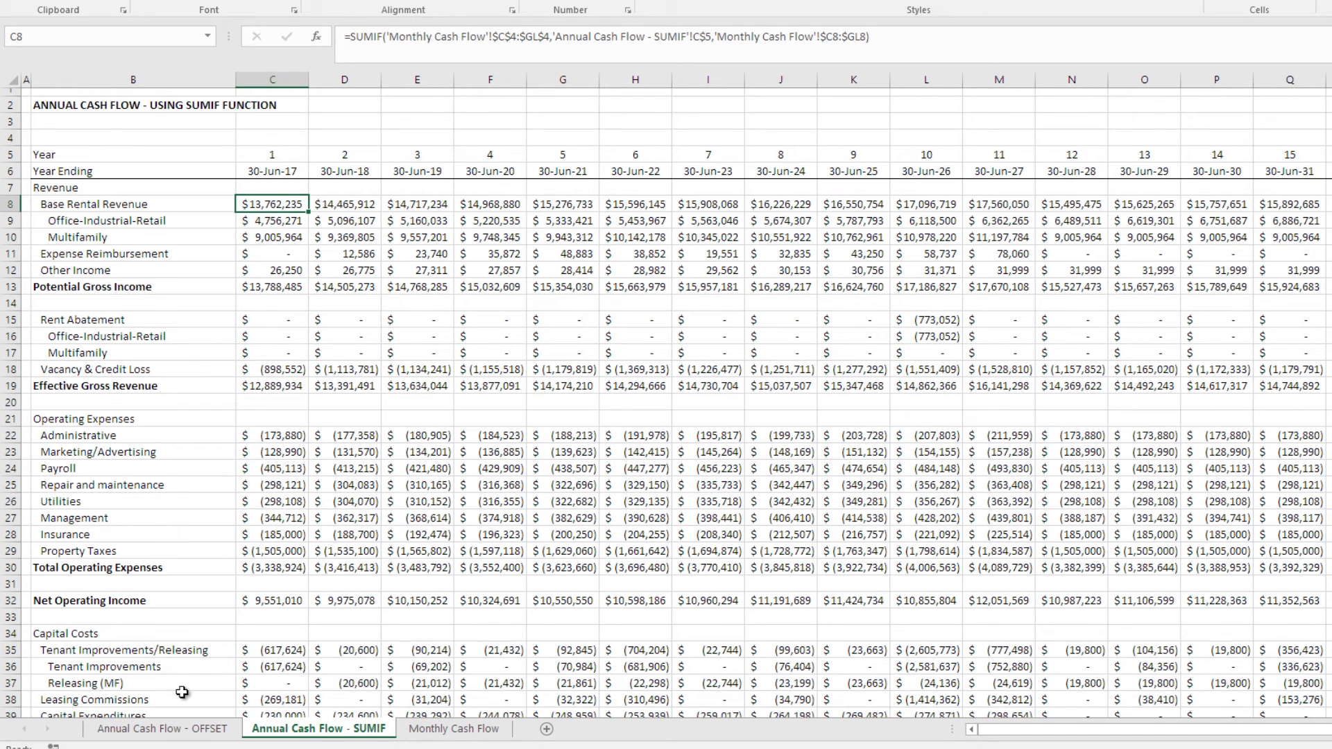
left_click(160, 729)
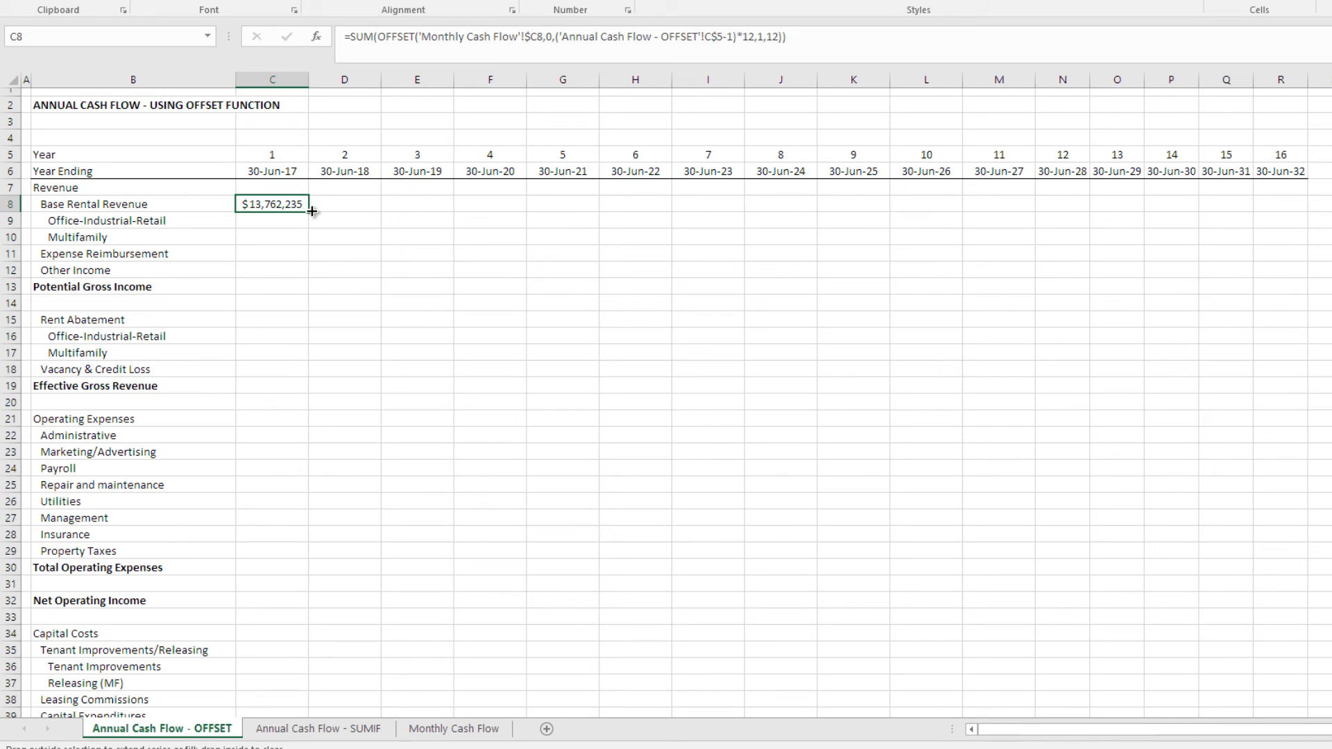
left_click_drag(311, 203, 1265, 204)
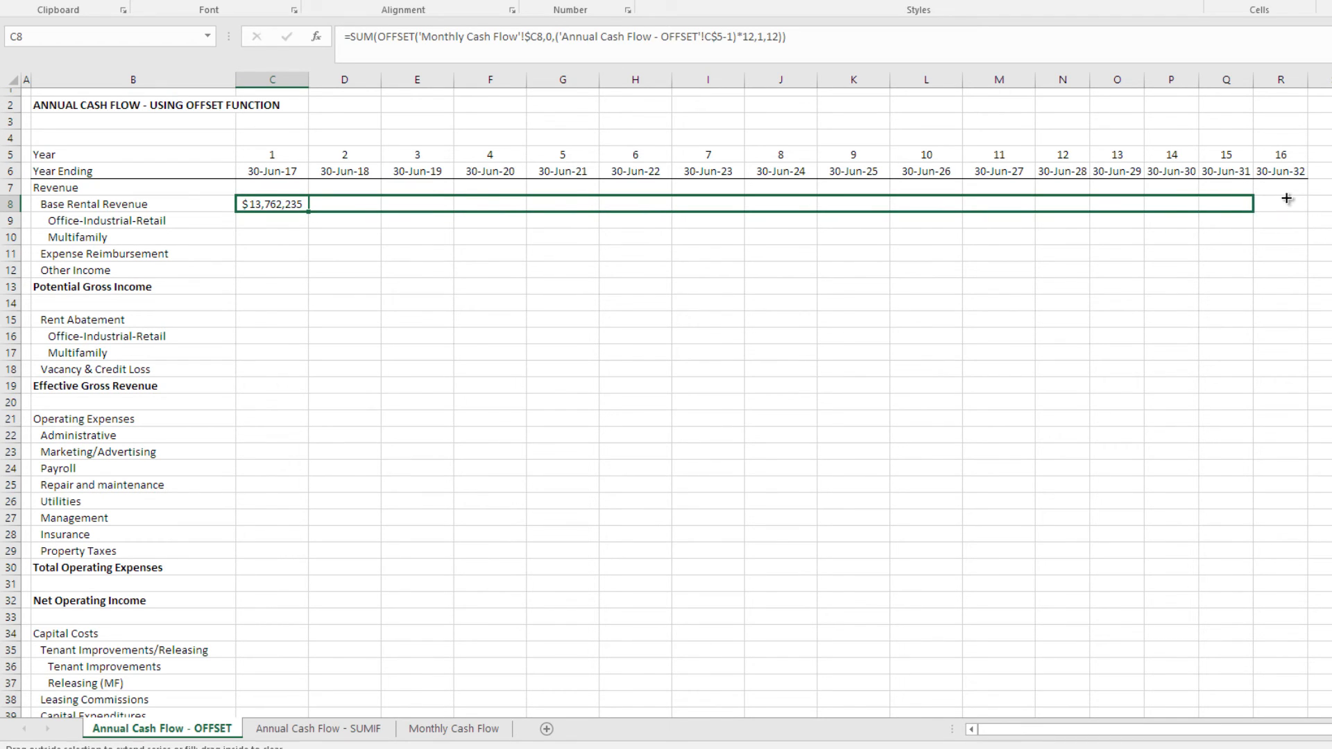
left_click_drag(272, 204, 1283, 203)
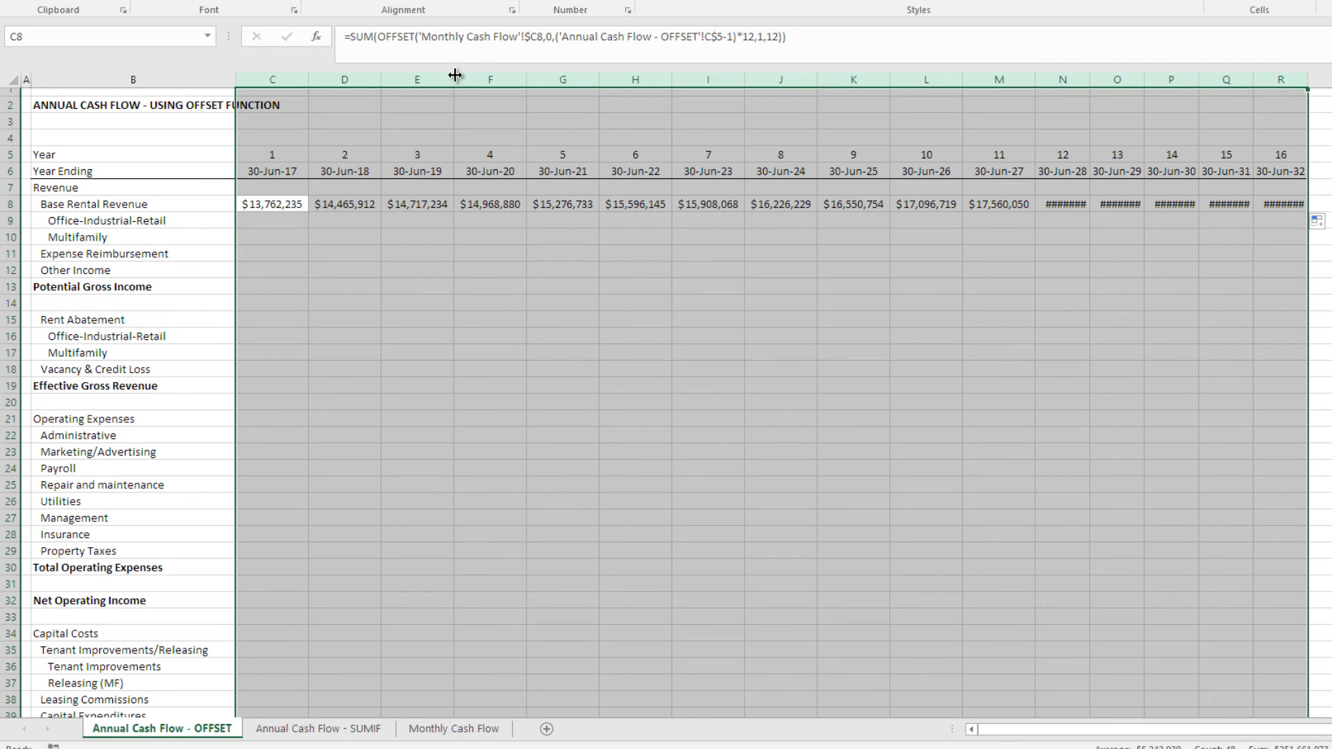
left_click(563, 204)
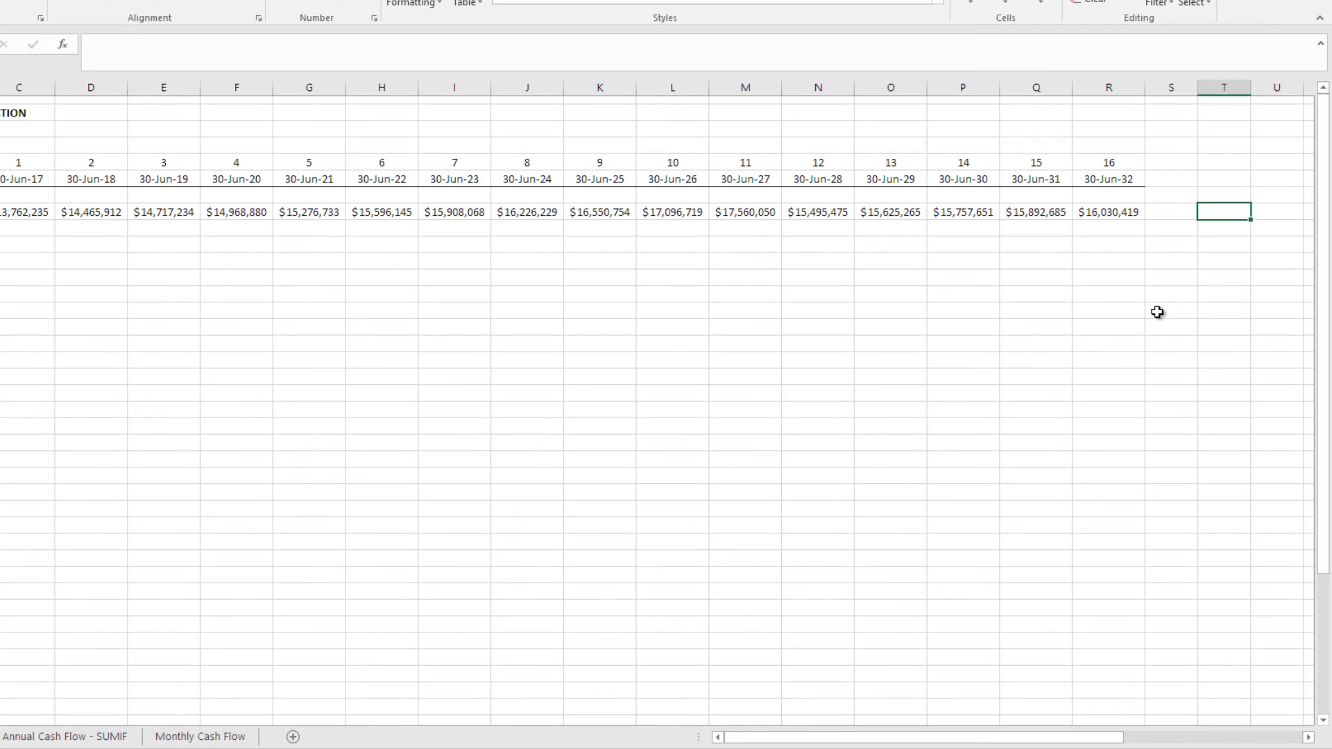
Step: Begin a T8 check formula comparing C8 with the SUMIF sheet's year 1 total
type("=")
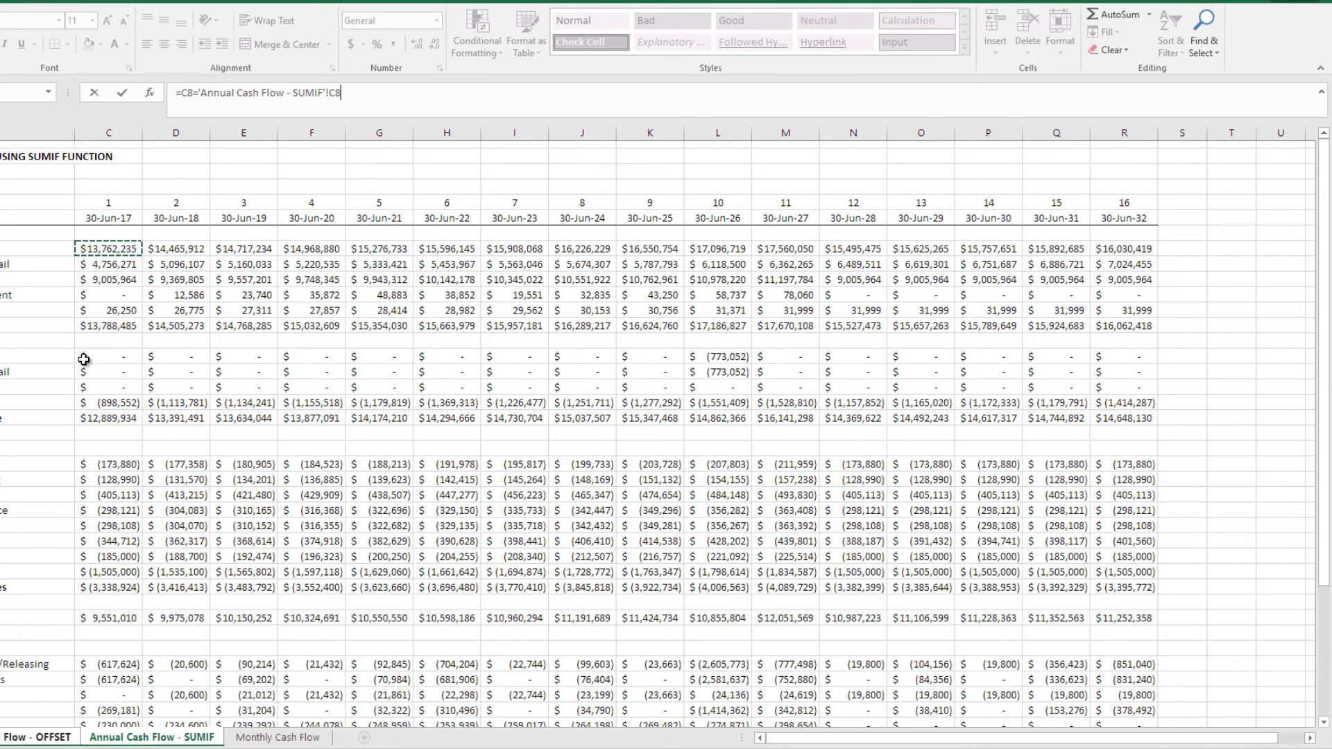
left_click(37, 736)
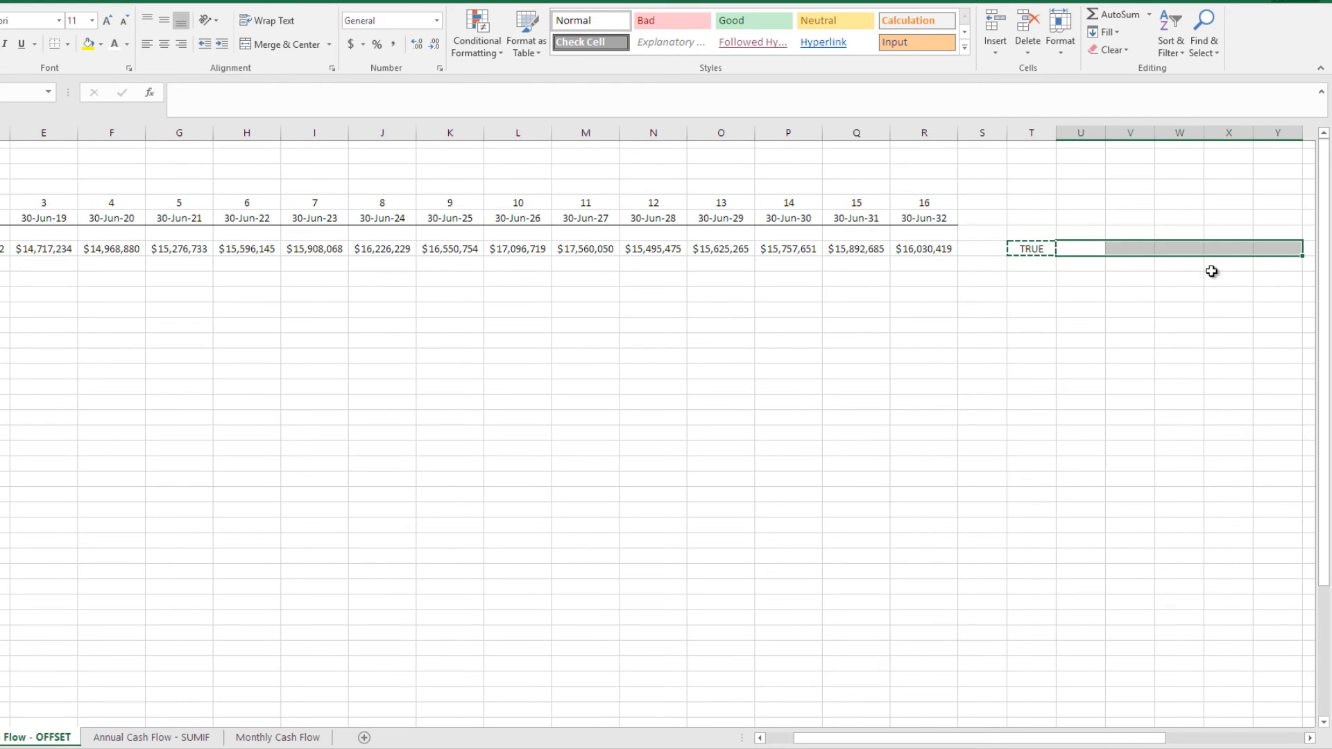
scroll("right", 3)
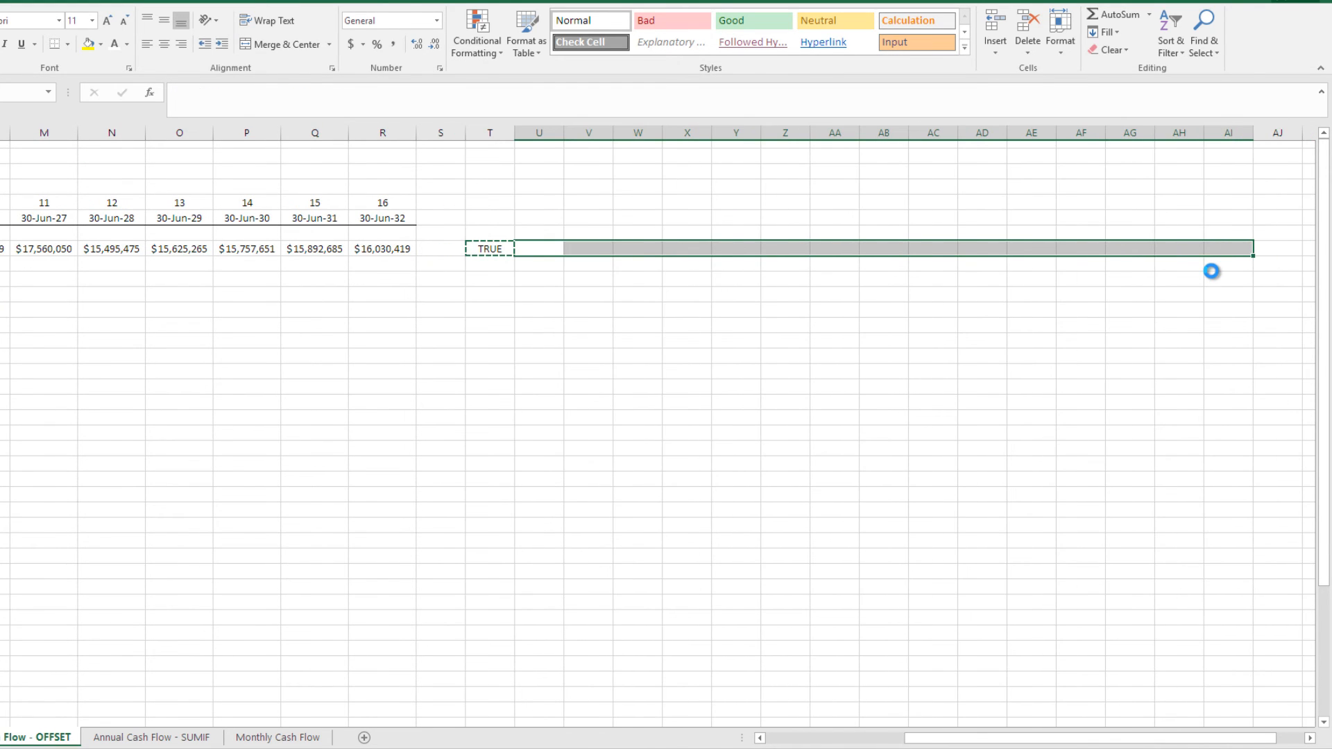